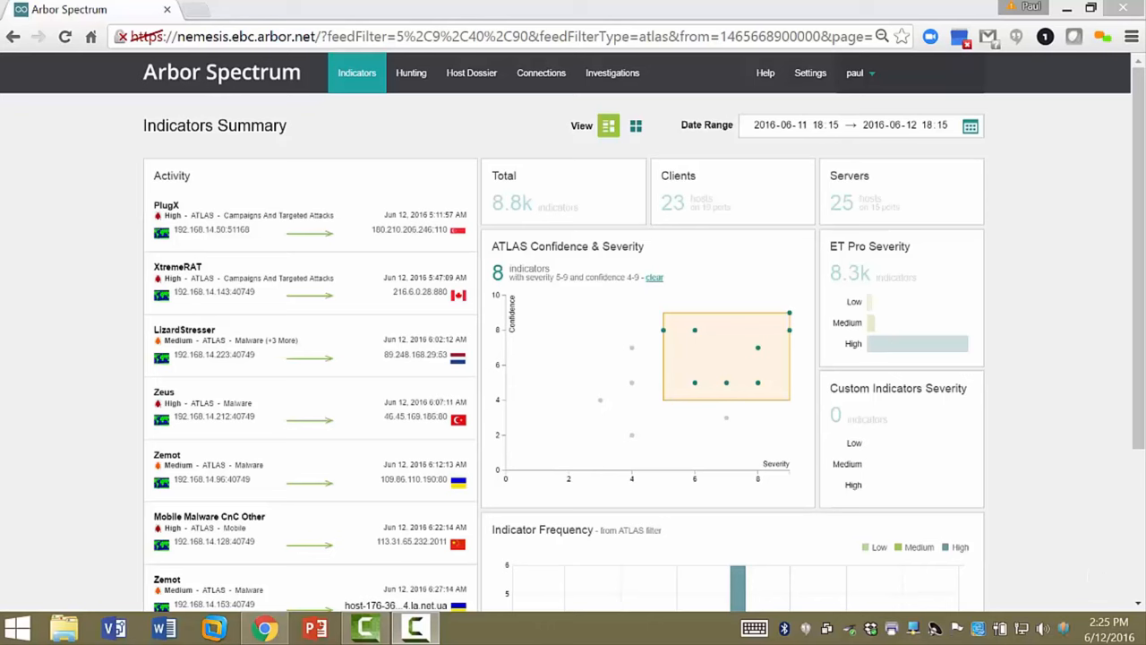
{"action": "mouse_move", "coordinate": [937, 276]}
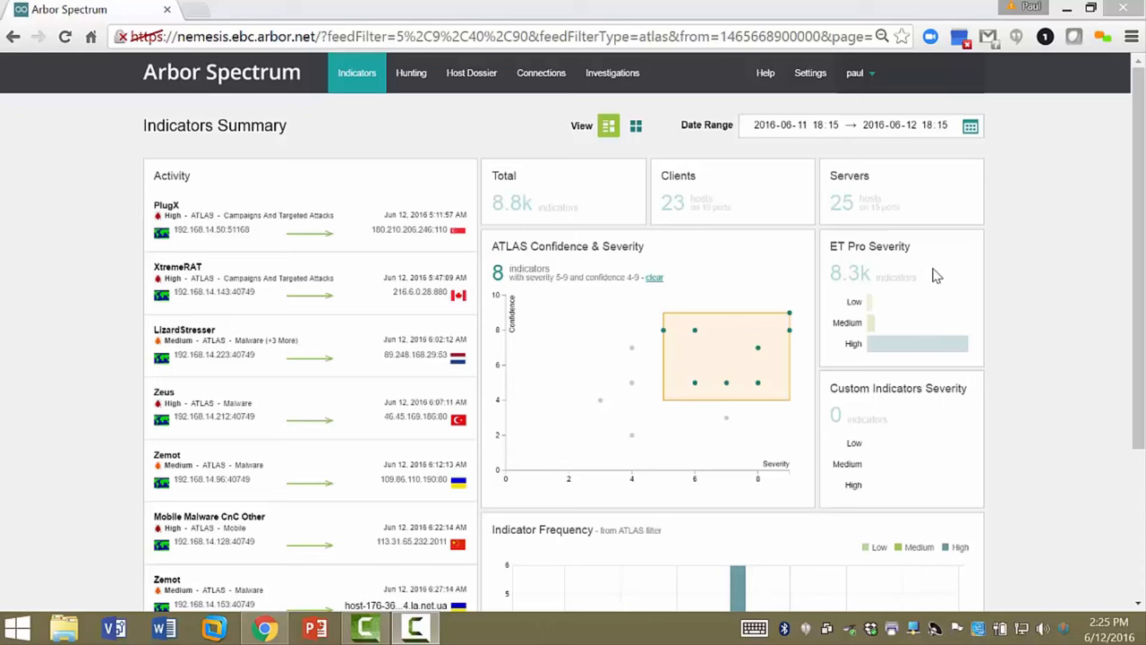
{"action": "mouse_move", "coordinate": [710, 275]}
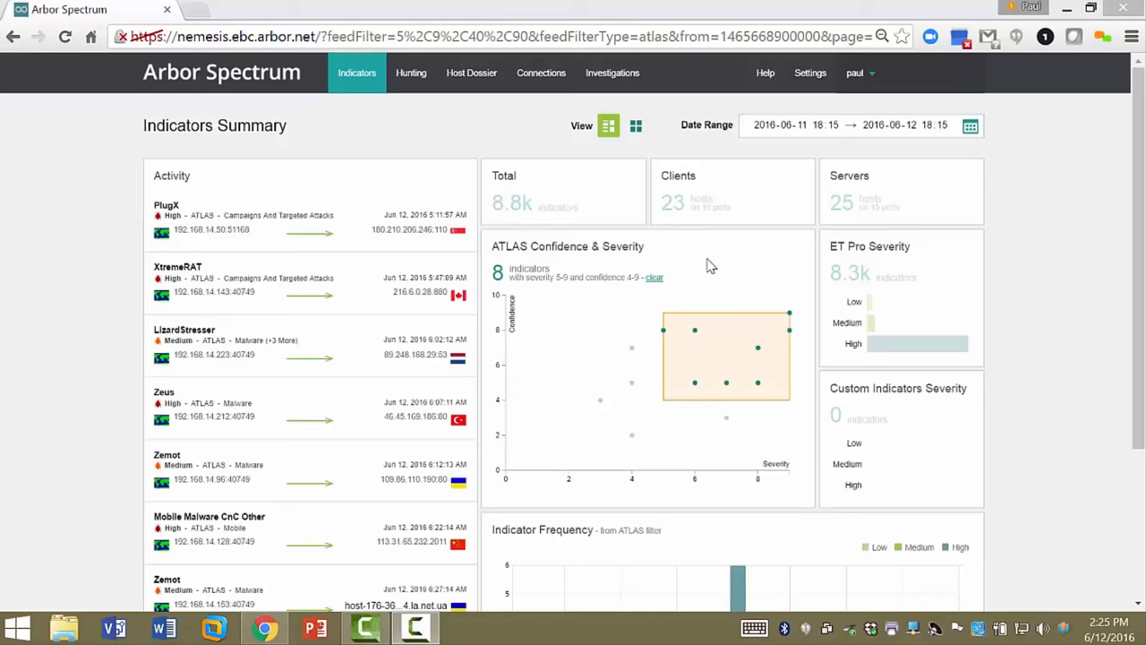
{"action": "mouse_move", "coordinate": [738, 280]}
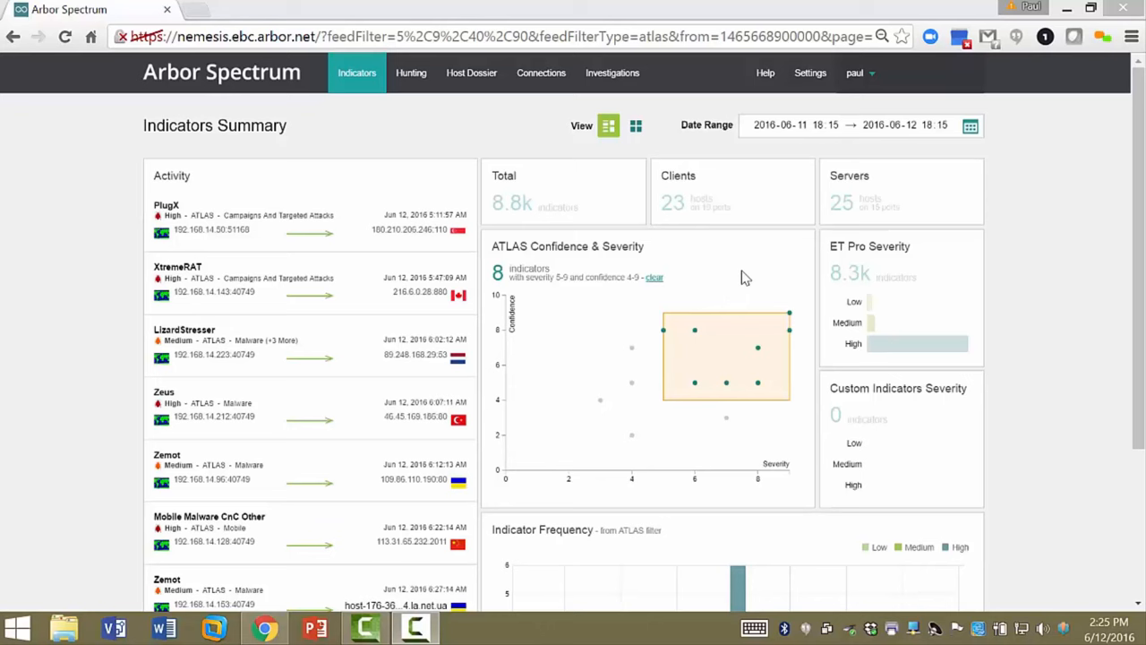
{"action": "mouse_move", "coordinate": [738, 301]}
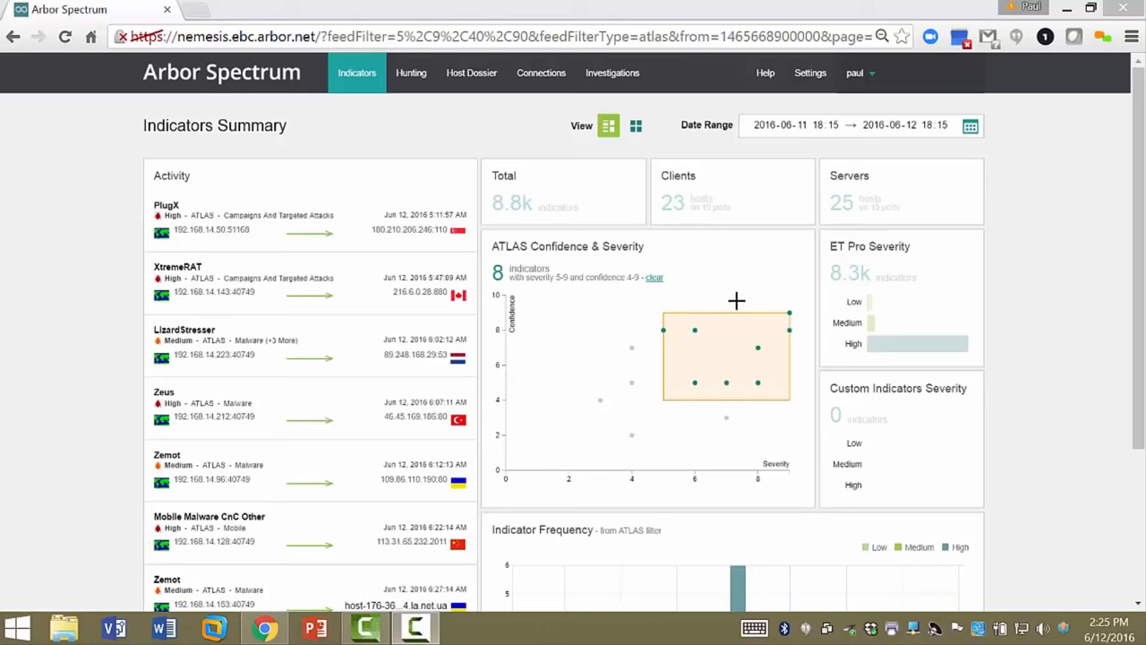
{"action": "mouse_move", "coordinate": [920, 446]}
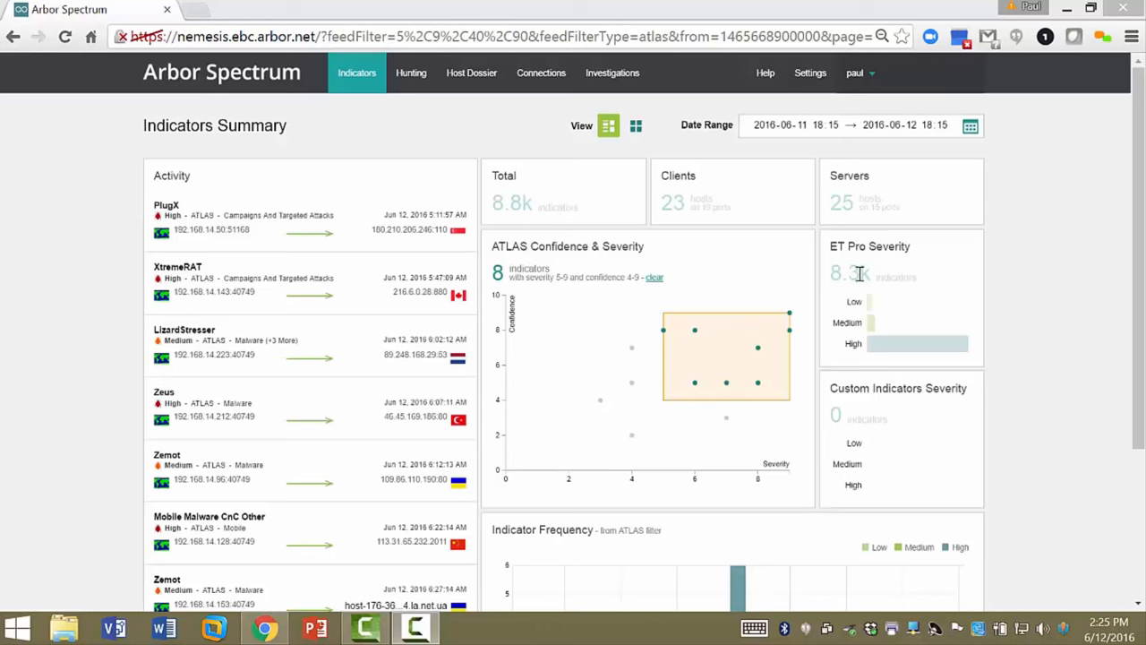
{"action": "mouse_move", "coordinate": [934, 469]}
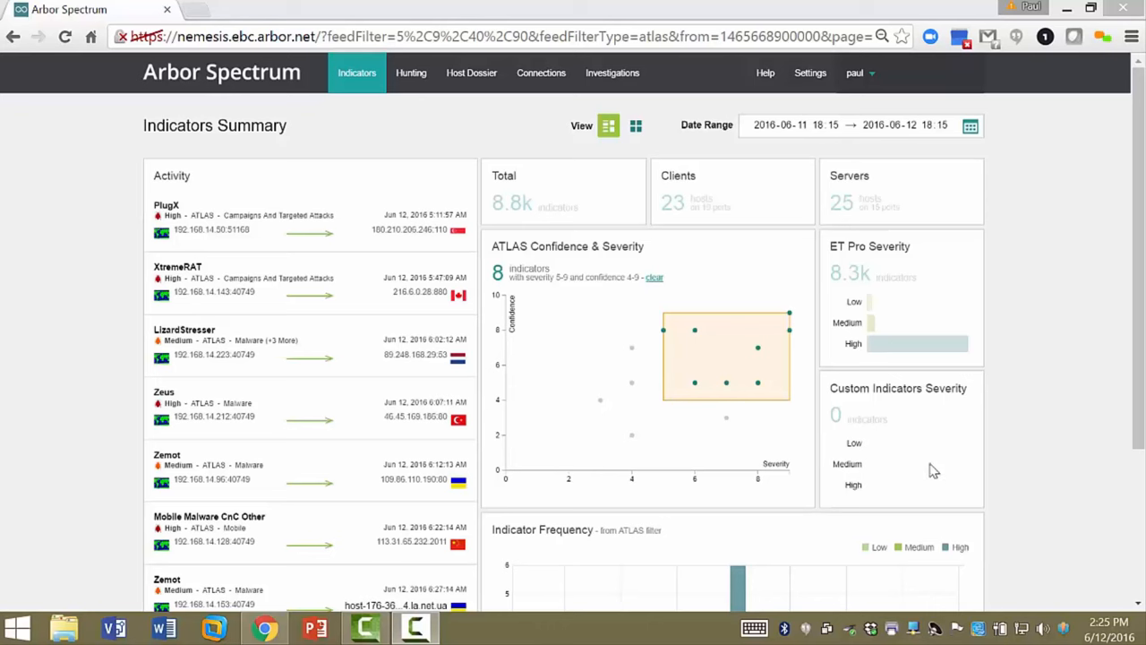
{"action": "mouse_move", "coordinate": [930, 466]}
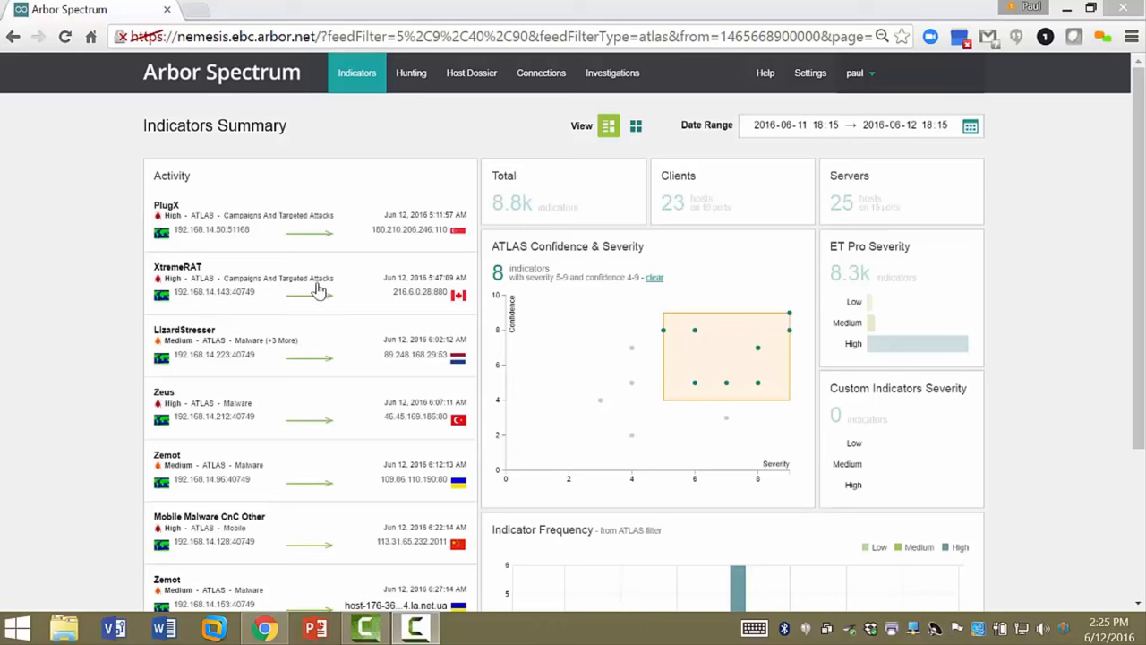
{"action": "mouse_move", "coordinate": [298, 258]}
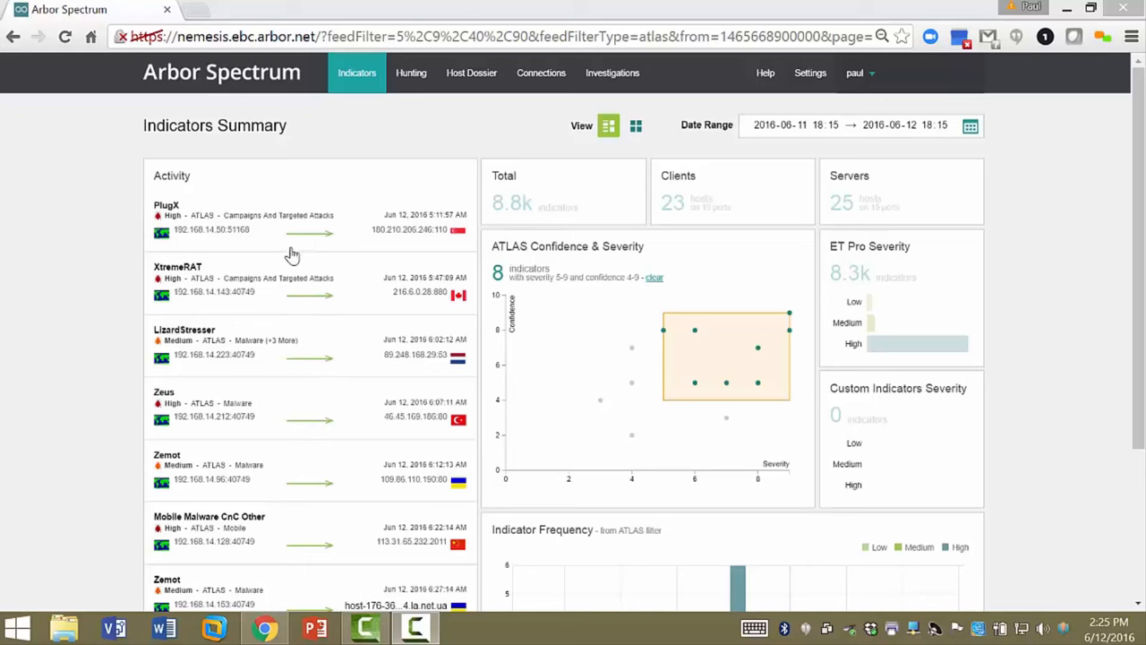
{"action": "mouse_move", "coordinate": [247, 240]}
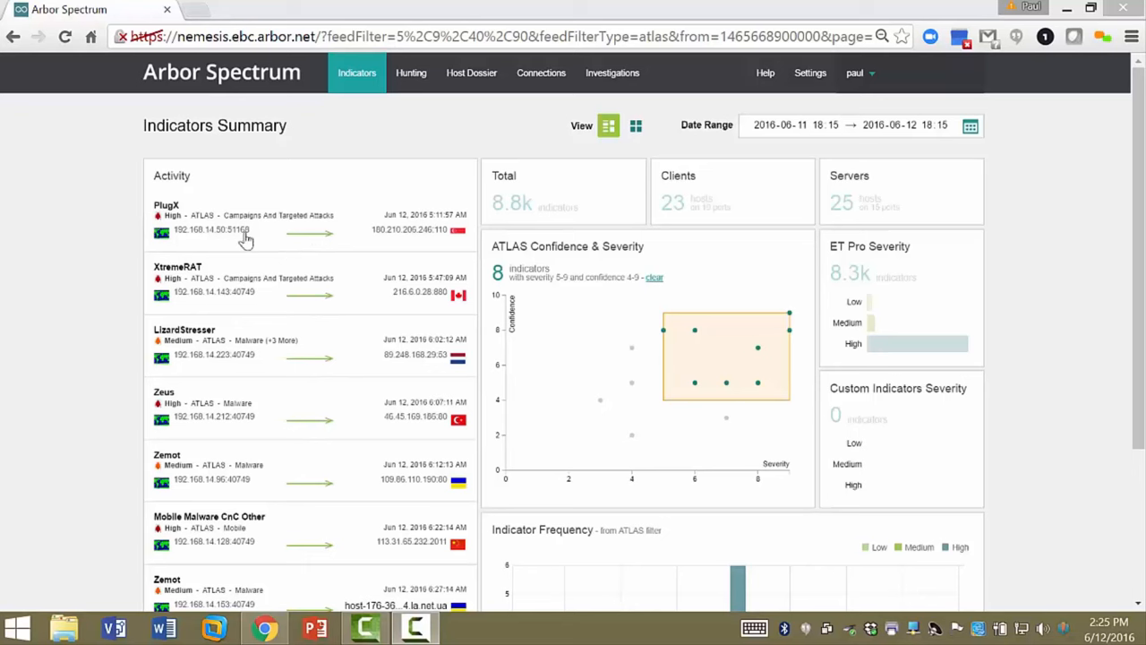
{"action": "mouse_move", "coordinate": [236, 230]}
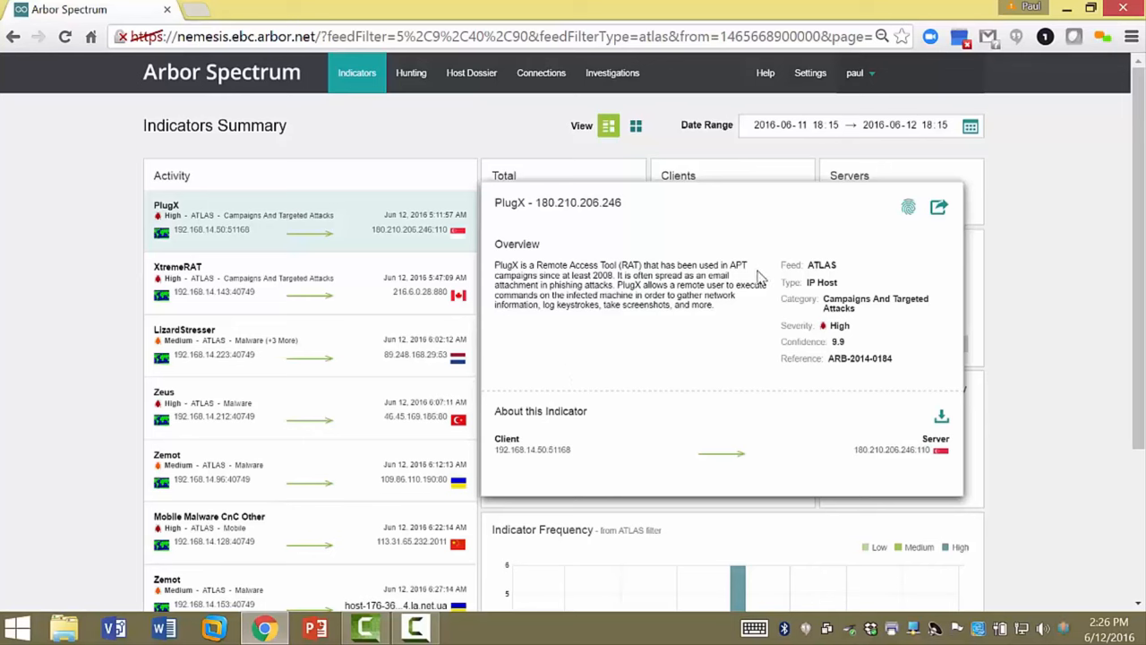
{"action": "mouse_move", "coordinate": [606, 281]}
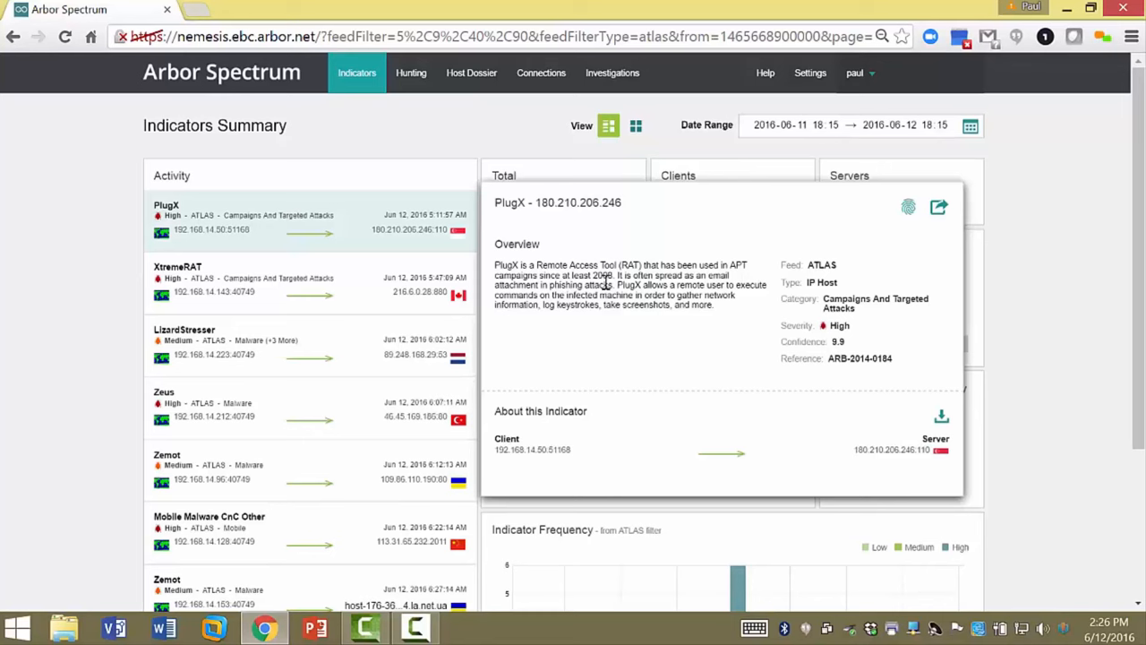
{"action": "mouse_move", "coordinate": [811, 267]}
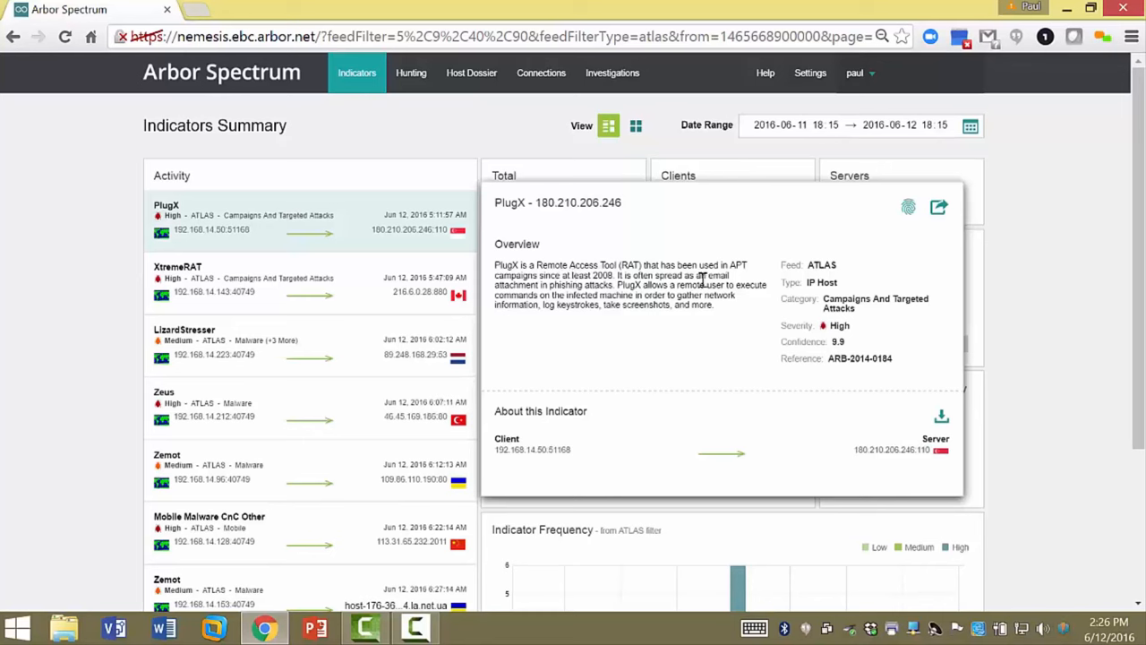
{"action": "mouse_move", "coordinate": [624, 282]}
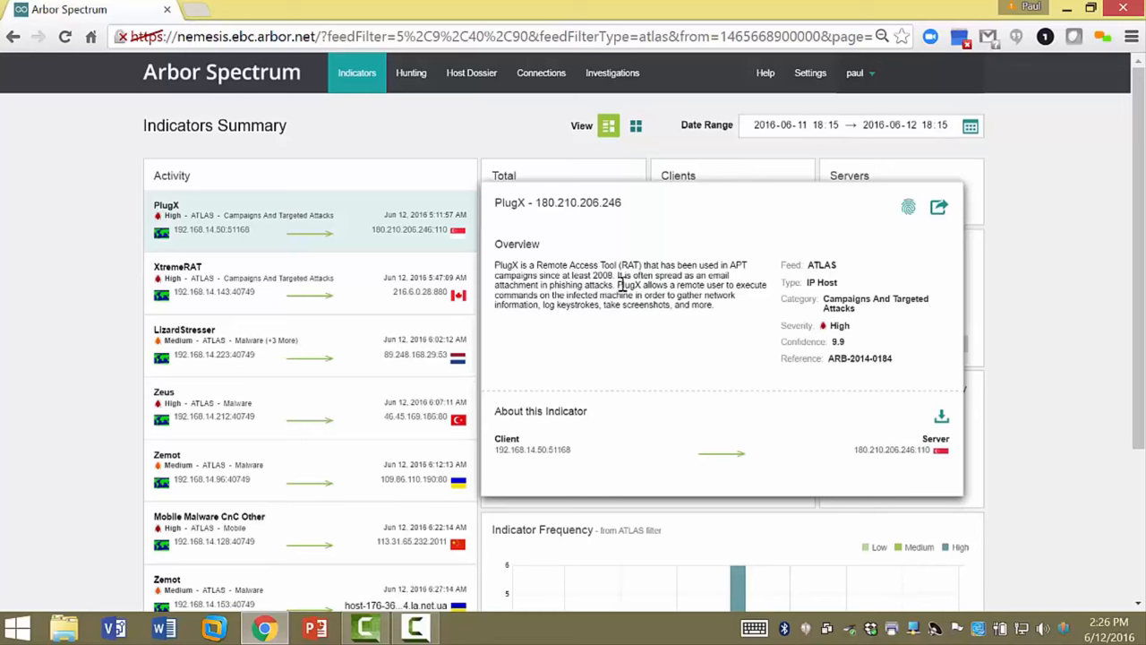
{"action": "mouse_move", "coordinate": [713, 337]}
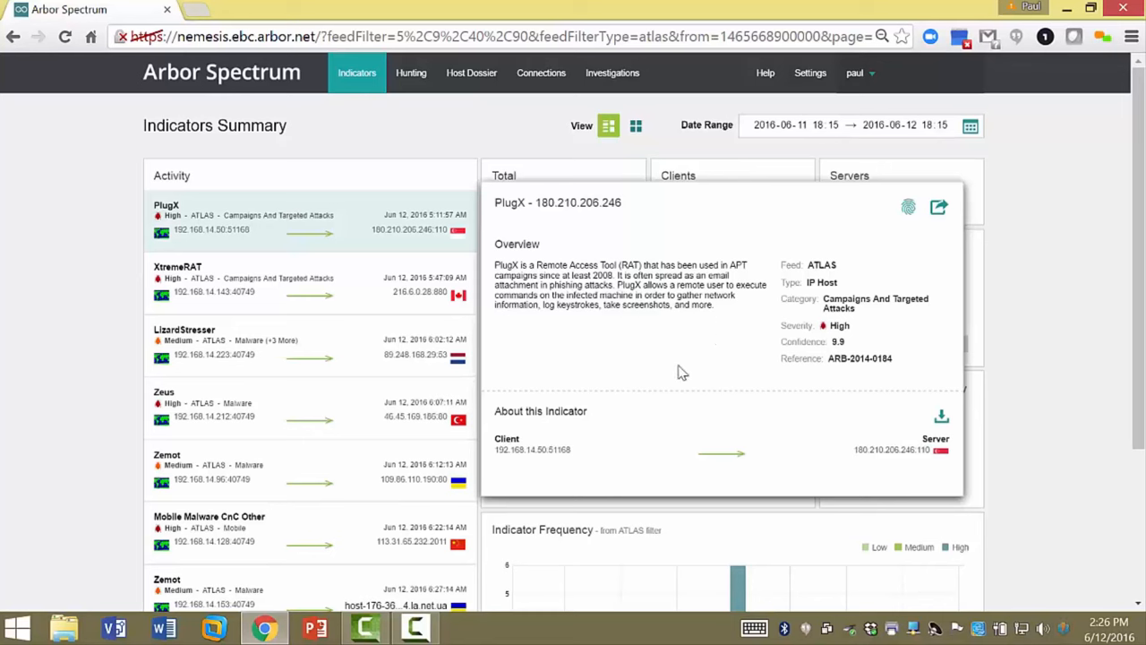
{"action": "mouse_move", "coordinate": [863, 329]}
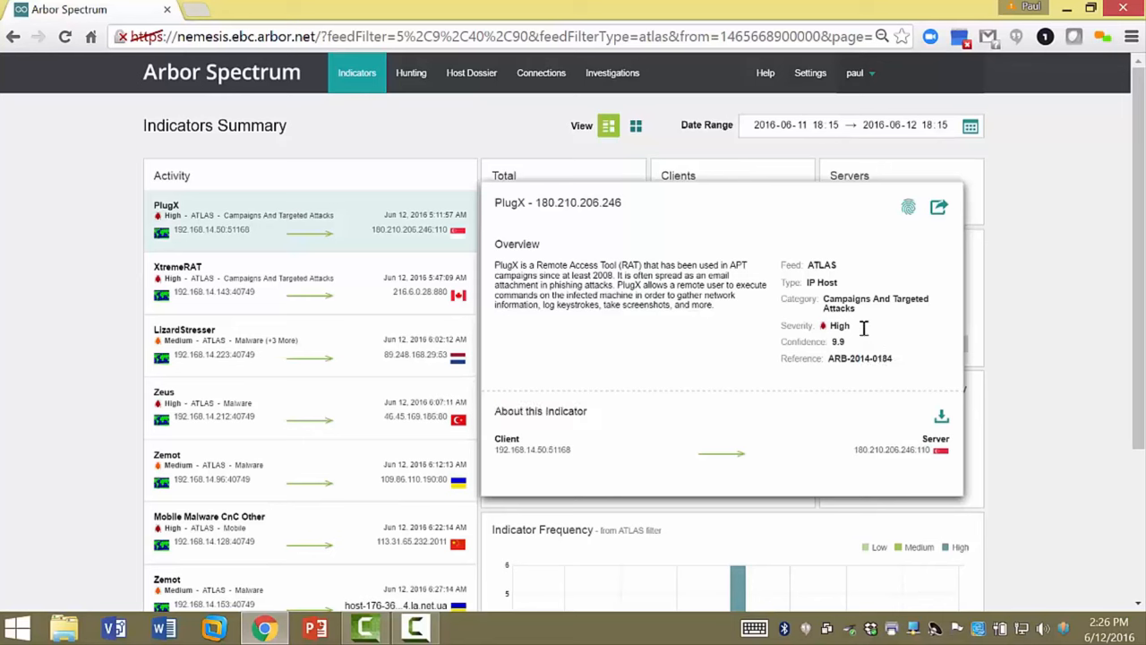
{"action": "mouse_move", "coordinate": [853, 349]}
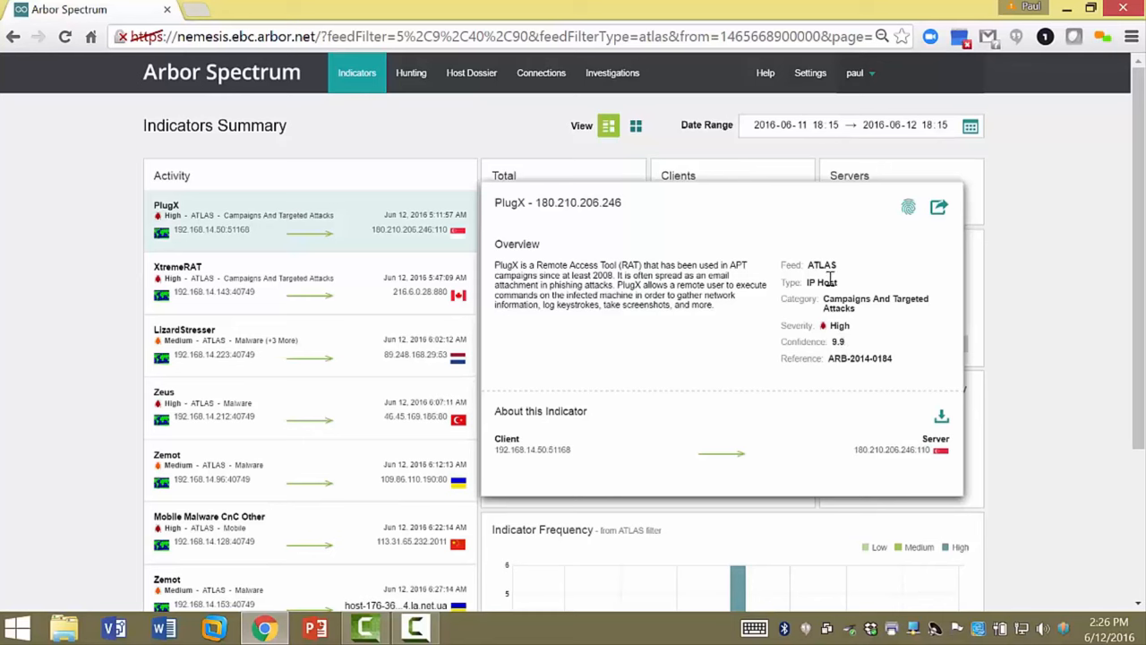
{"action": "mouse_move", "coordinate": [935, 464]}
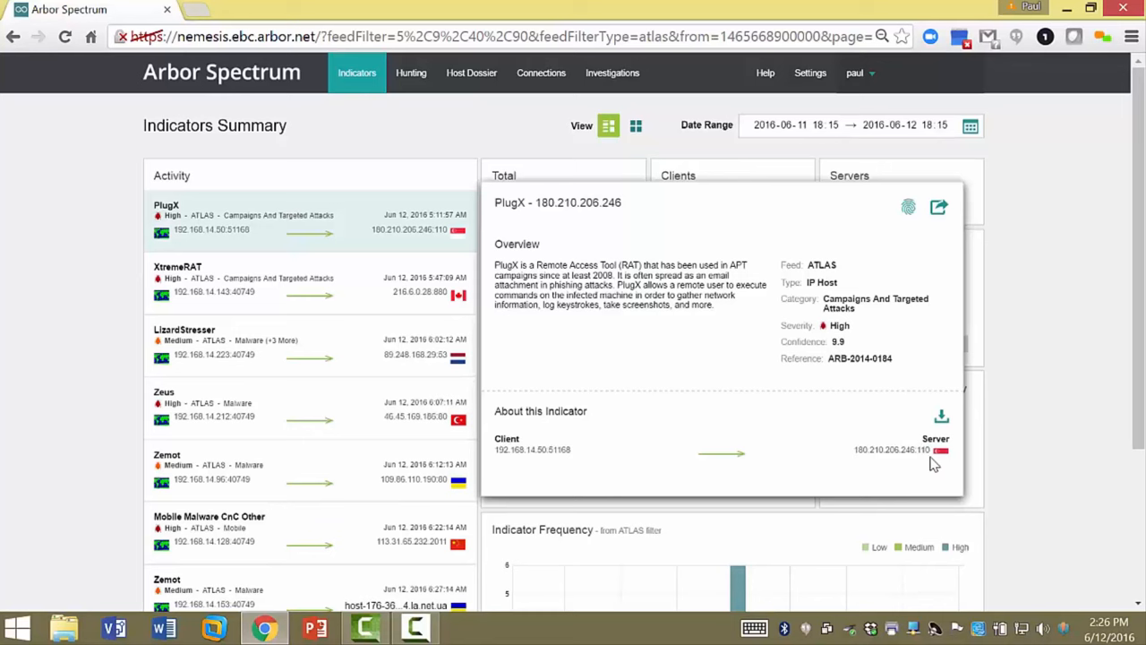
{"action": "mouse_move", "coordinate": [573, 475]}
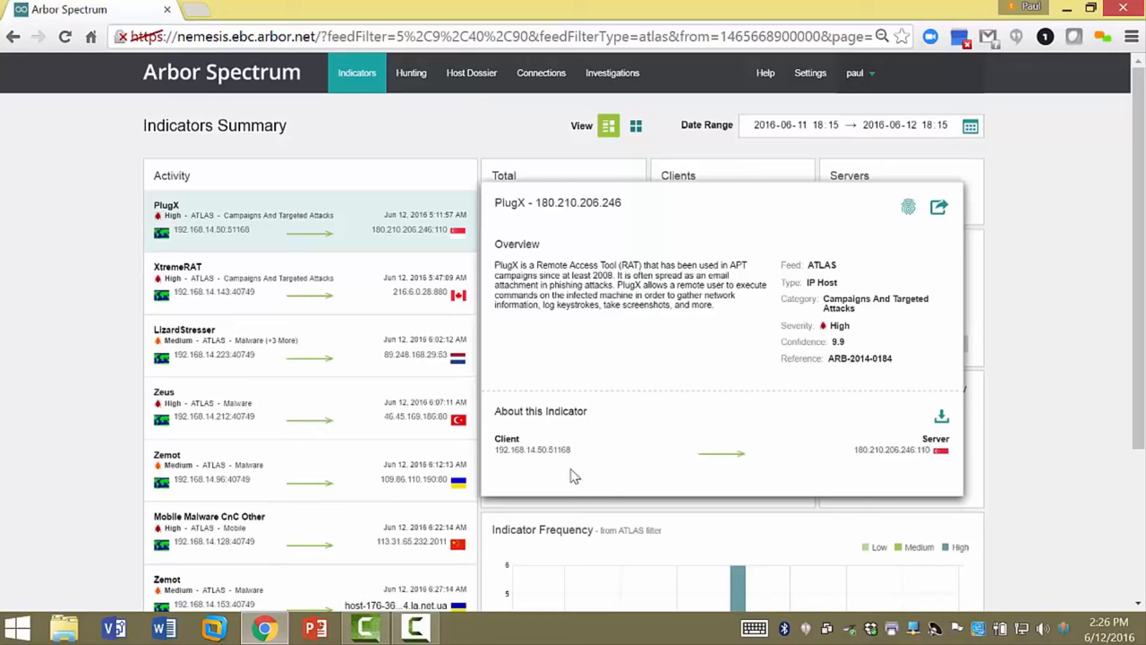
{"action": "mouse_move", "coordinate": [913, 480]}
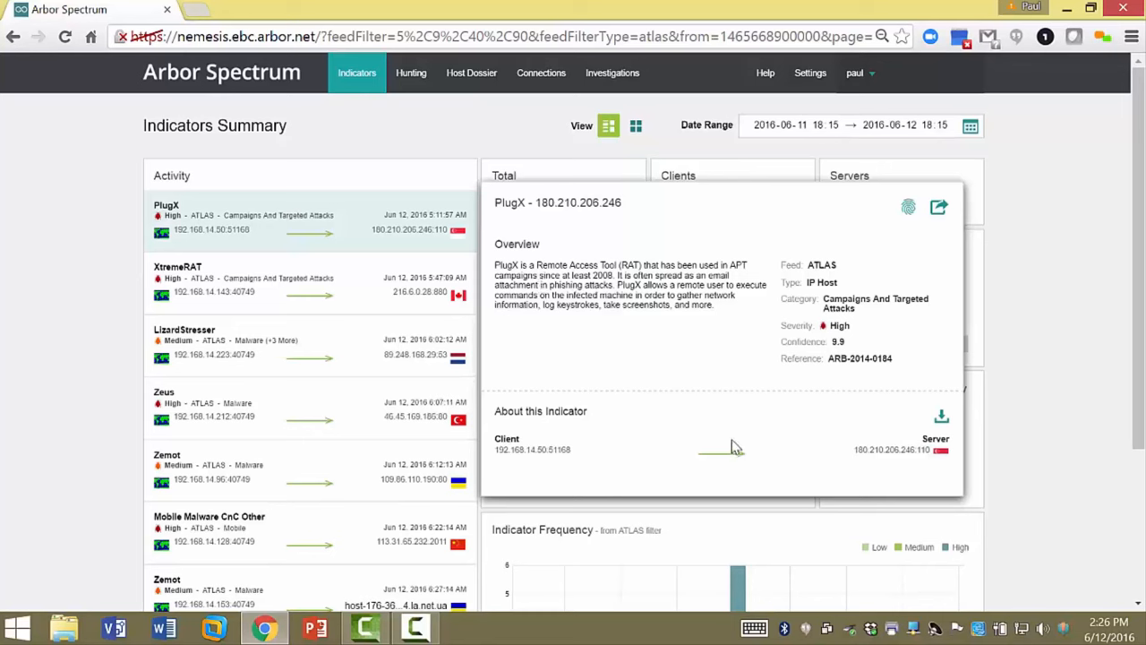
{"action": "mouse_move", "coordinate": [760, 387]}
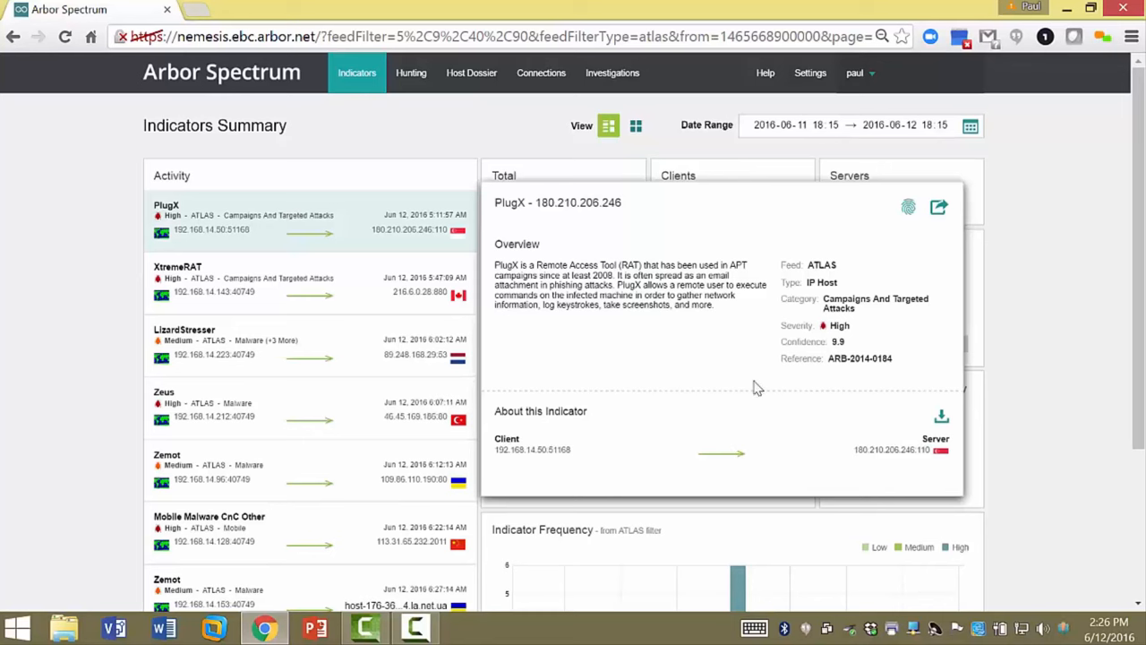
{"action": "mouse_move", "coordinate": [891, 464]}
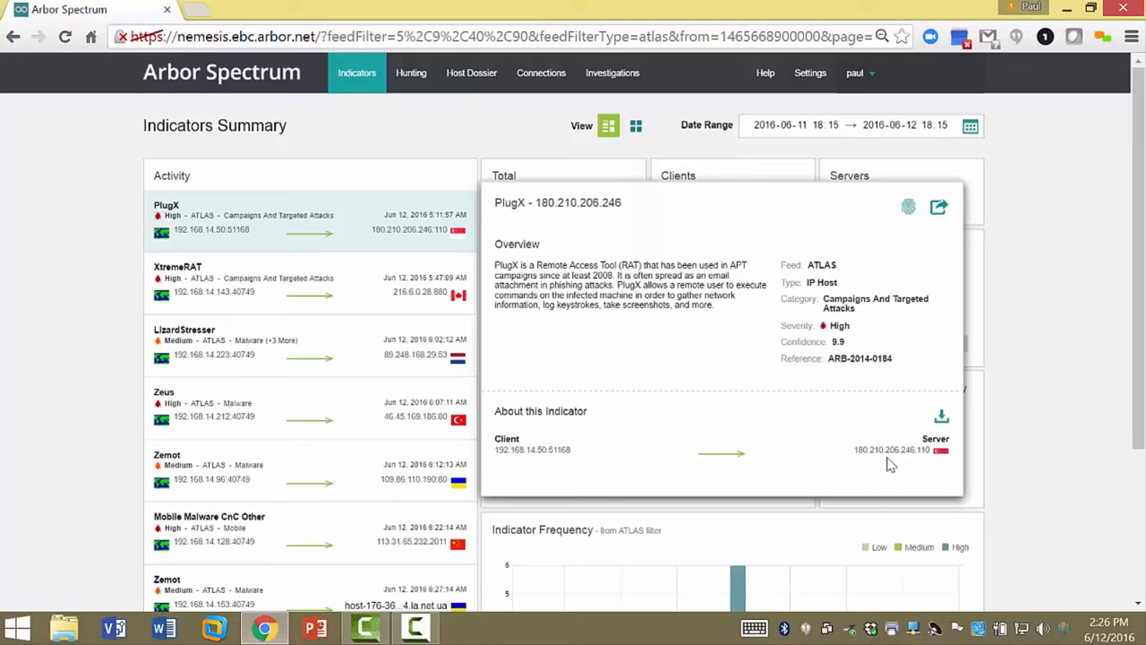
{"action": "mouse_move", "coordinate": [850, 404]}
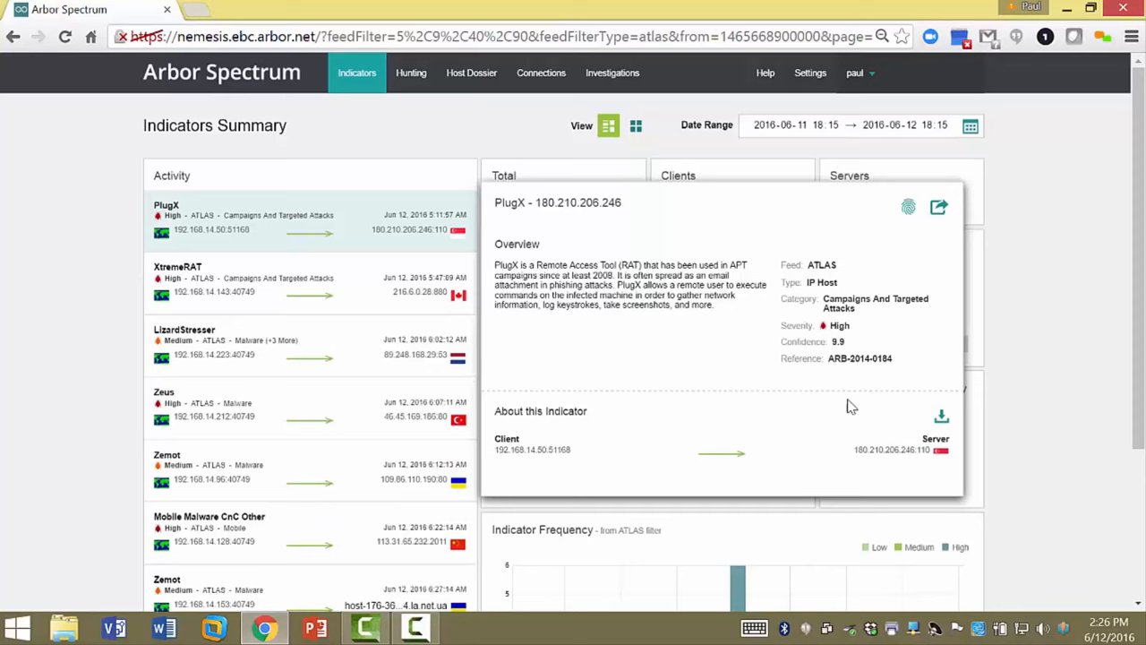
{"action": "mouse_move", "coordinate": [909, 208]}
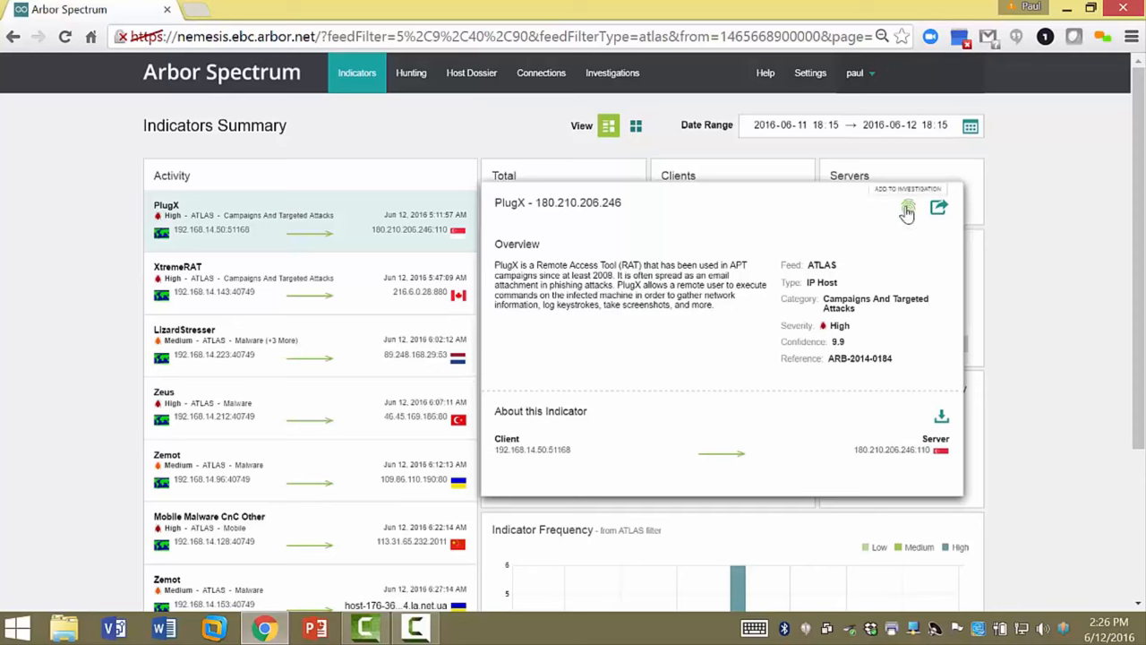
- Create a new 'Malware-Rat' investigation with description 'Plugx delivery' and add the PlugX indicator as its clue
{"action": "left_click", "coordinate": [906, 208]}
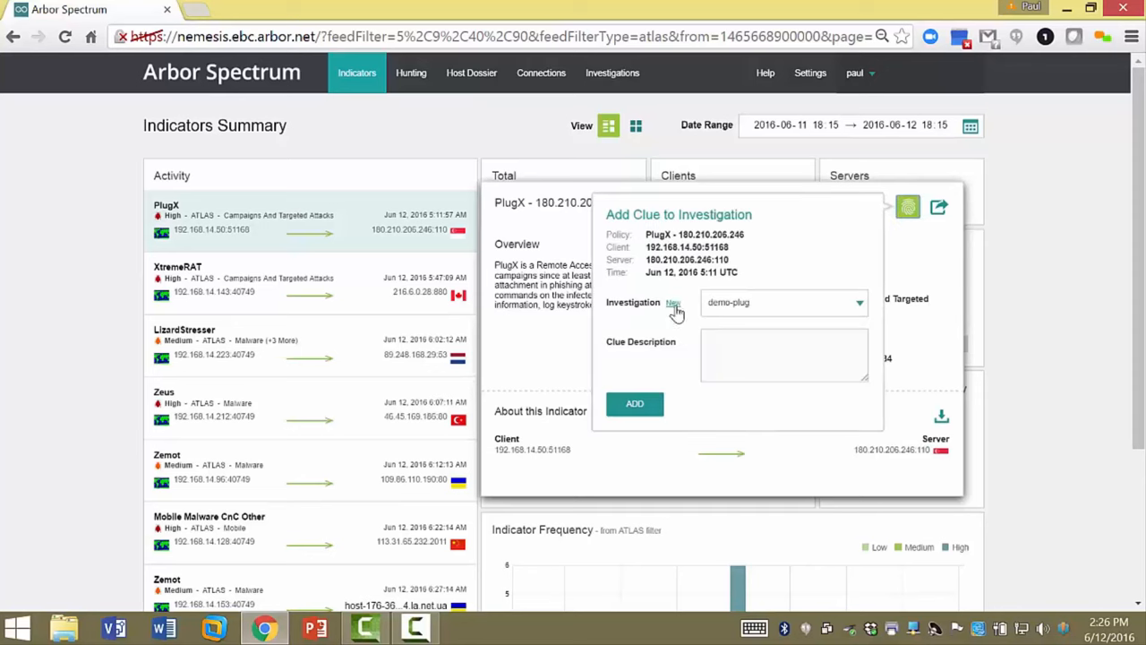
{"action": "left_click", "coordinate": [674, 305]}
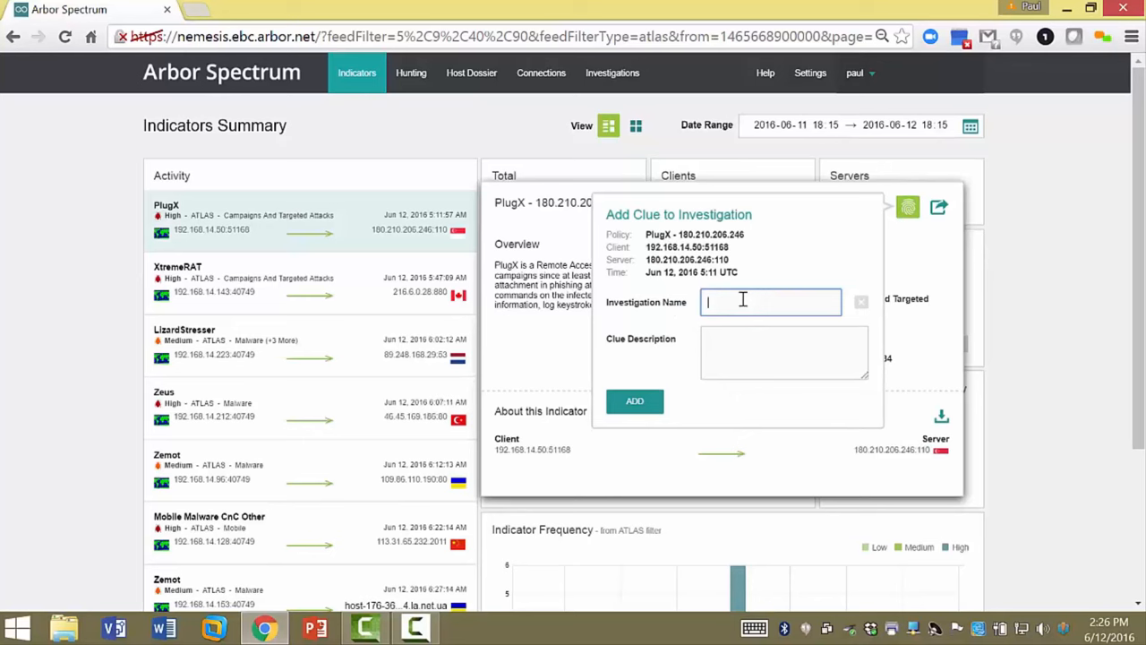
{"action": "type", "text": "Malware-R"}
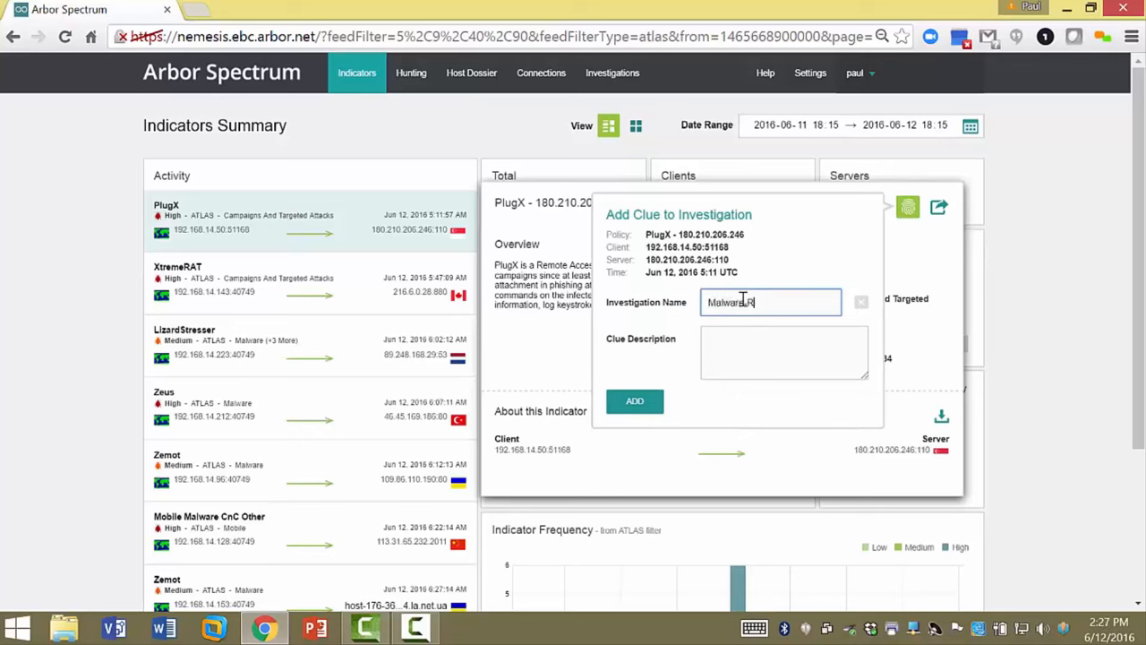
{"action": "left_click", "coordinate": [784, 351]}
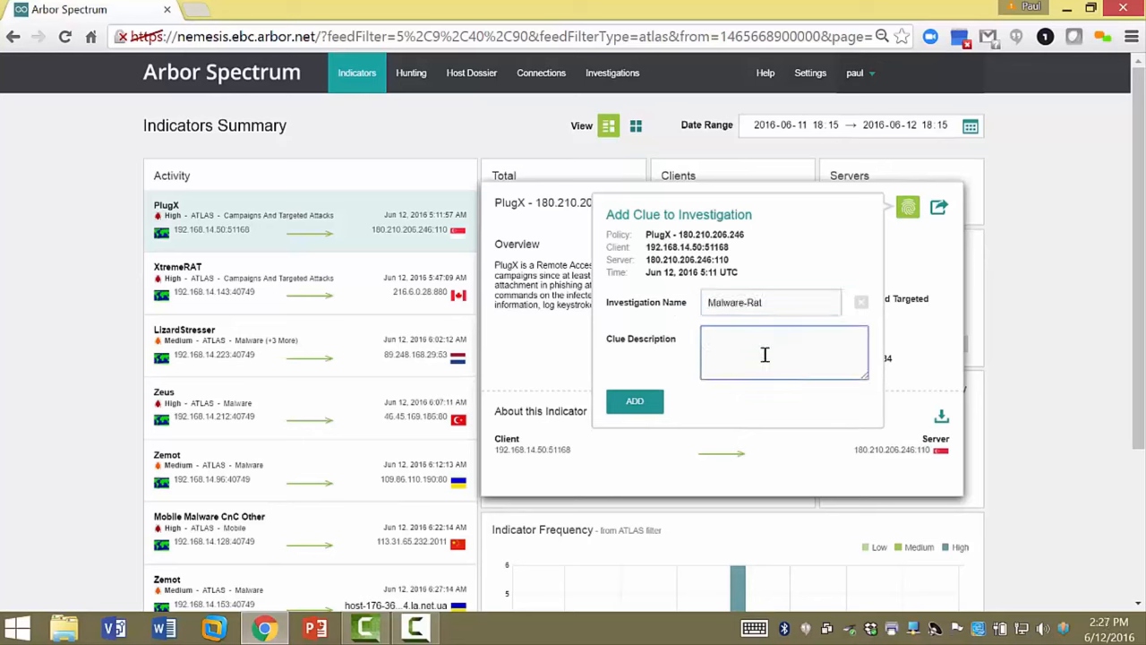
{"action": "type", "text": "Plugx delivery"}
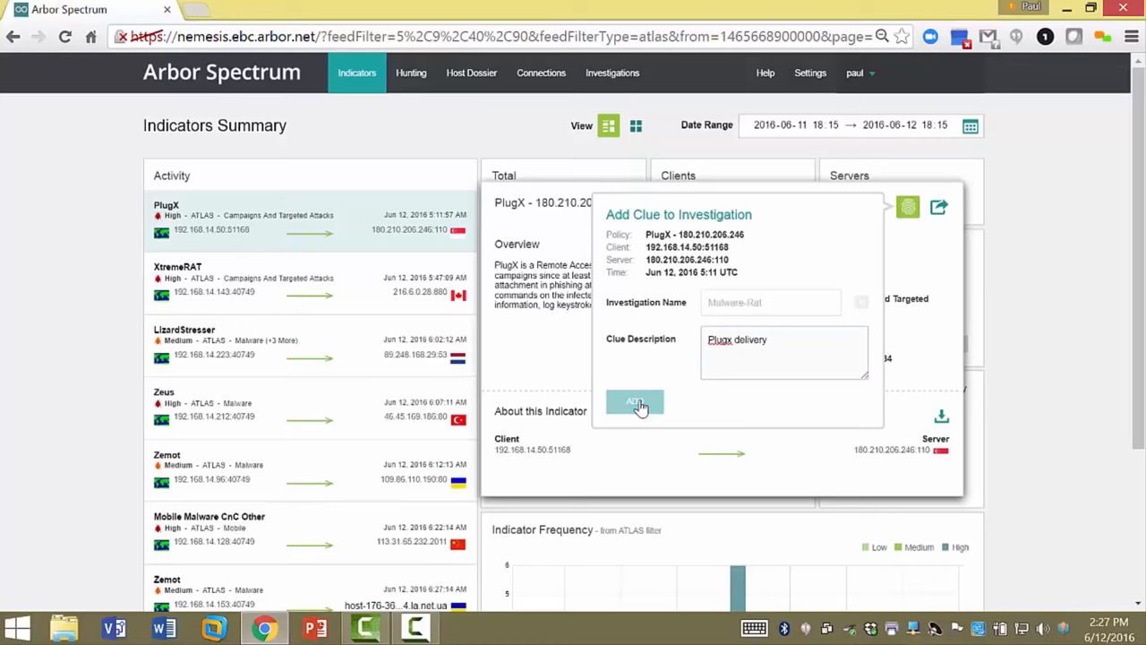
{"action": "left_click", "coordinate": [634, 401]}
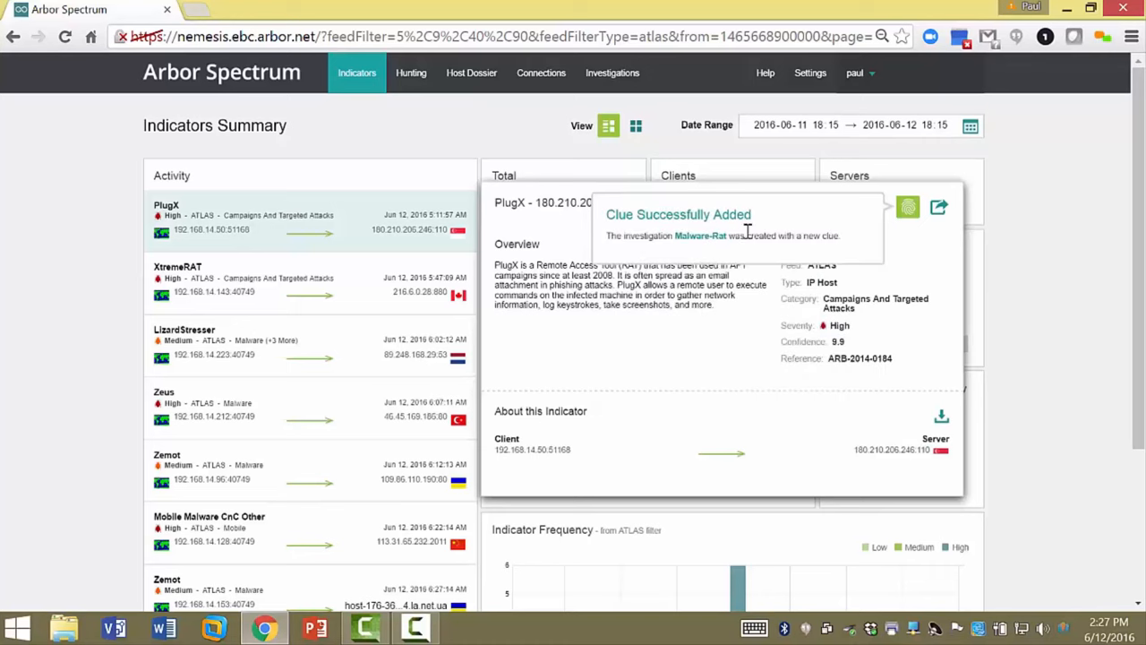
{"action": "mouse_move", "coordinate": [1048, 360]}
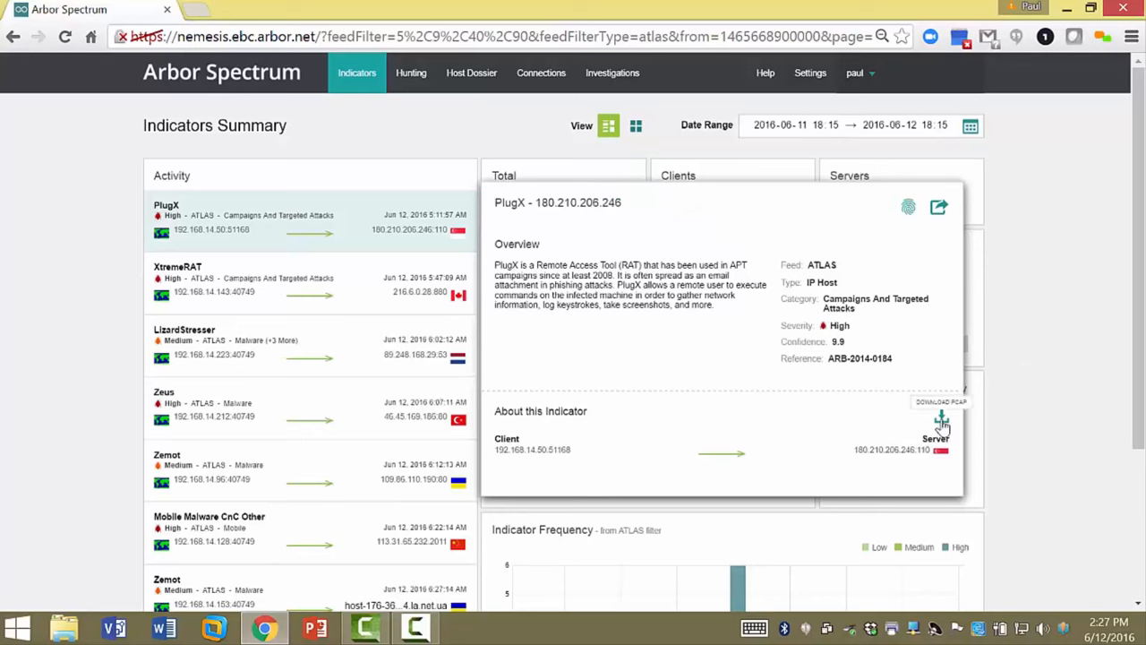
{"action": "mouse_move", "coordinate": [942, 426]}
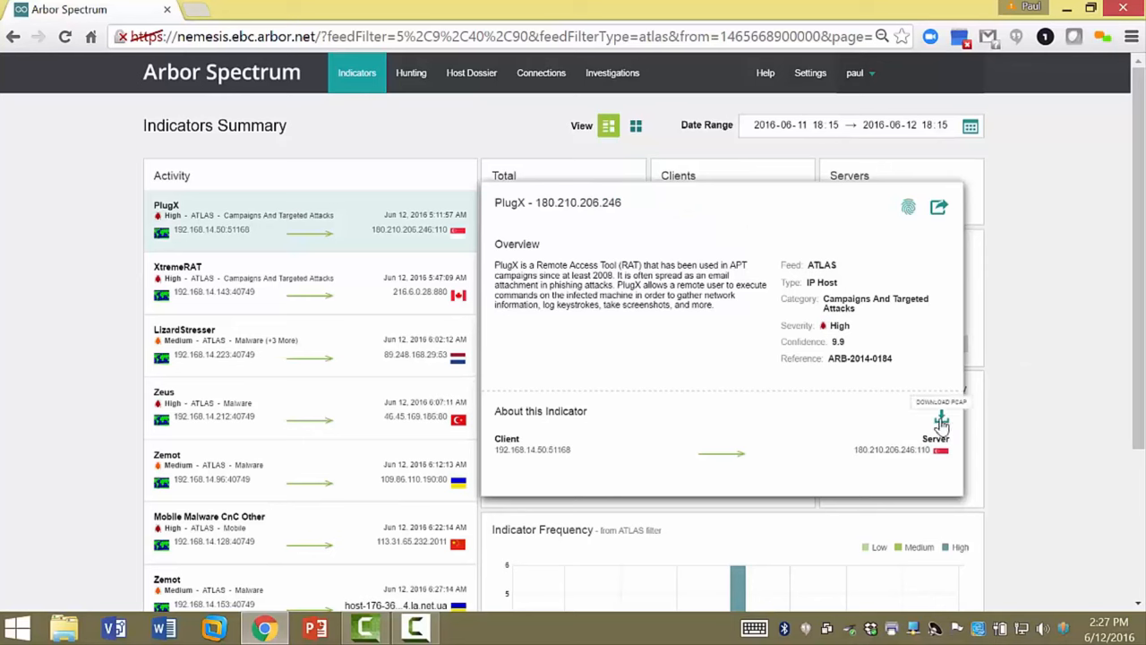
{"action": "mouse_move", "coordinate": [914, 394]}
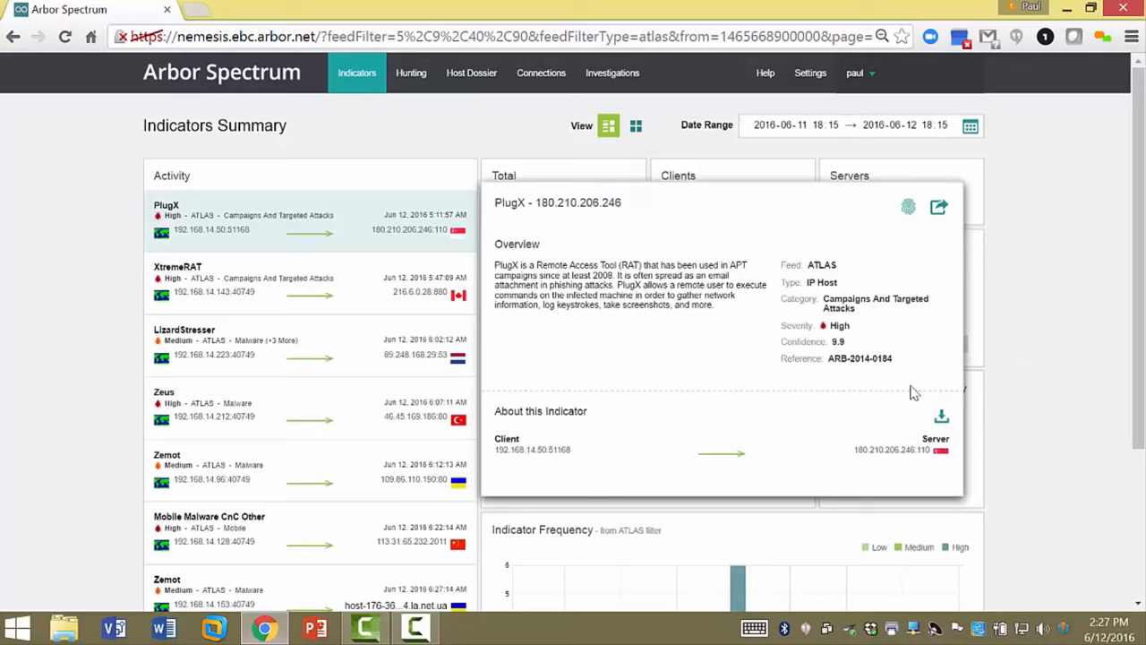
- From Other Actions, launch View Hunting and the client and server Host Dossiers in new tabs
{"action": "left_click", "coordinate": [938, 208]}
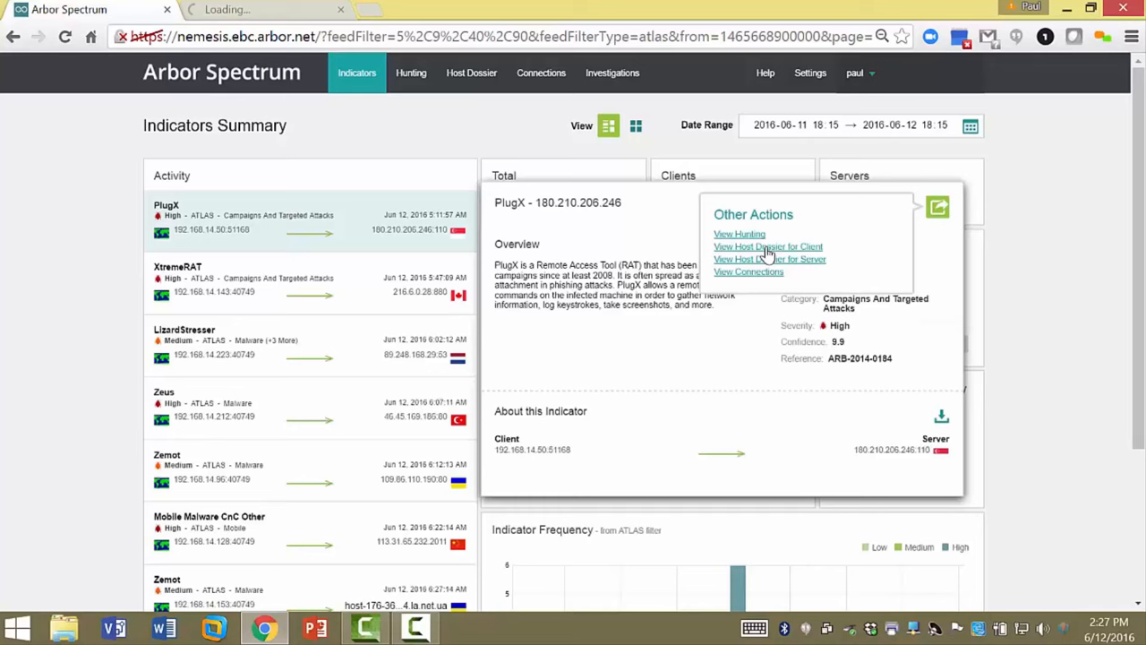
{"action": "left_click", "coordinate": [767, 247]}
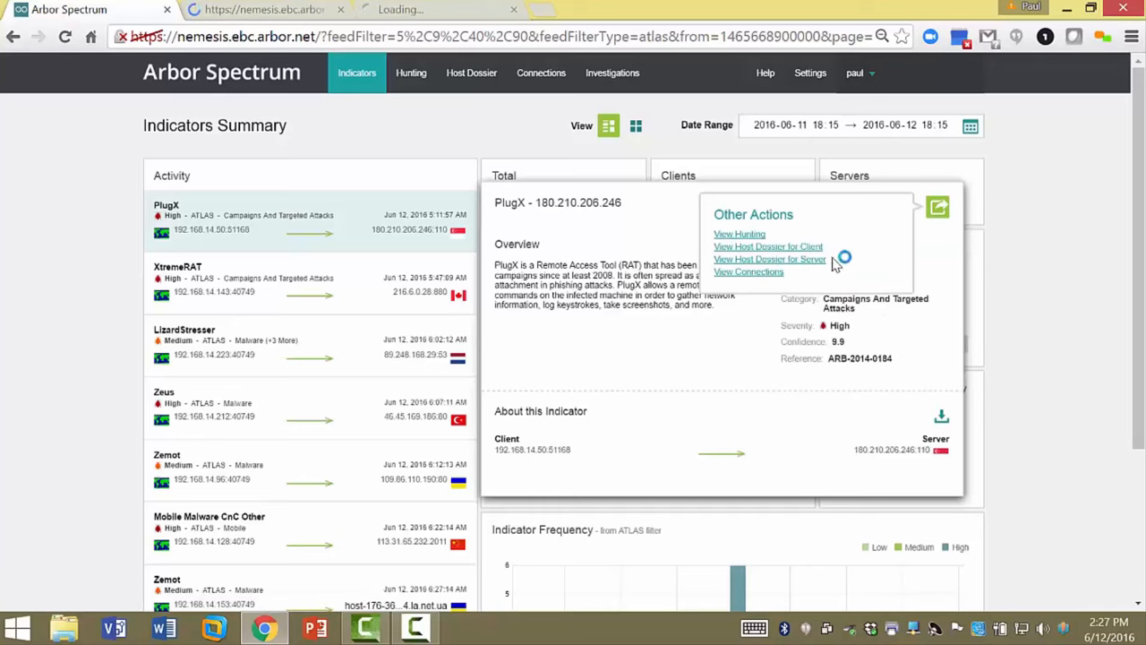
{"action": "left_click", "coordinate": [766, 248]}
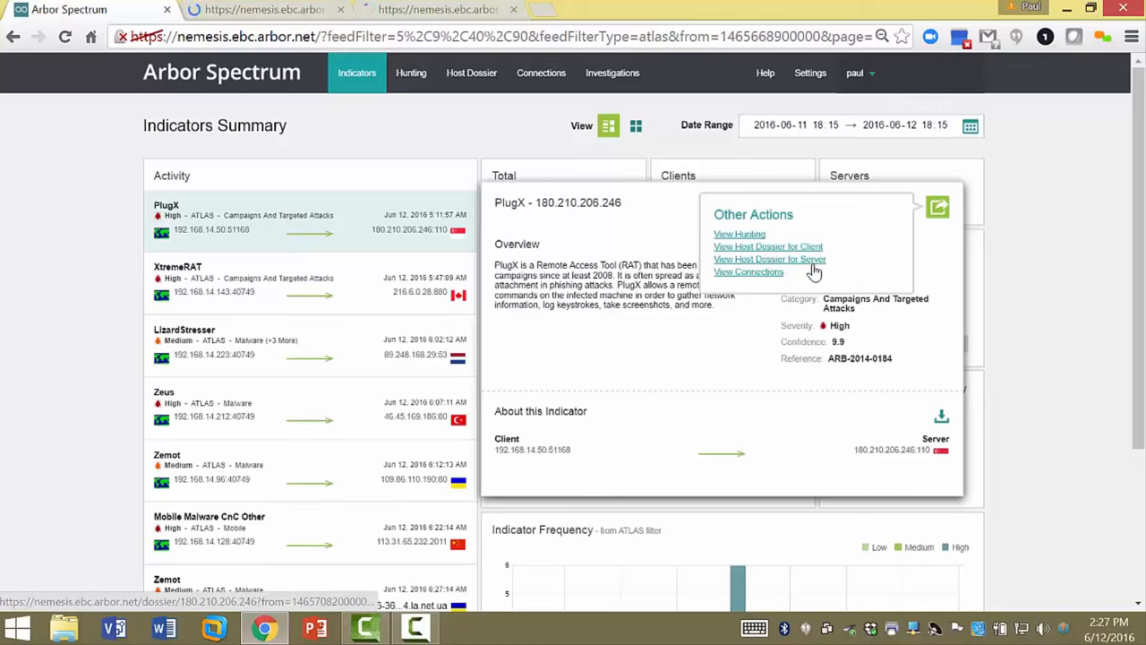
{"action": "left_click", "coordinate": [748, 273]}
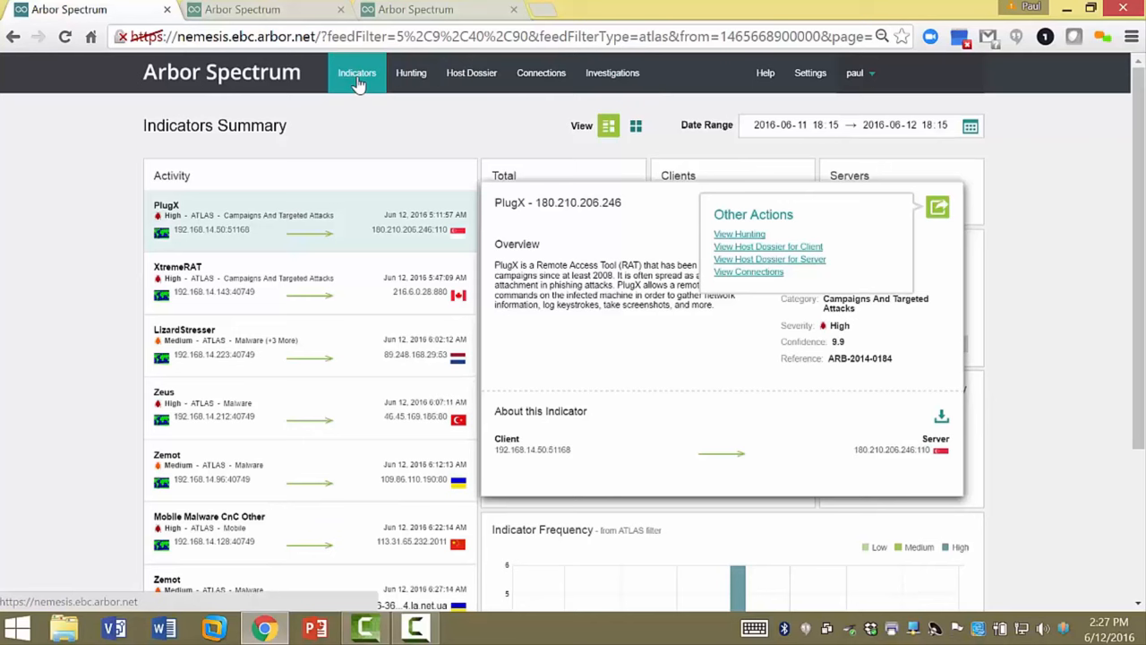
{"action": "mouse_move", "coordinate": [412, 72]}
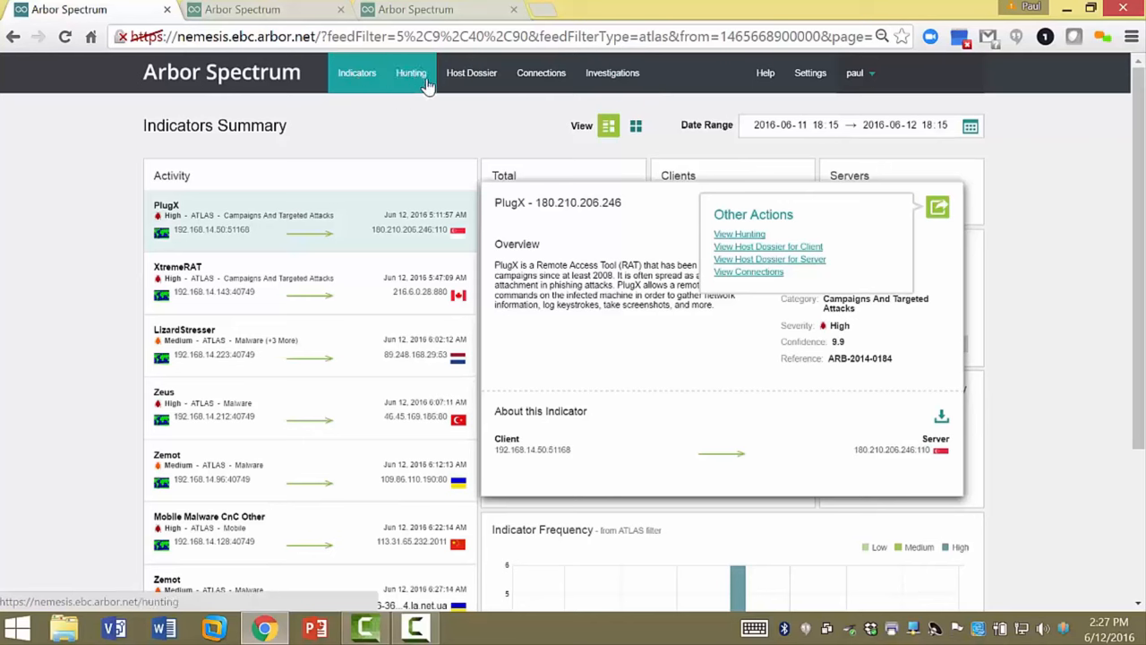
{"action": "mouse_move", "coordinate": [473, 72]}
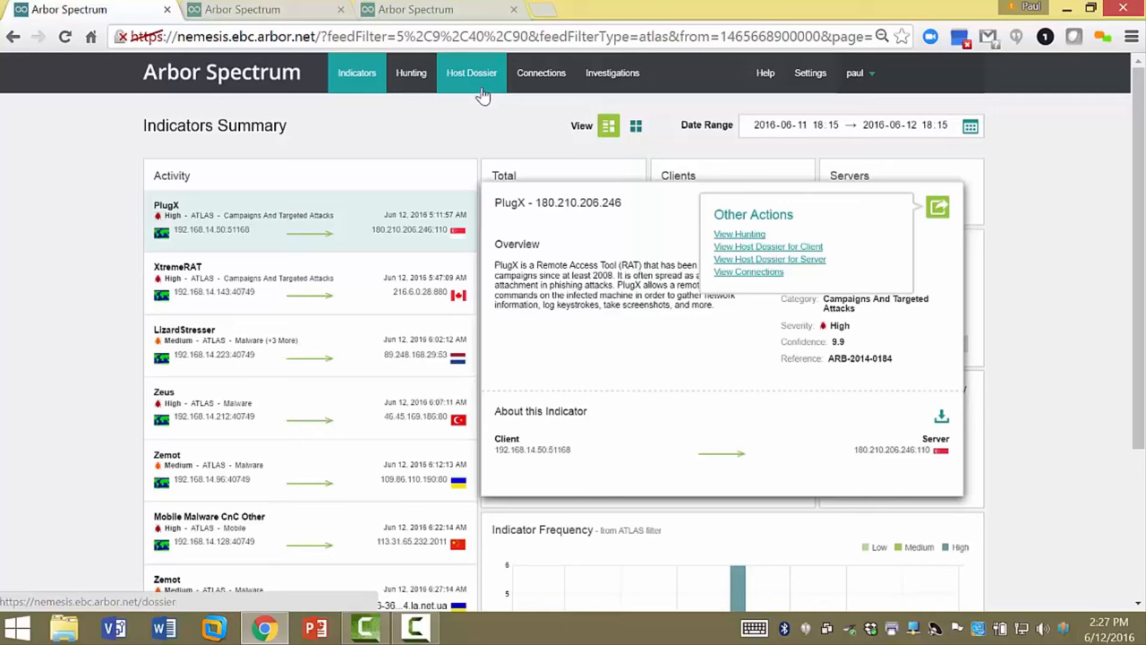
{"action": "mouse_move", "coordinate": [483, 93]}
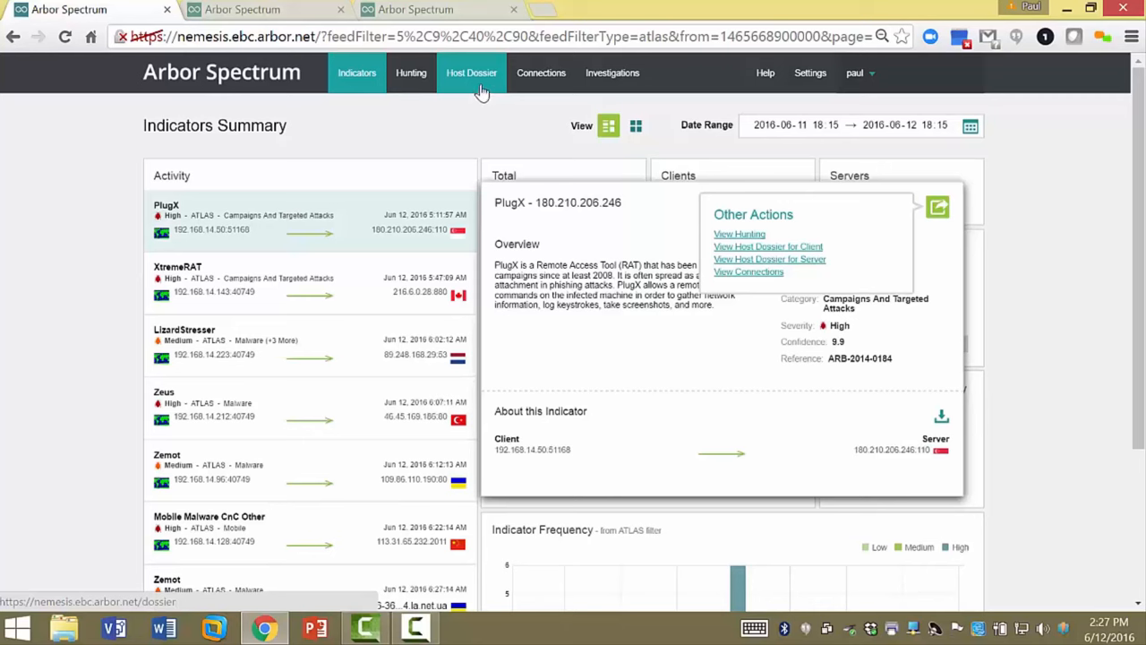
{"action": "mouse_move", "coordinate": [541, 72]}
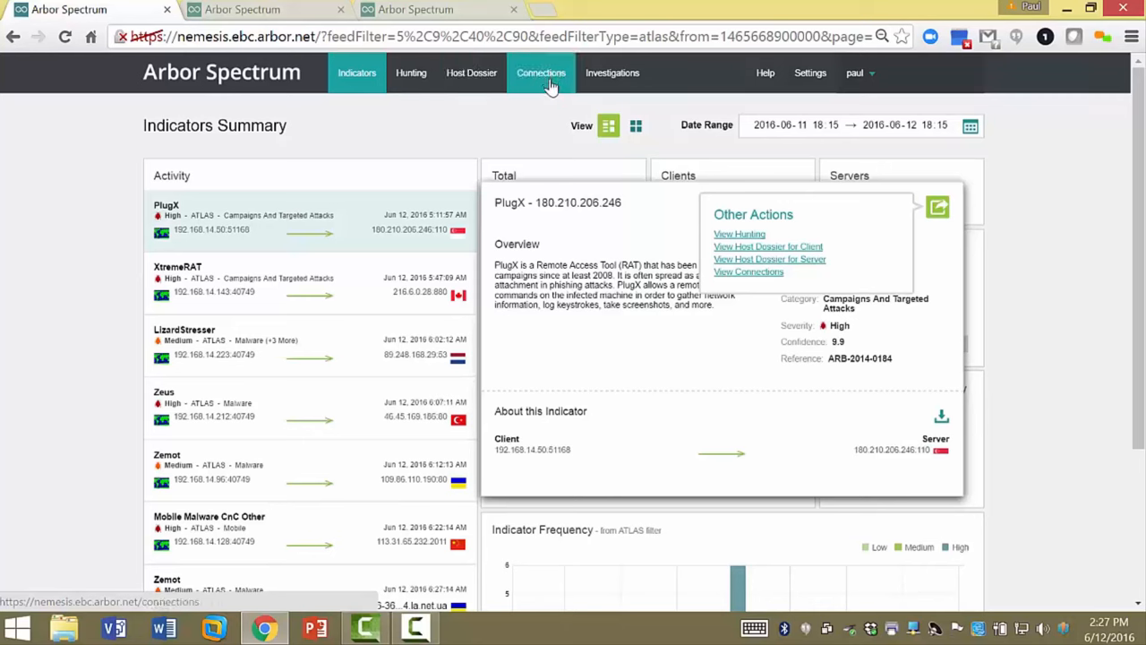
{"action": "mouse_move", "coordinate": [472, 71]}
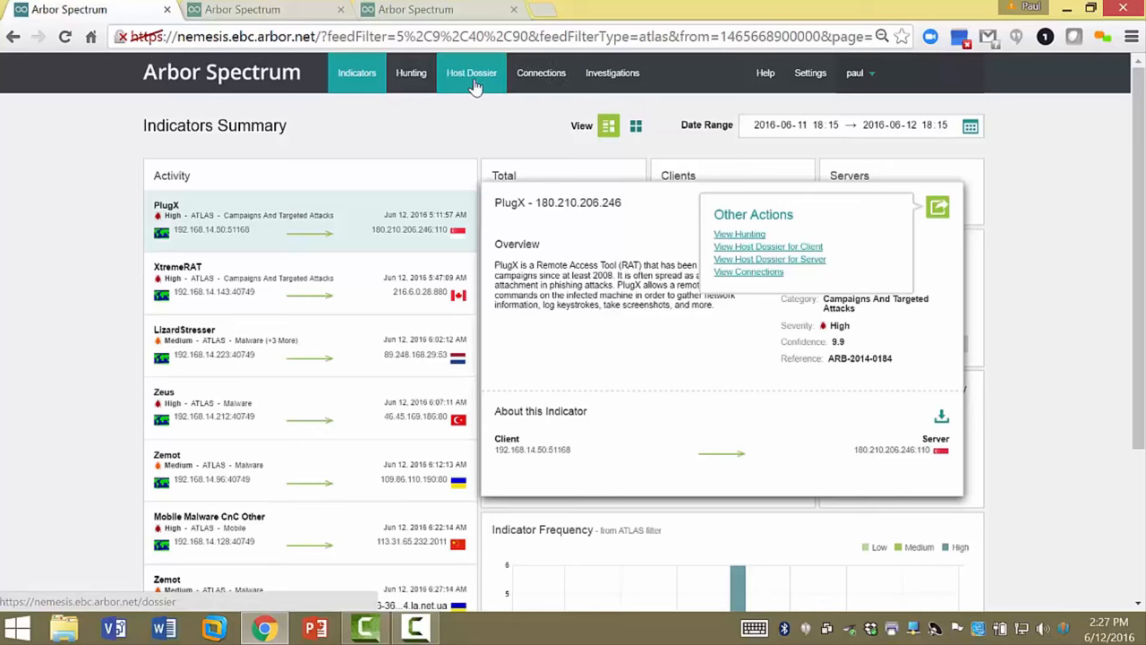
{"action": "mouse_move", "coordinate": [541, 72]}
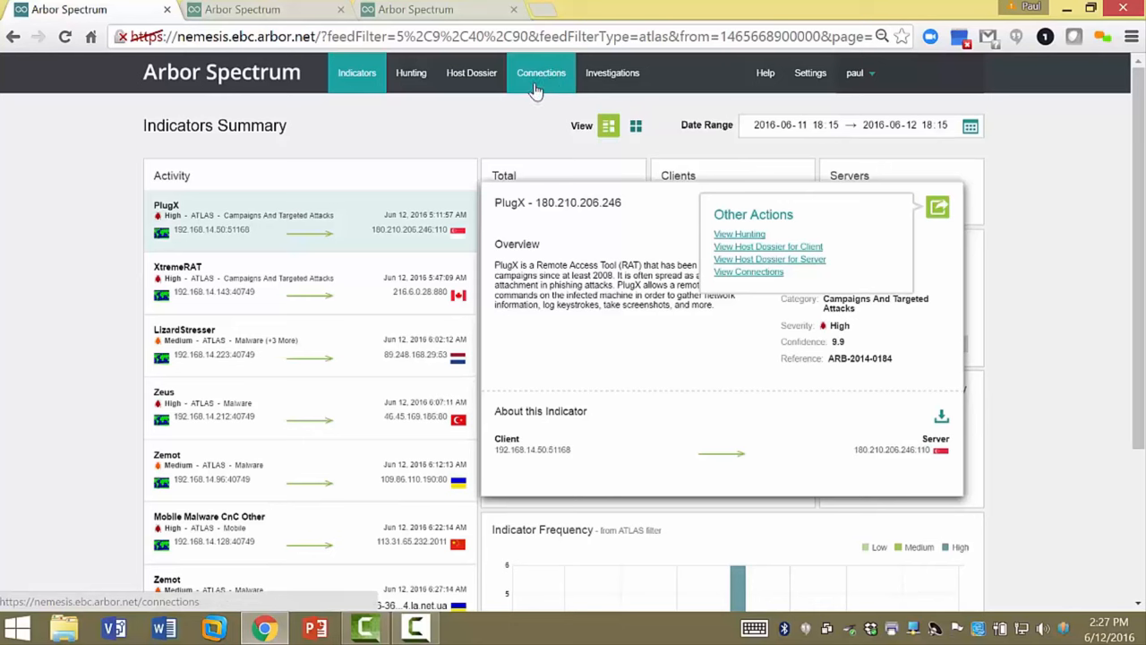
{"action": "mouse_move", "coordinate": [613, 72]}
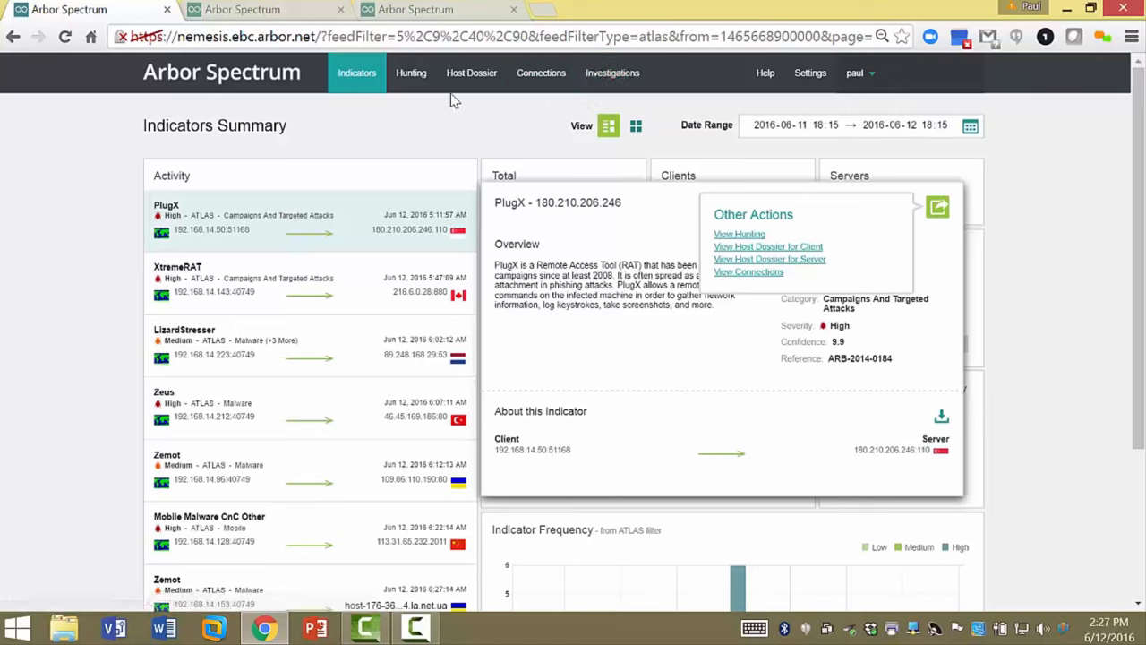
{"action": "mouse_move", "coordinate": [471, 71]}
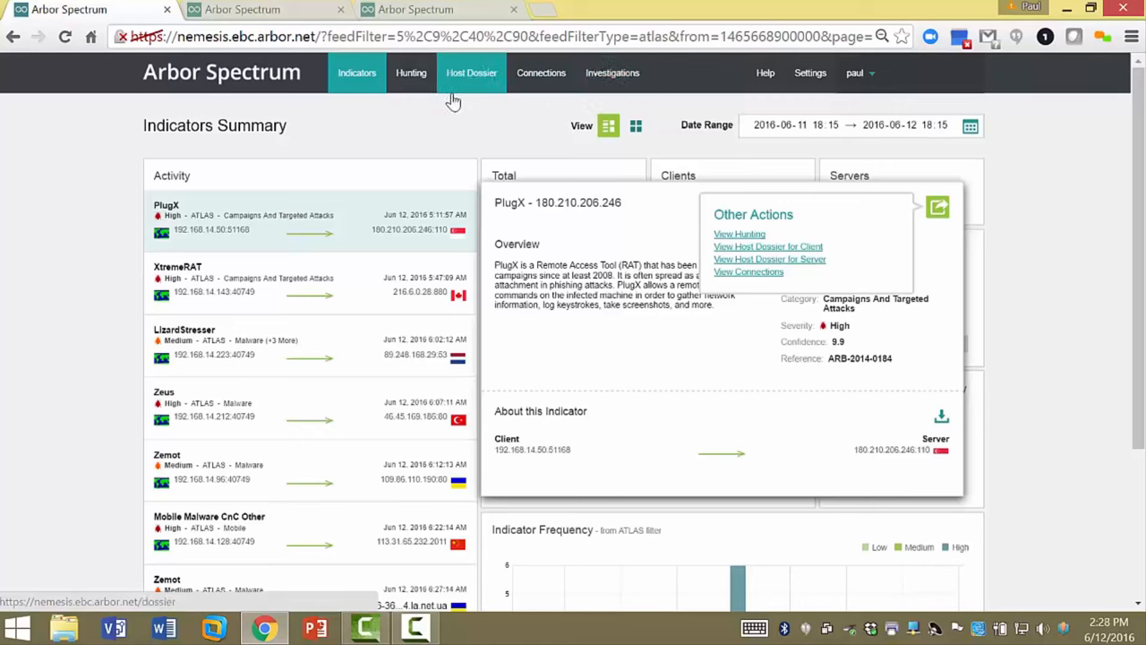
{"action": "mouse_move", "coordinate": [451, 99]}
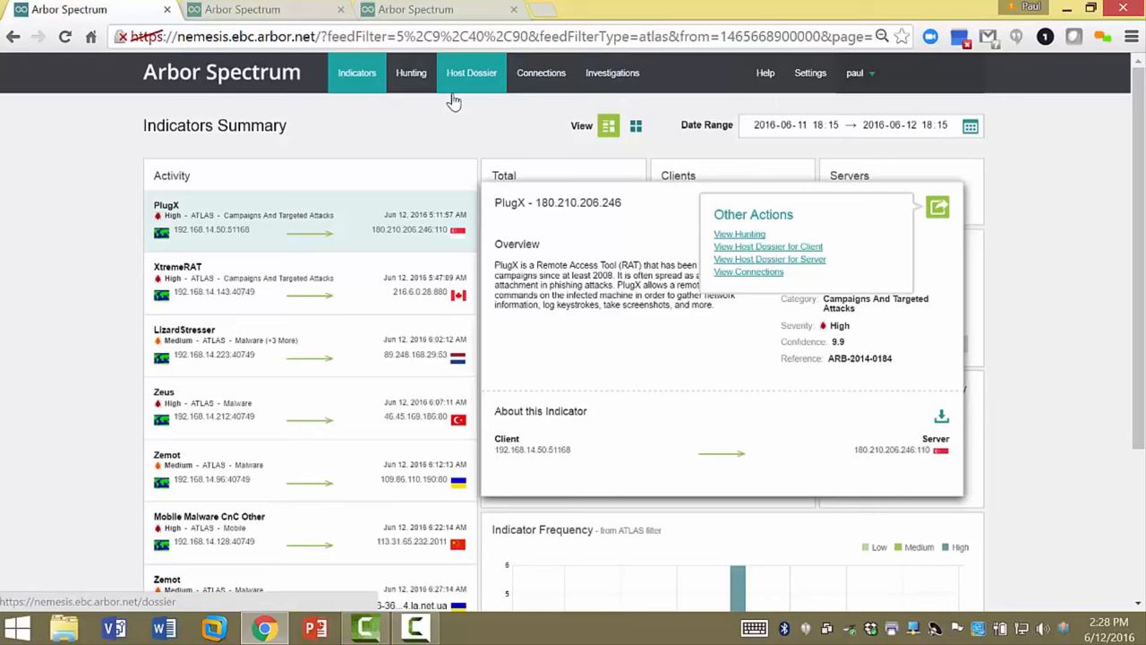
{"action": "mouse_move", "coordinate": [448, 132]}
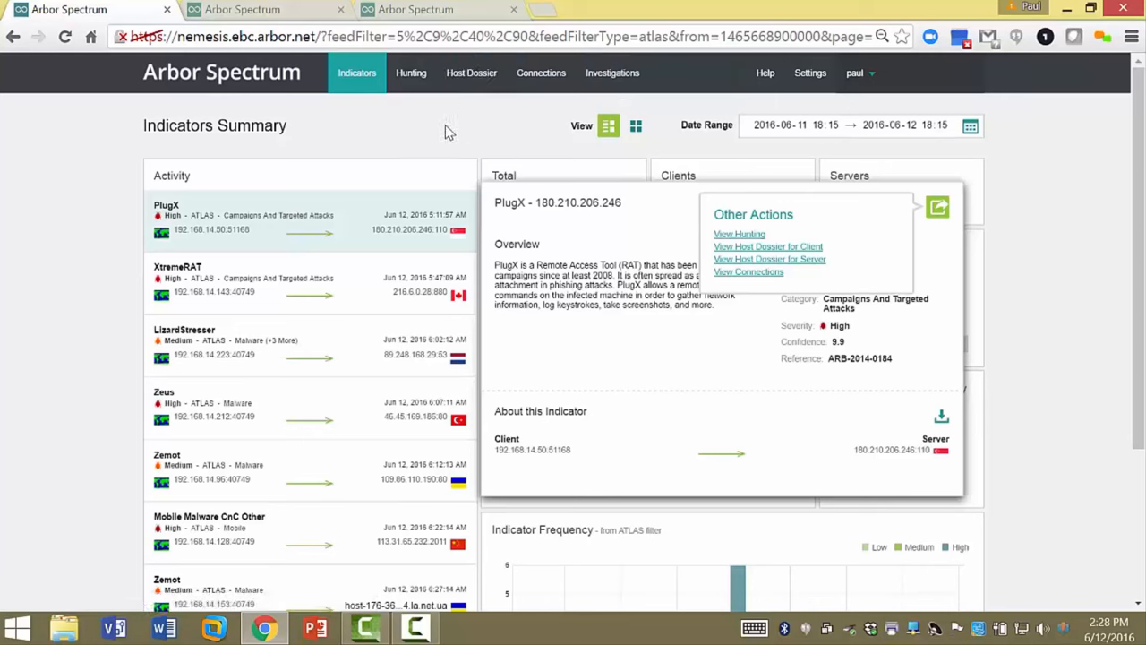
{"action": "mouse_move", "coordinate": [423, 140]}
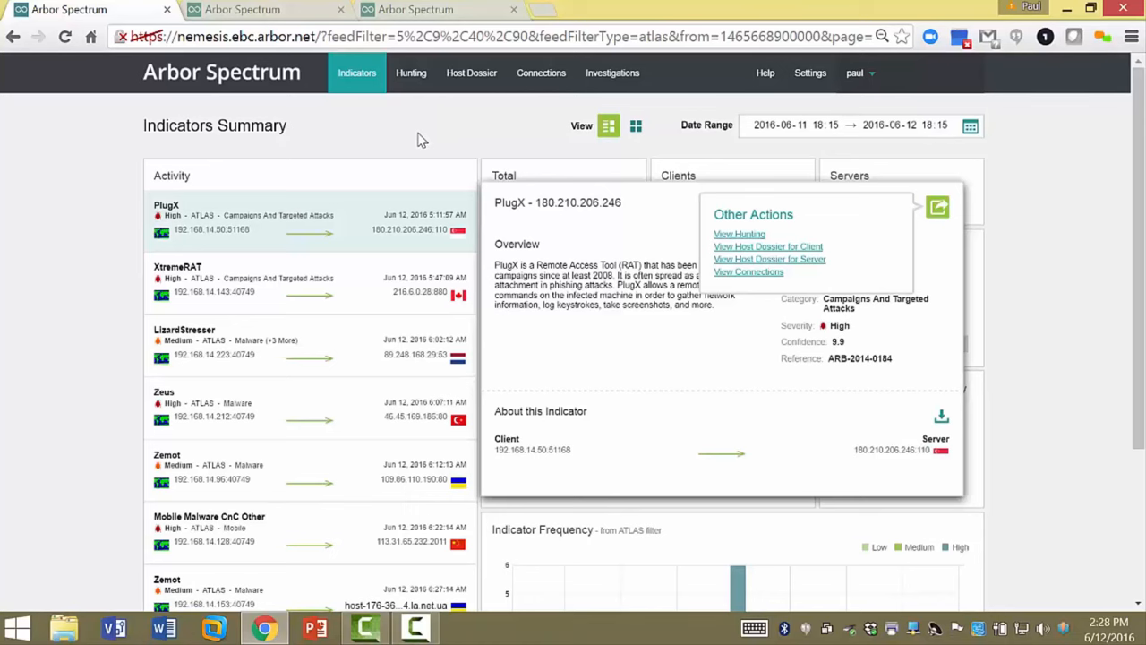
{"action": "mouse_move", "coordinate": [287, 22]}
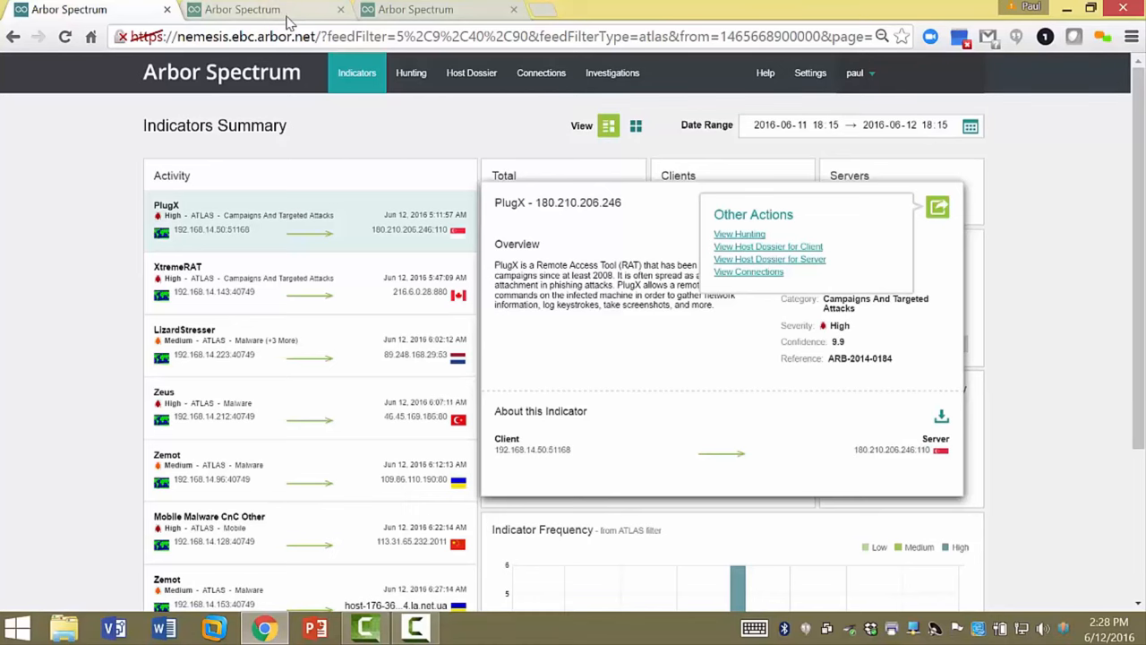
- Set the Hunting time period to 3 weeks and reveal the applied address and port filters
{"action": "left_click", "coordinate": [740, 233]}
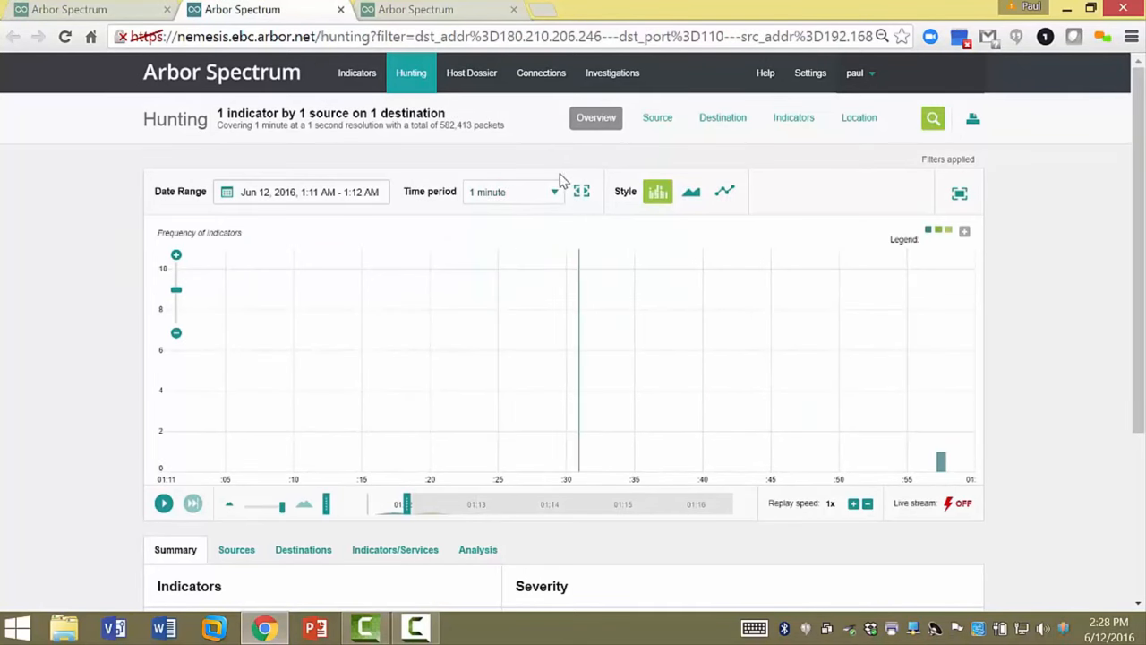
{"action": "left_click", "coordinate": [580, 190]}
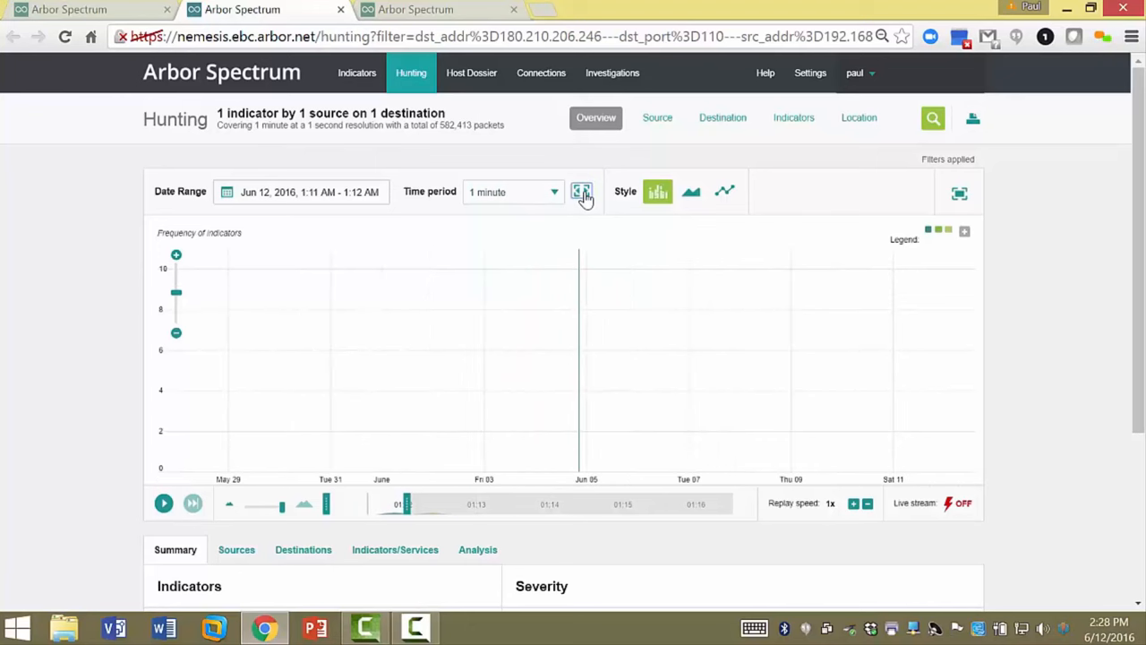
{"action": "left_click", "coordinate": [580, 192]}
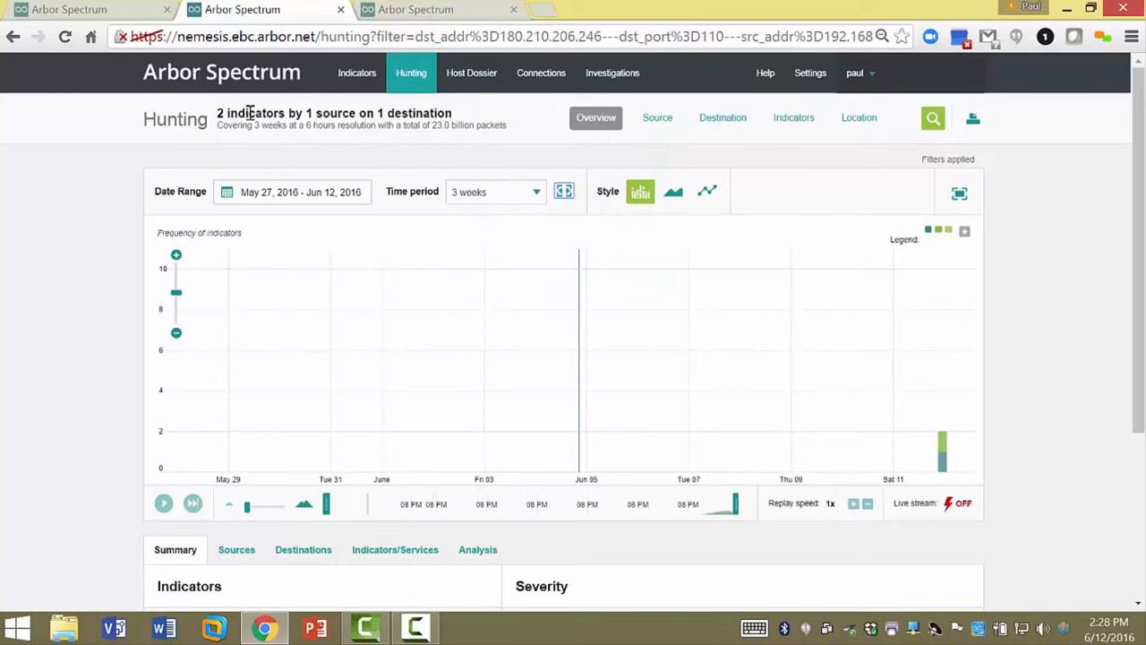
{"action": "left_click", "coordinate": [933, 118]}
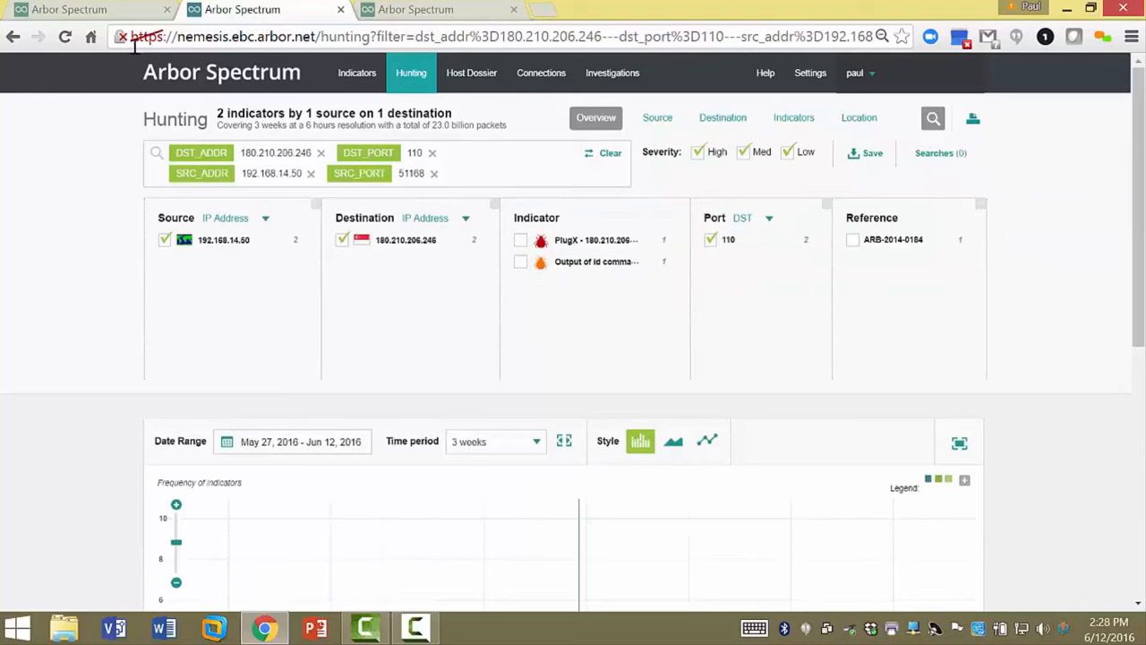
- Return to Hunting, swap the source and destination address filters, and collapse the filter panel to show the timeline
{"action": "left_click", "coordinate": [357, 72]}
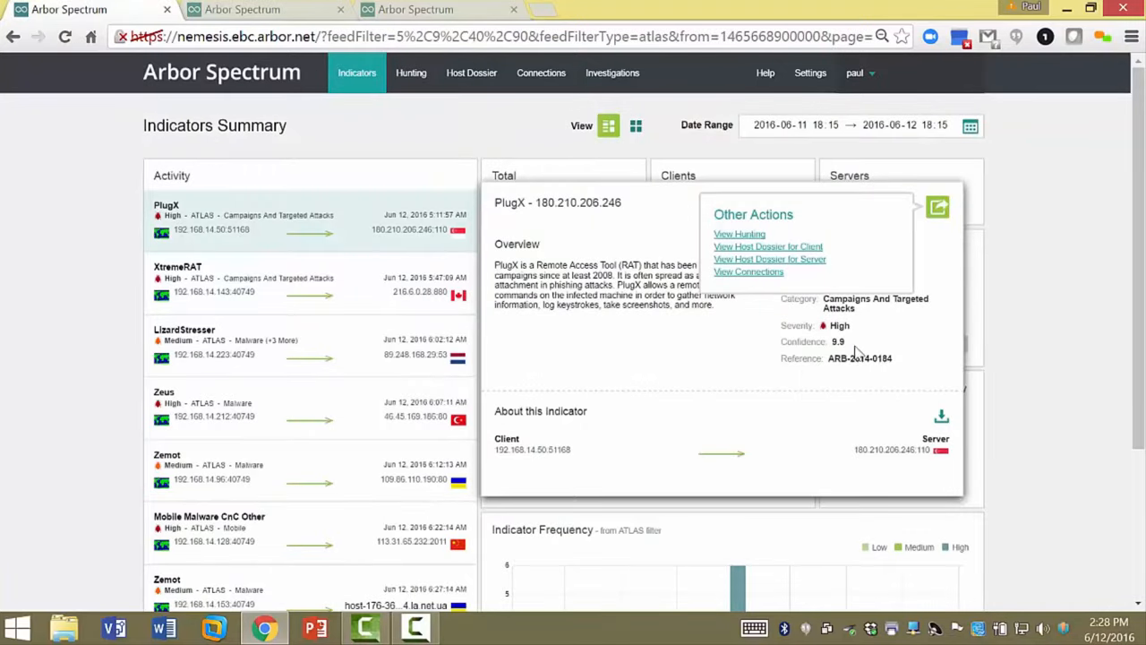
{"action": "mouse_move", "coordinate": [322, 25]}
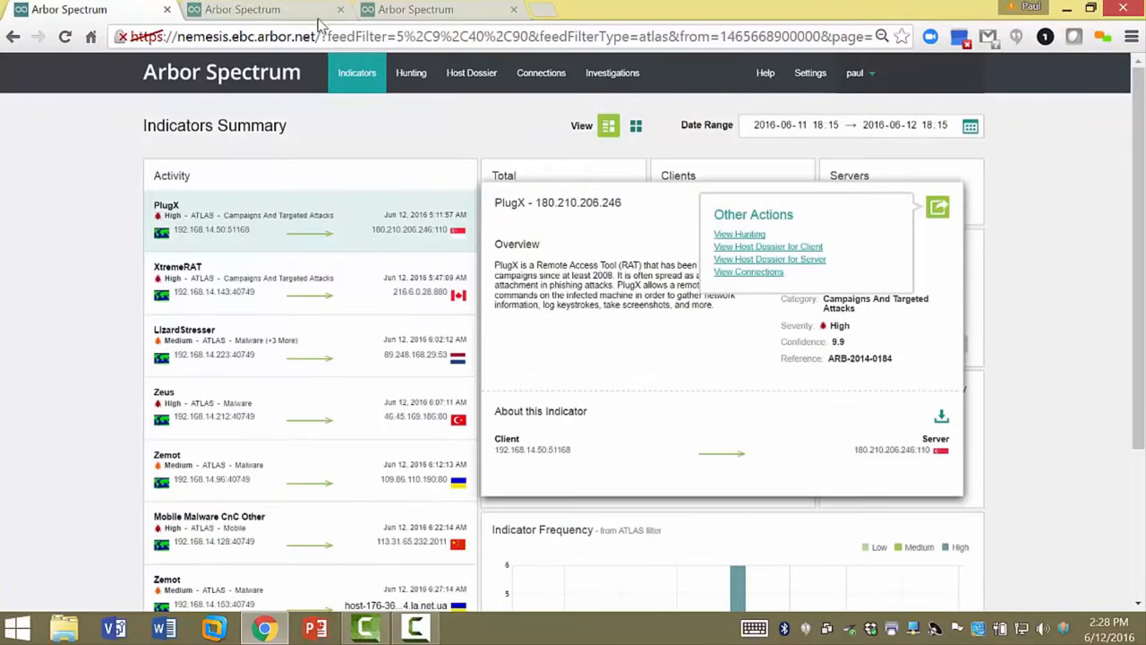
{"action": "left_click", "coordinate": [739, 233]}
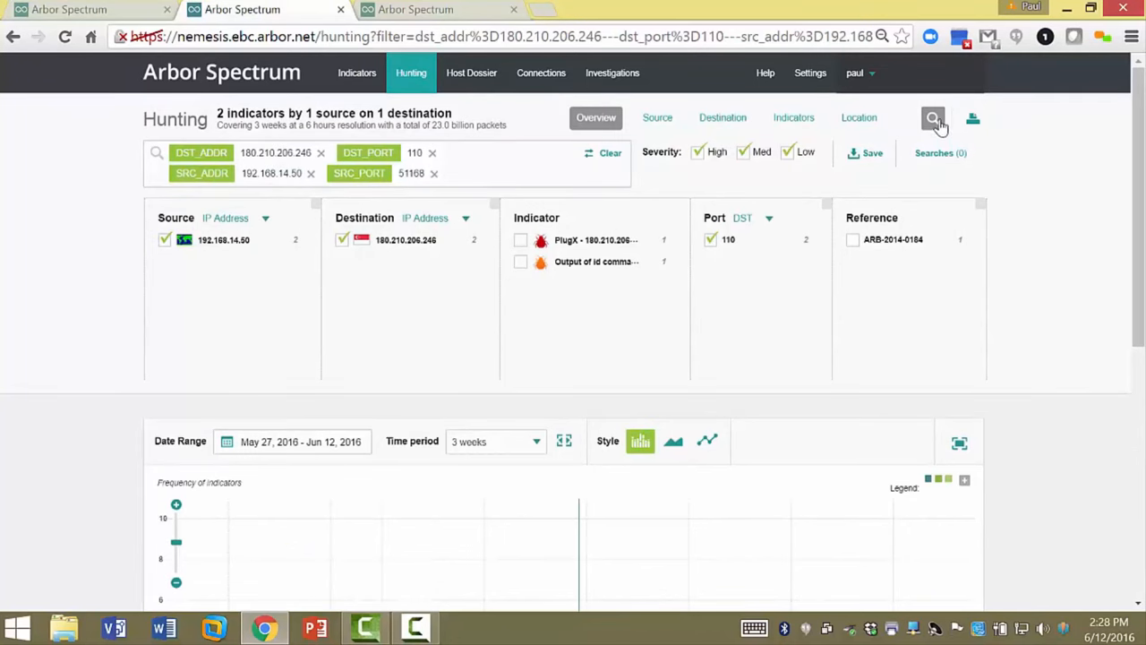
{"action": "left_click", "coordinate": [433, 172]}
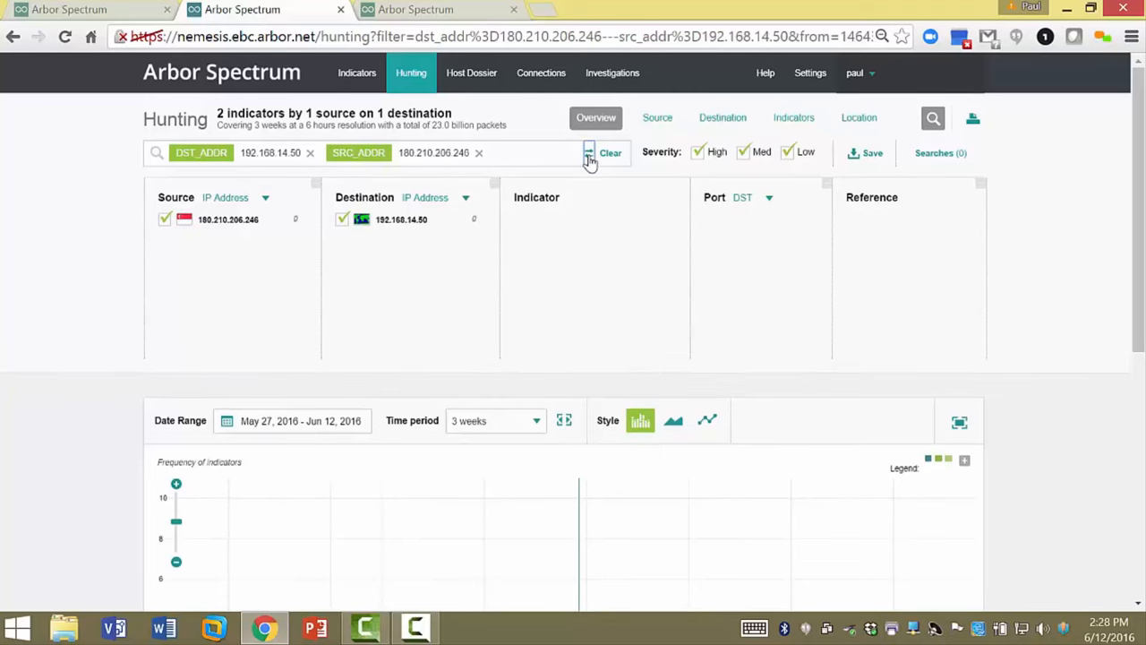
{"action": "left_click", "coordinate": [587, 152]}
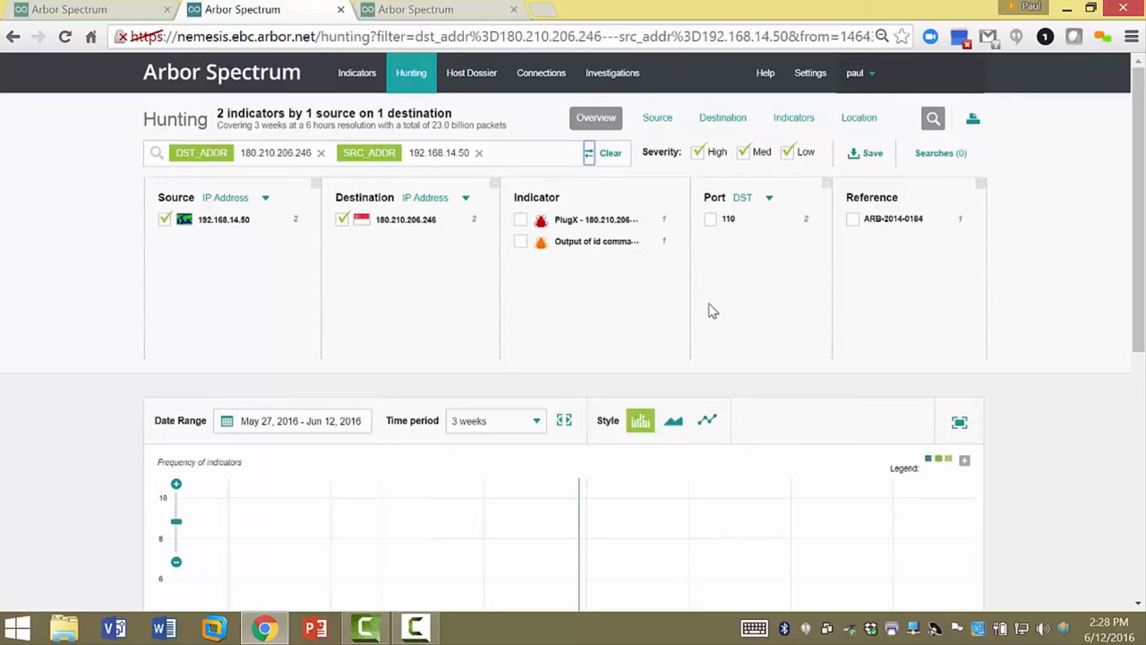
{"action": "mouse_move", "coordinate": [690, 302]}
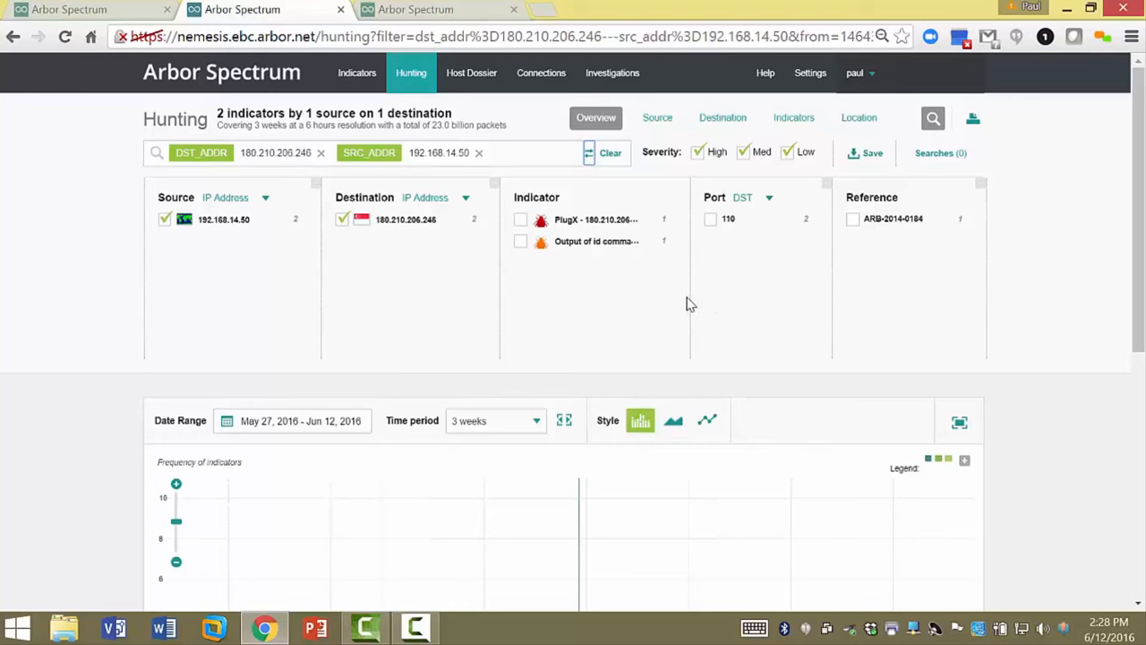
{"action": "mouse_move", "coordinate": [575, 320]}
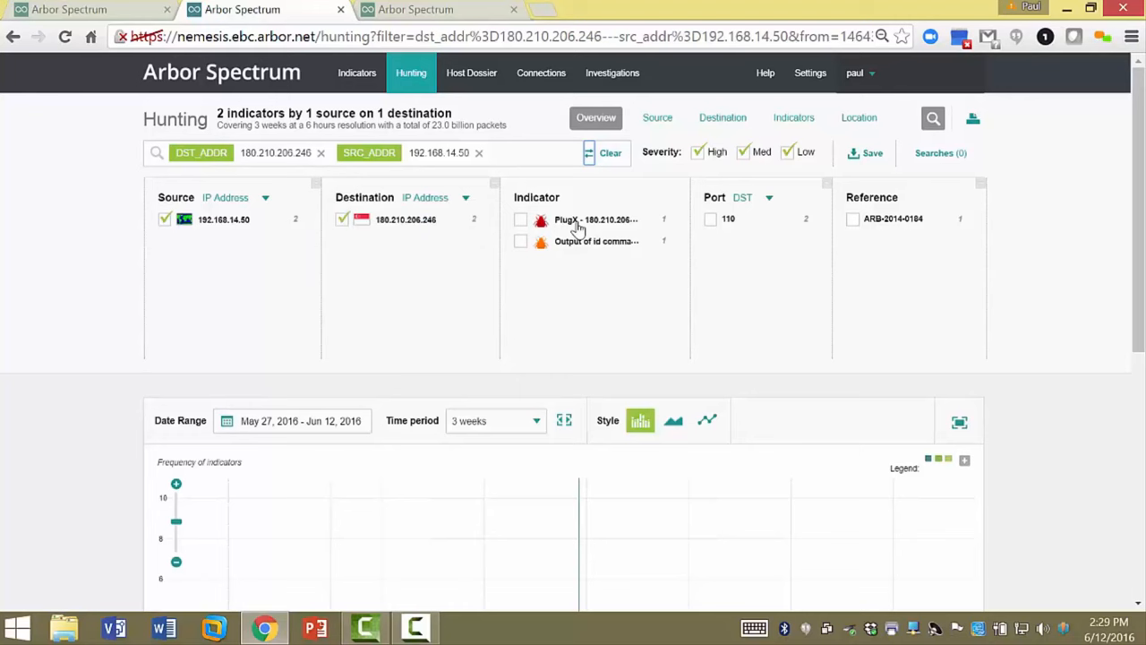
{"action": "mouse_move", "coordinate": [569, 247]}
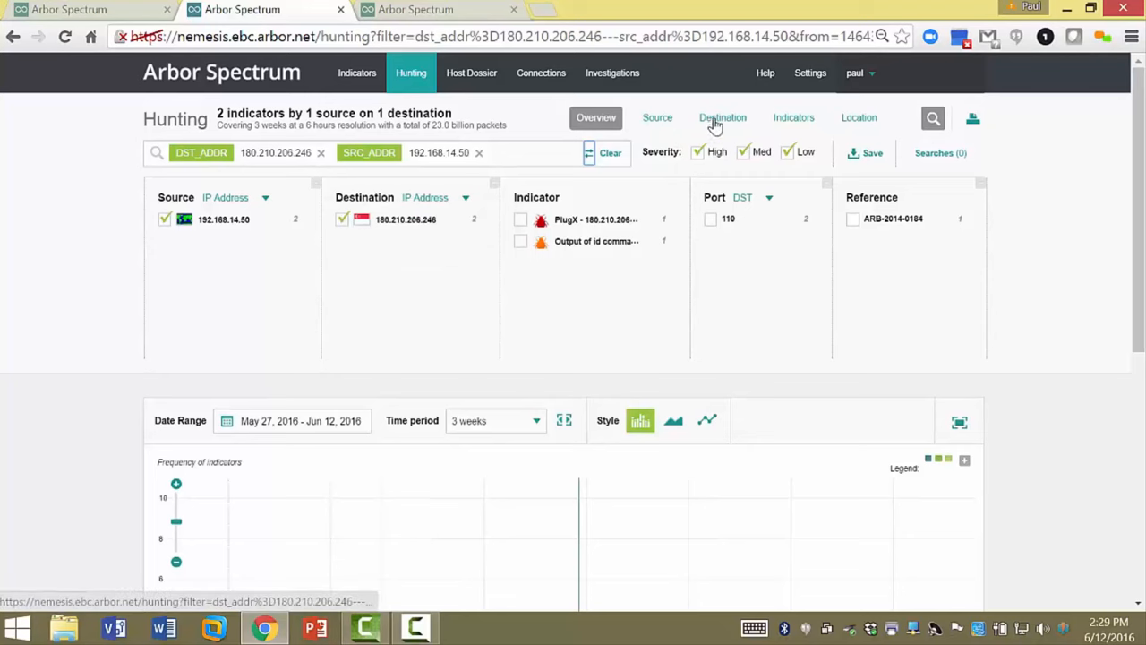
{"action": "mouse_move", "coordinate": [1139, 273]}
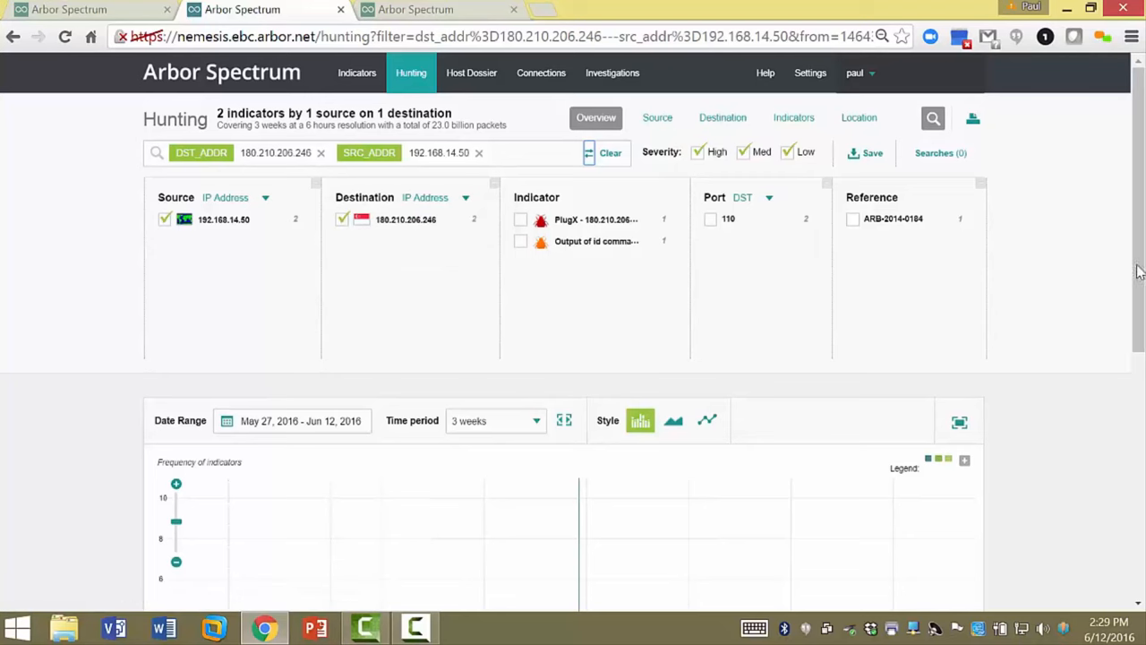
{"action": "left_click", "coordinate": [933, 118]}
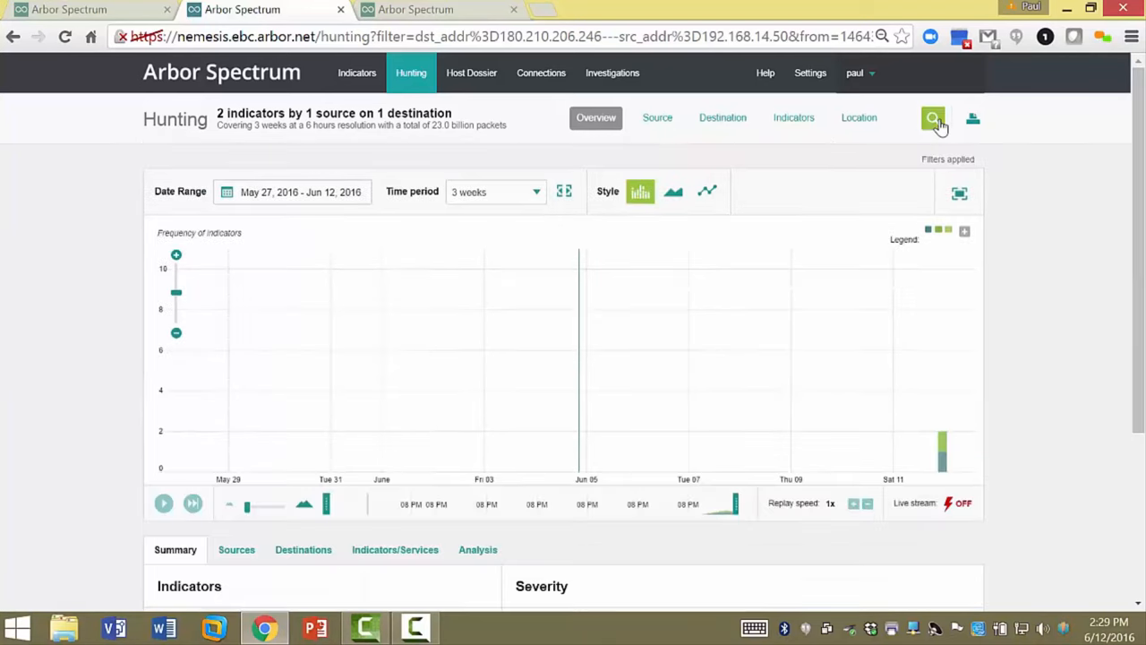
- Scroll down to the summary under the two-day Jun 11–12 timeline
{"action": "scroll", "scroll_direction": "down", "scroll_amount": 3}
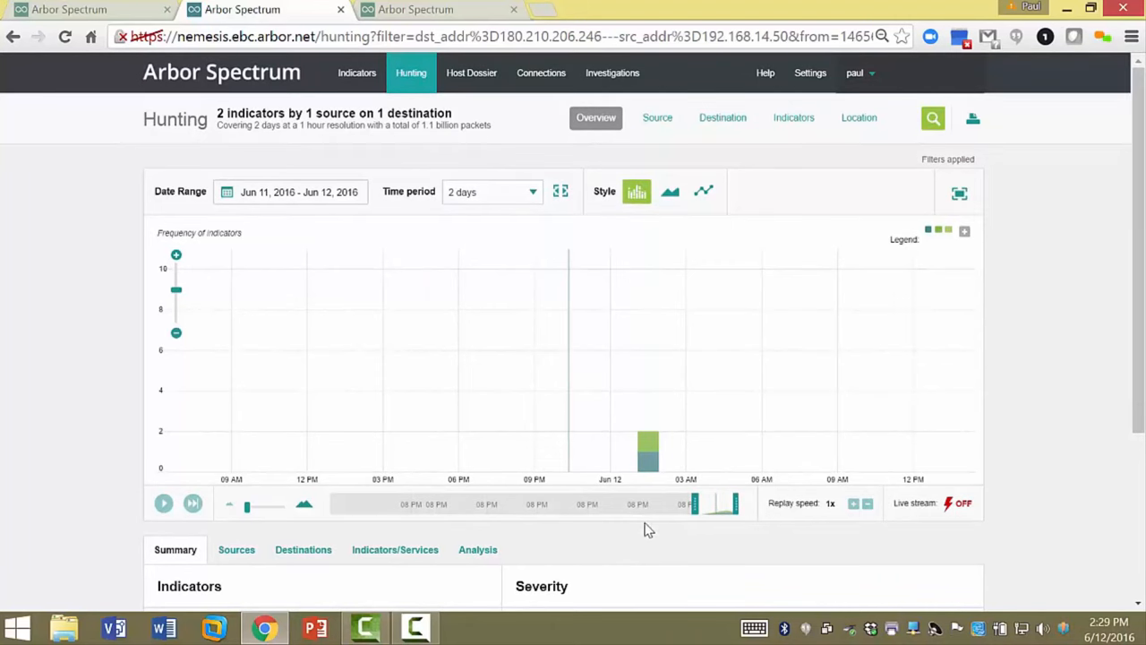
{"action": "mouse_move", "coordinate": [645, 557]}
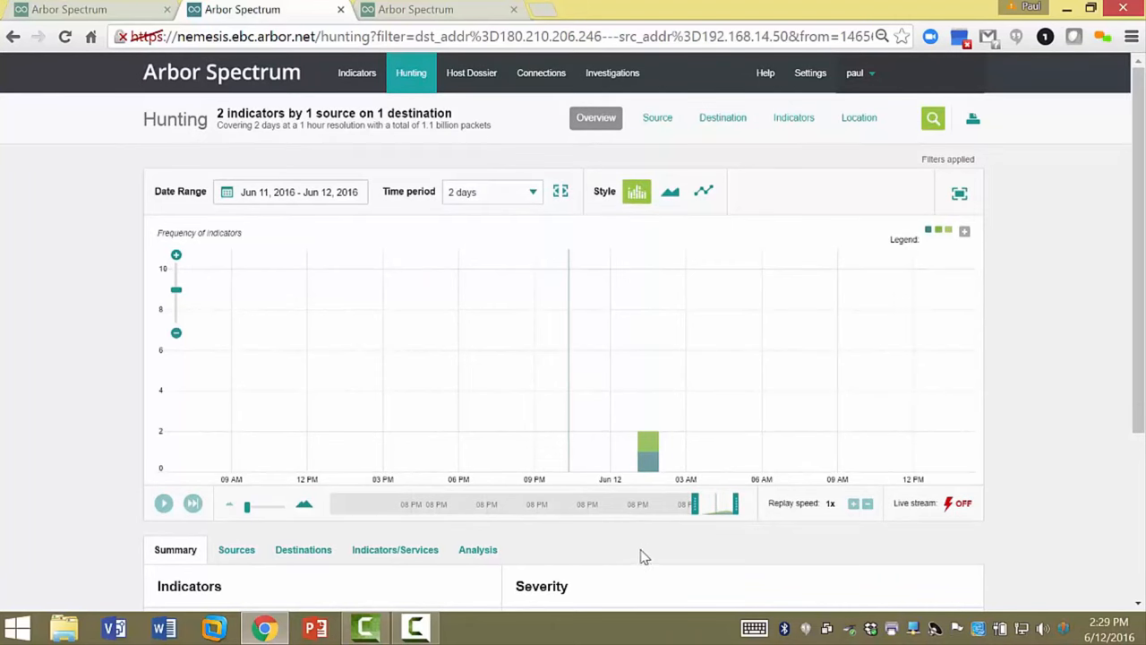
{"action": "mouse_move", "coordinate": [630, 554]}
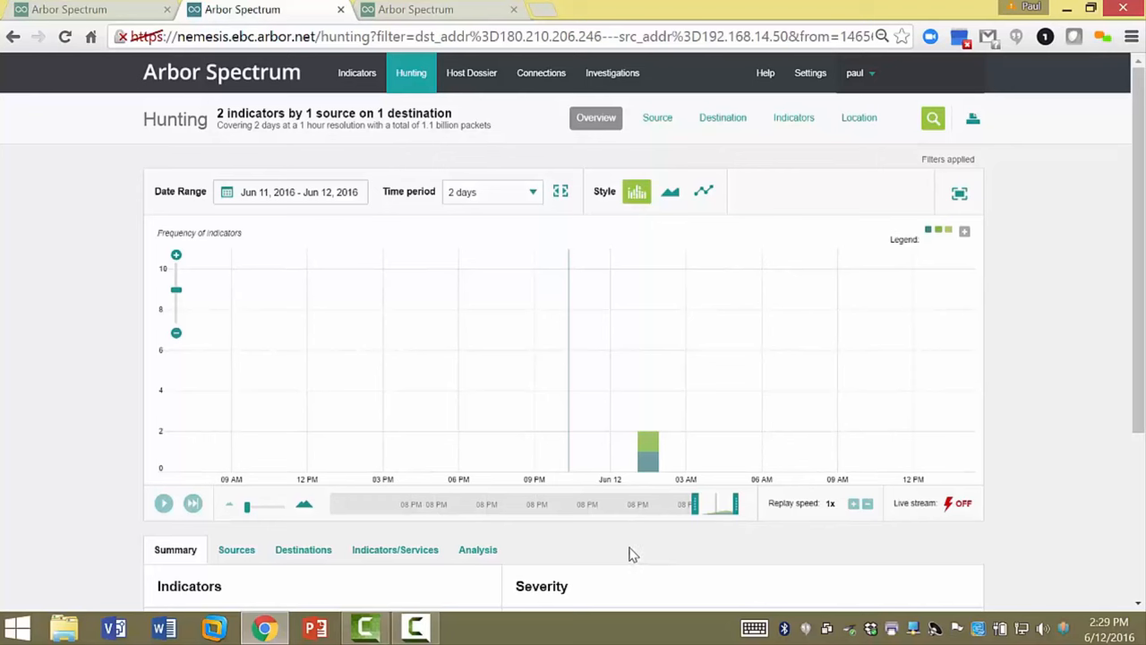
{"action": "mouse_move", "coordinate": [636, 465]}
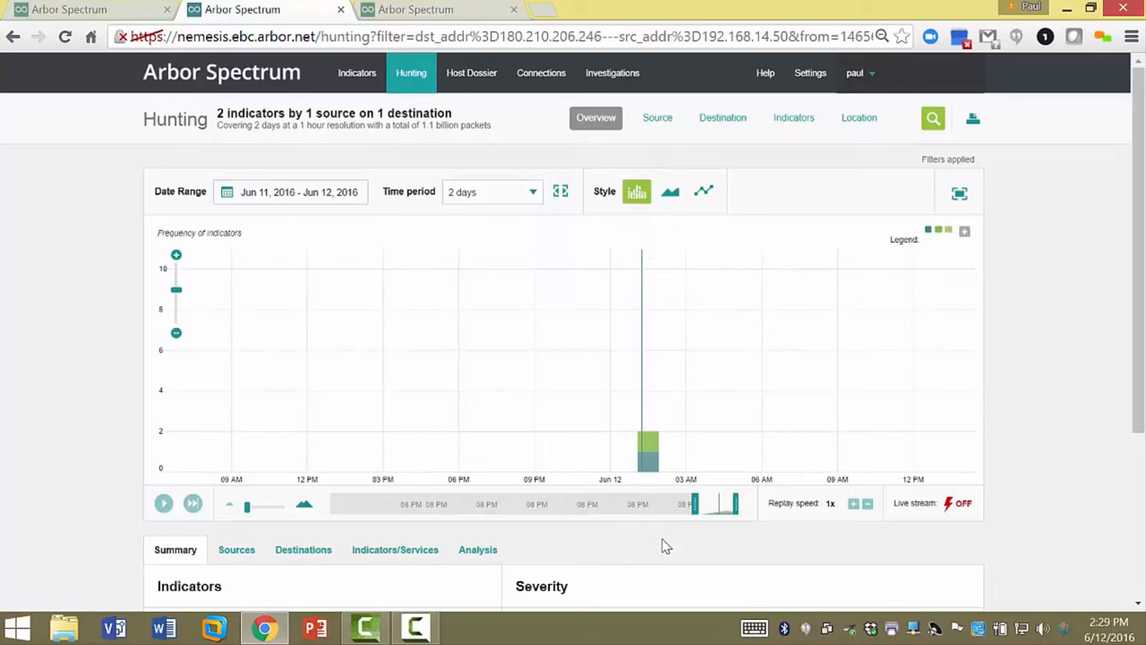
{"action": "mouse_move", "coordinate": [652, 546]}
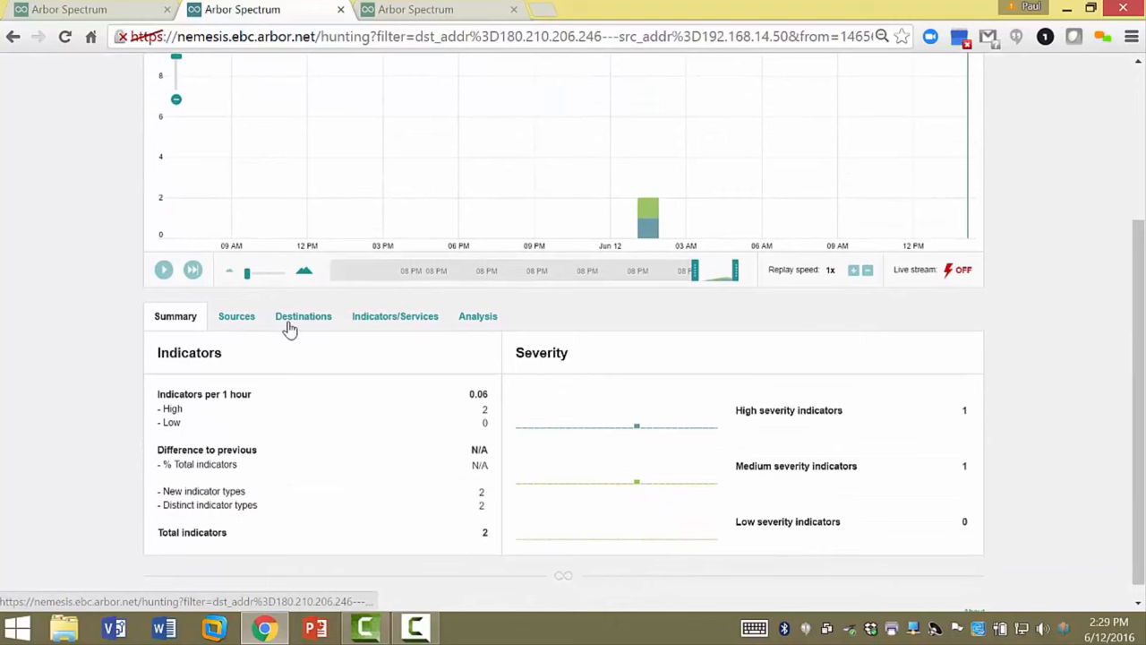
- Show the Indicators/Services table listing PlugX - 180.210.206.246 and Output of id command from HTTP server
{"action": "left_click", "coordinate": [394, 316]}
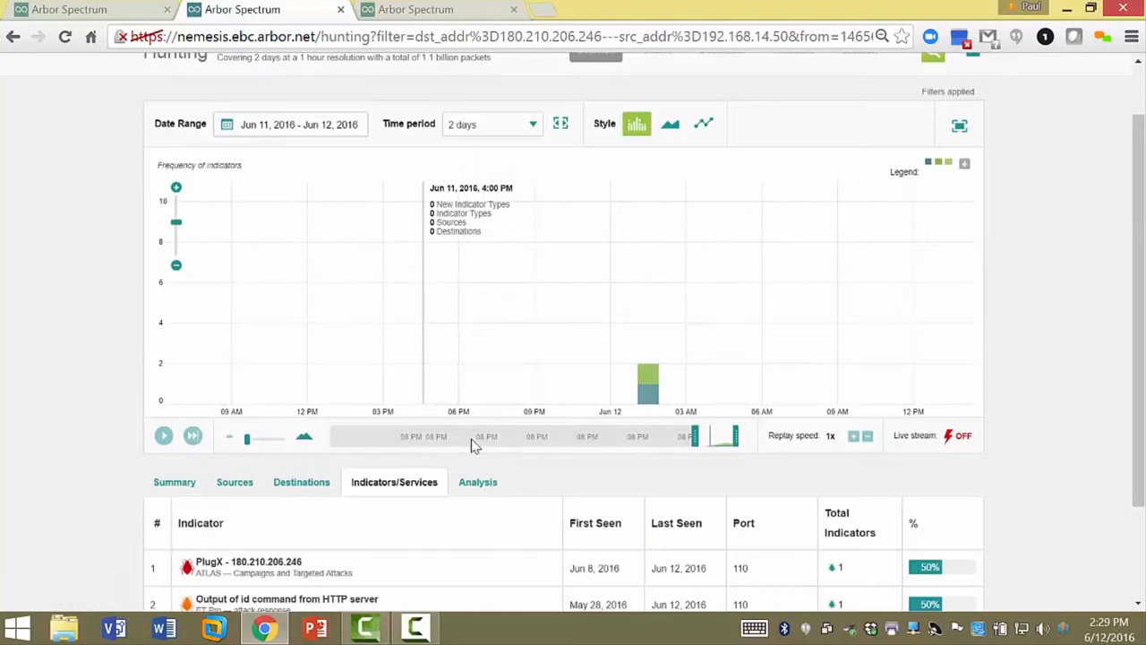
{"action": "scroll", "scroll_direction": "down", "scroll_amount": 3}
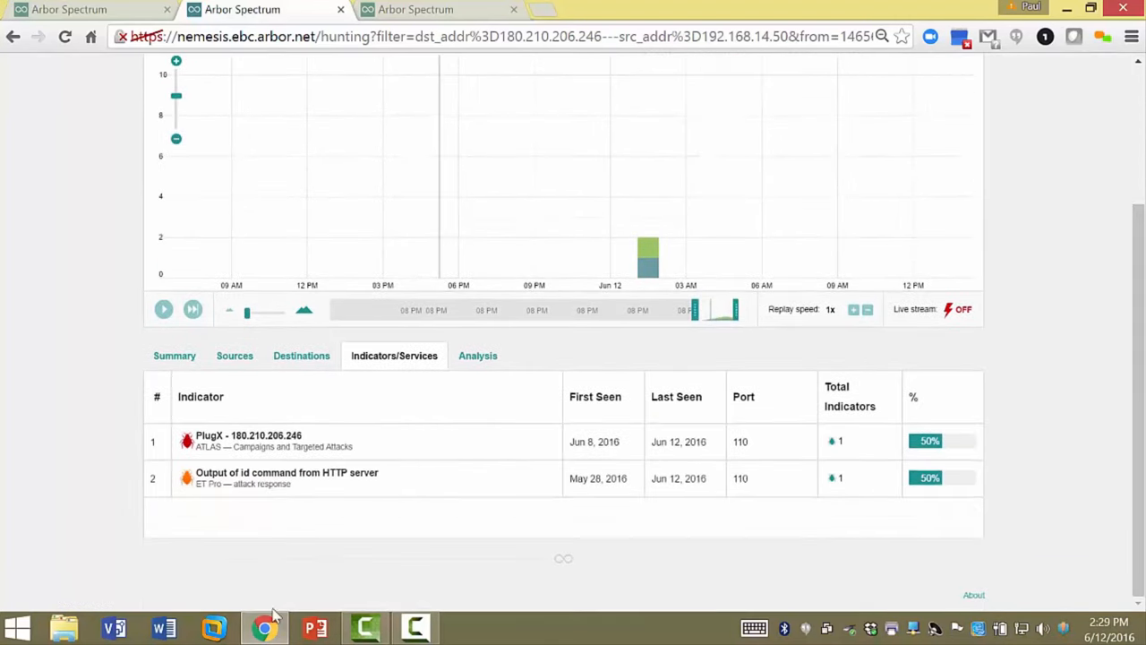
{"action": "mouse_move", "coordinate": [216, 457]}
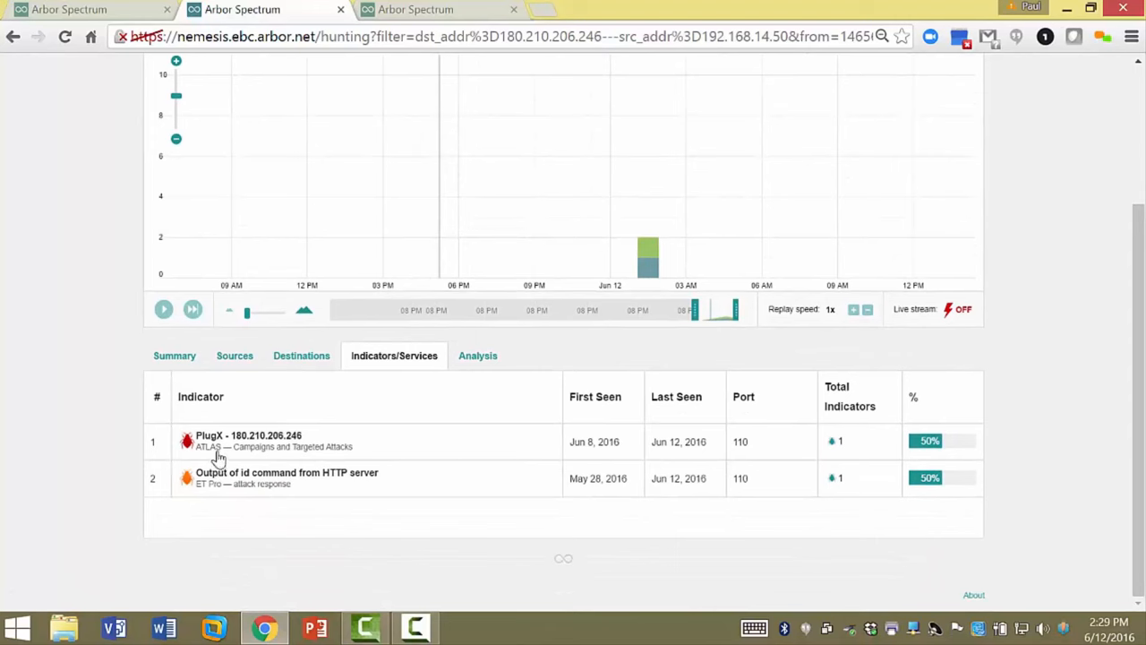
{"action": "mouse_move", "coordinate": [224, 491]}
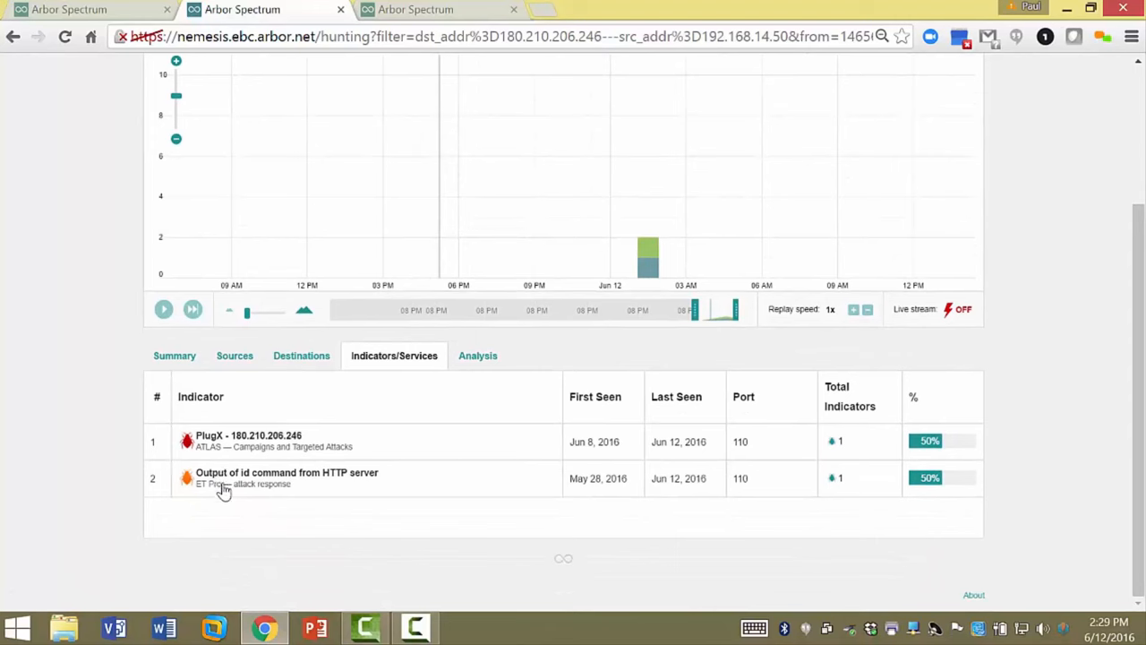
{"action": "right_click", "coordinate": [224, 491]}
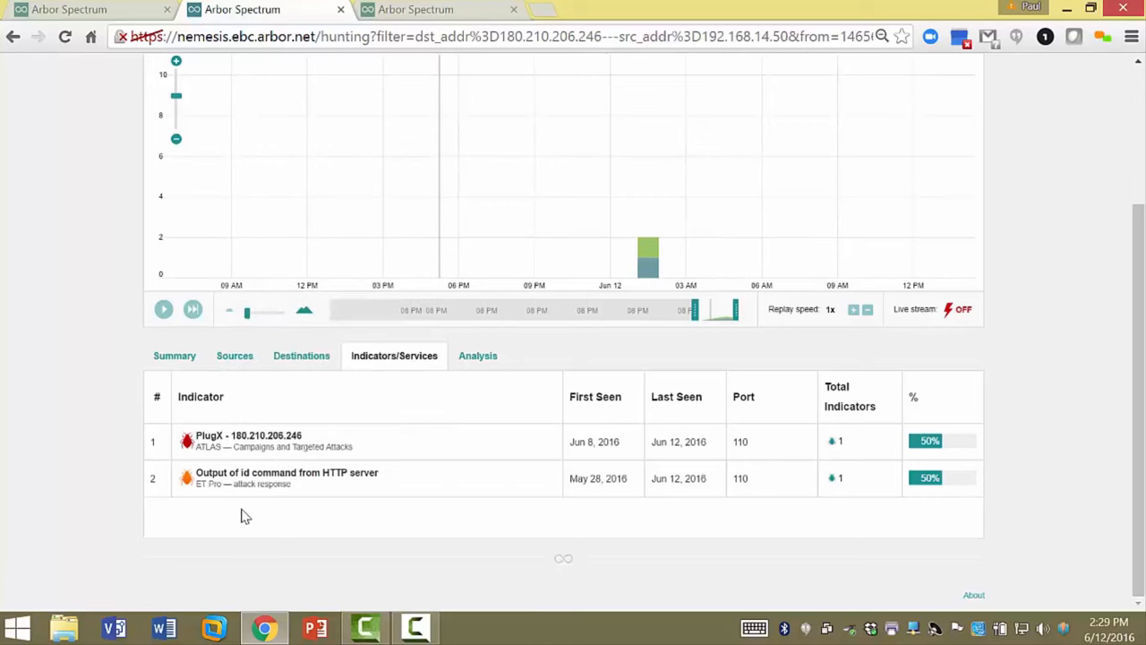
{"action": "mouse_move", "coordinate": [285, 520]}
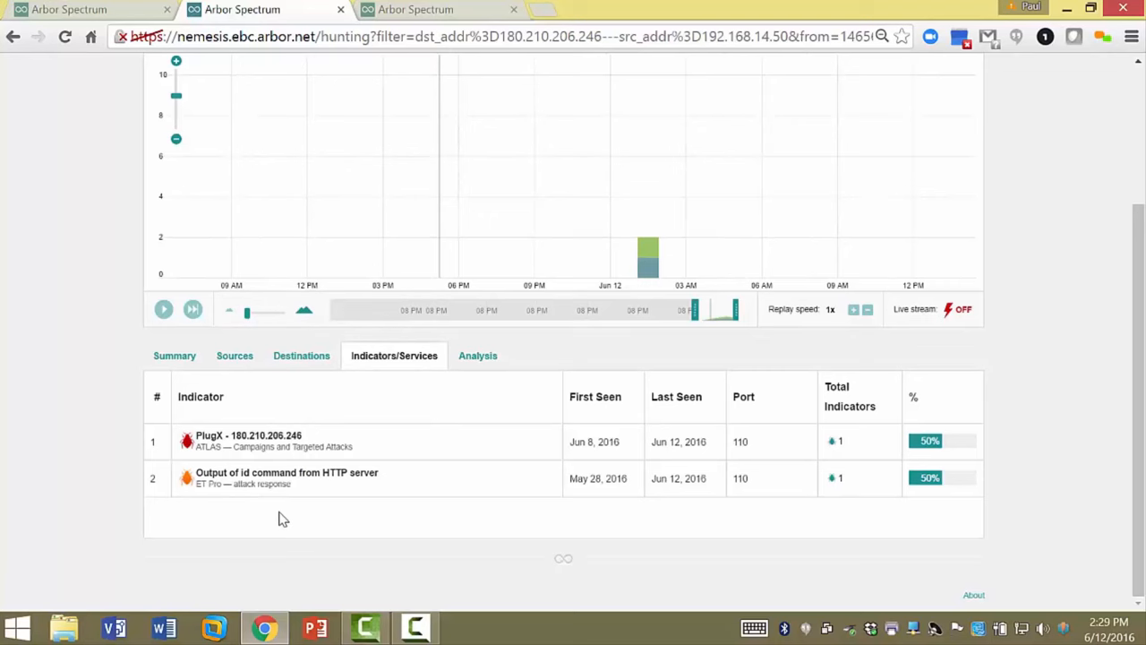
{"action": "mouse_move", "coordinate": [478, 355]}
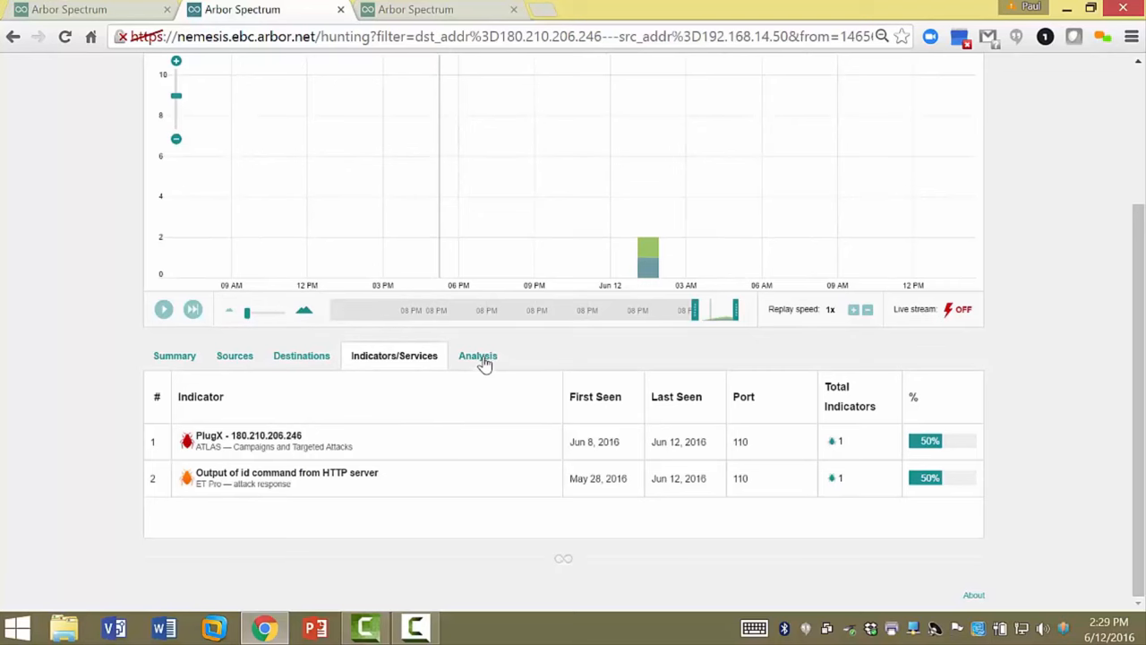
- In the Analysis view, expand the Output of id command alert and one of its packets
{"action": "left_click", "coordinate": [477, 355]}
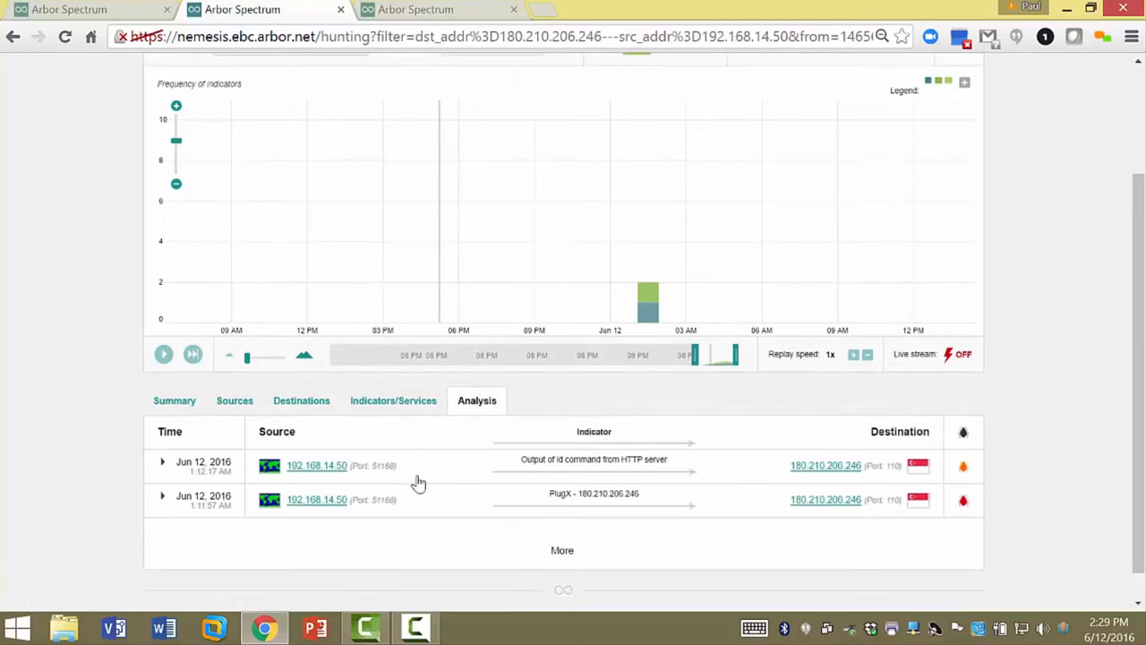
{"action": "left_click", "coordinate": [161, 462]}
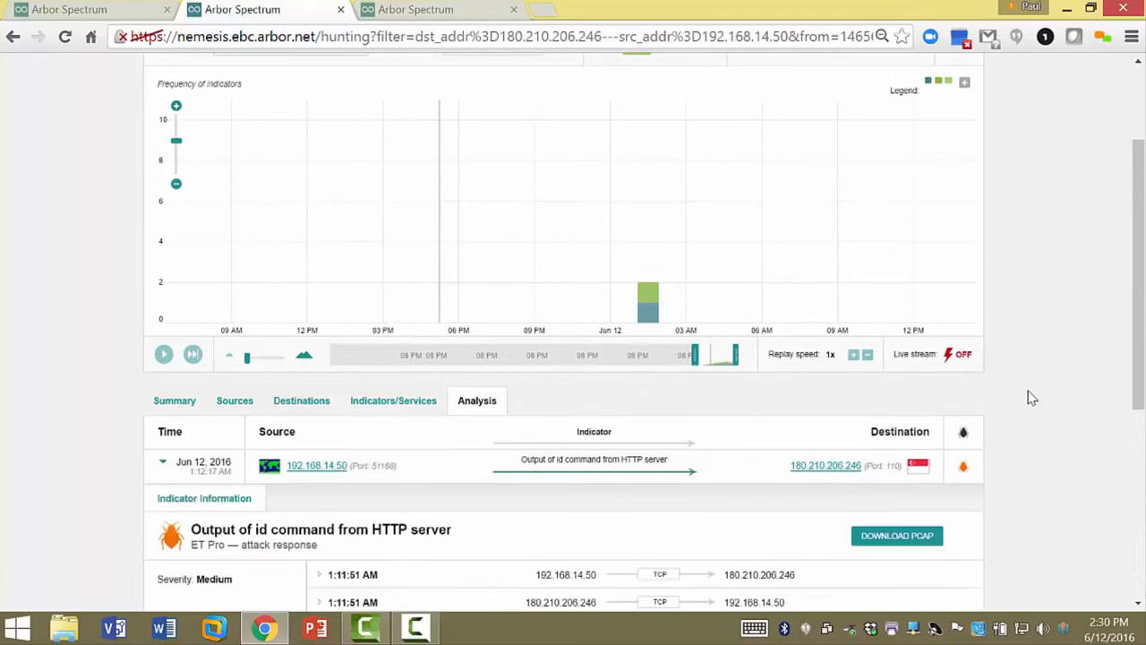
{"action": "mouse_move", "coordinate": [268, 523]}
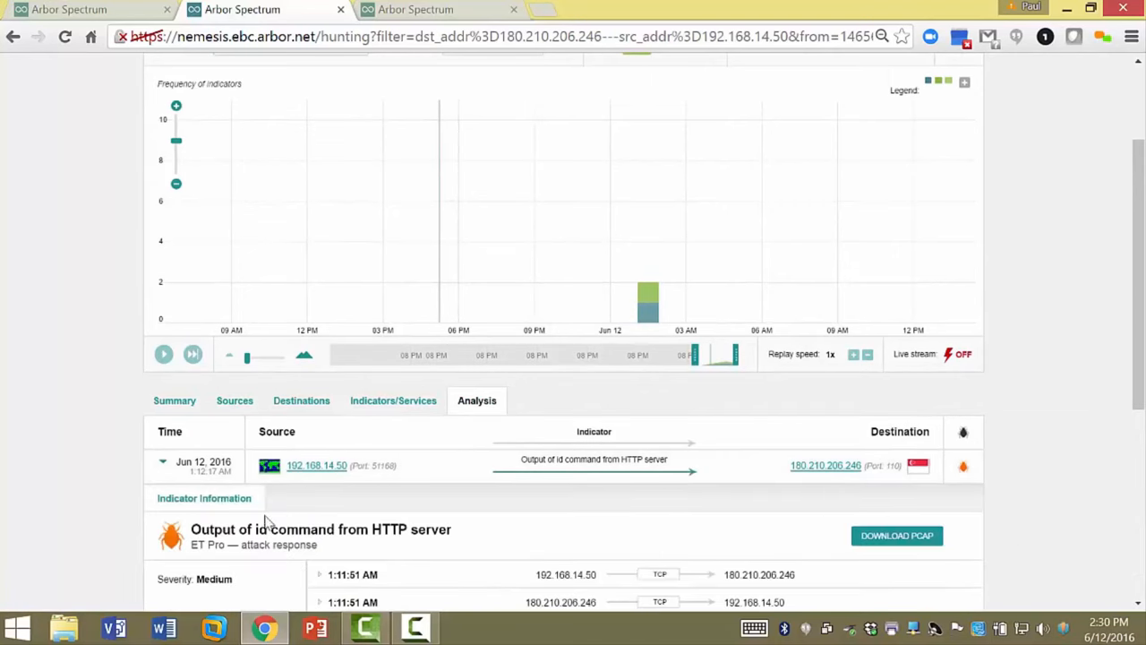
{"action": "scroll", "scroll_direction": "down", "scroll_amount": 3}
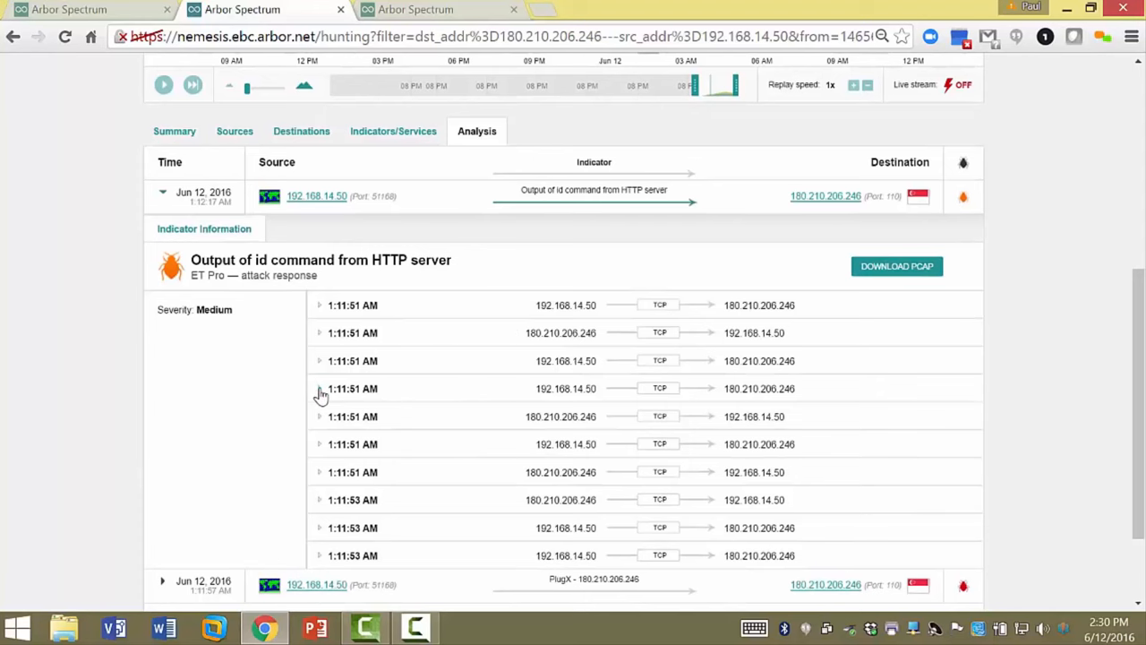
{"action": "left_click", "coordinate": [319, 387]}
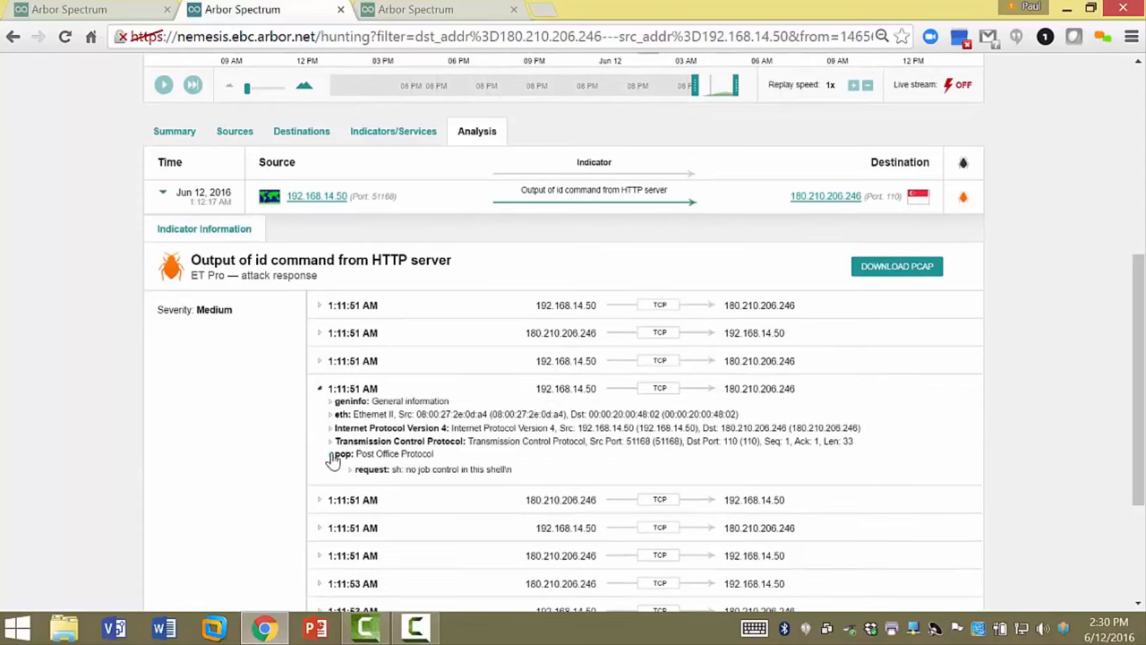
- Expand the packet's POP request and IPv4 header, then download the alert's PCAP
{"action": "left_click", "coordinate": [351, 470]}
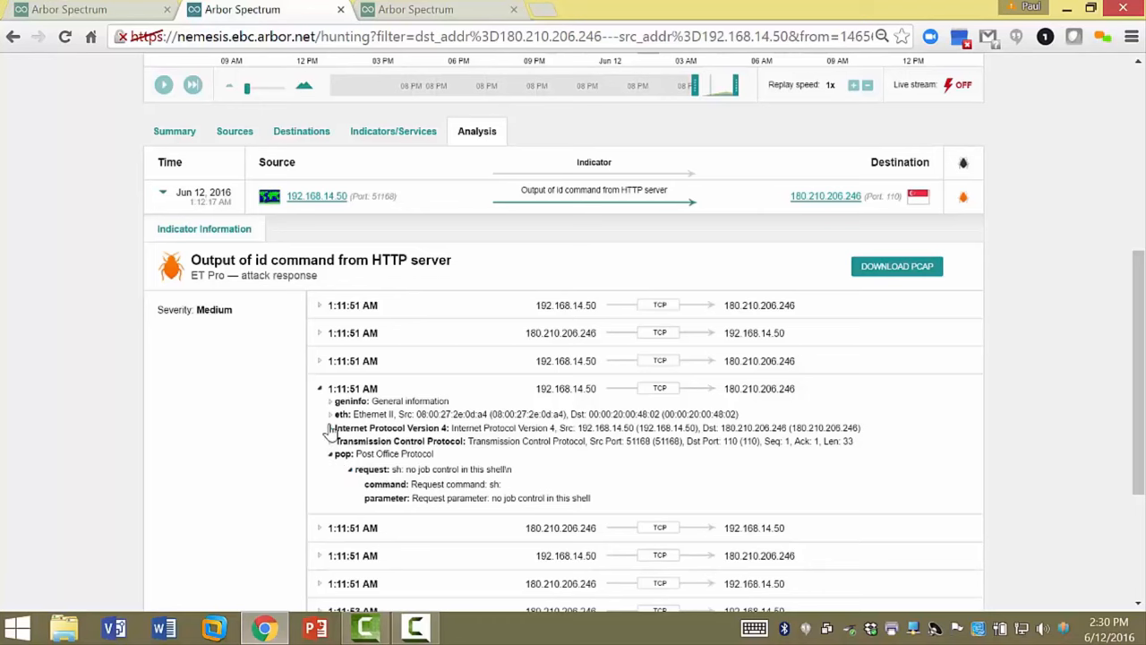
{"action": "left_click", "coordinate": [330, 427]}
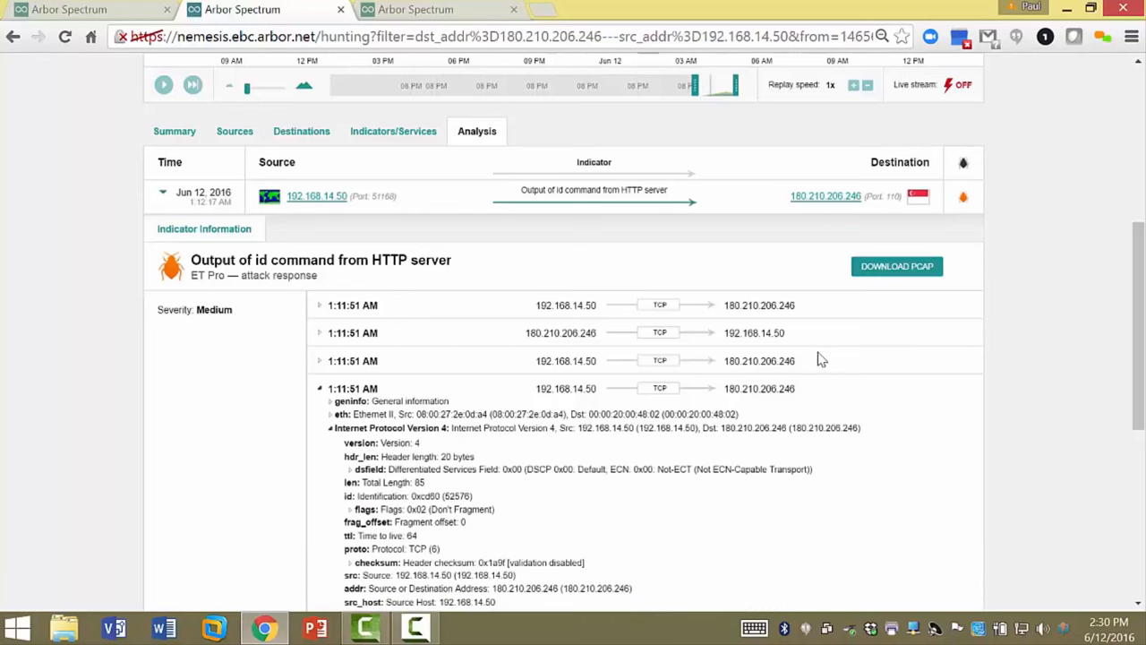
{"action": "left_click", "coordinate": [895, 265]}
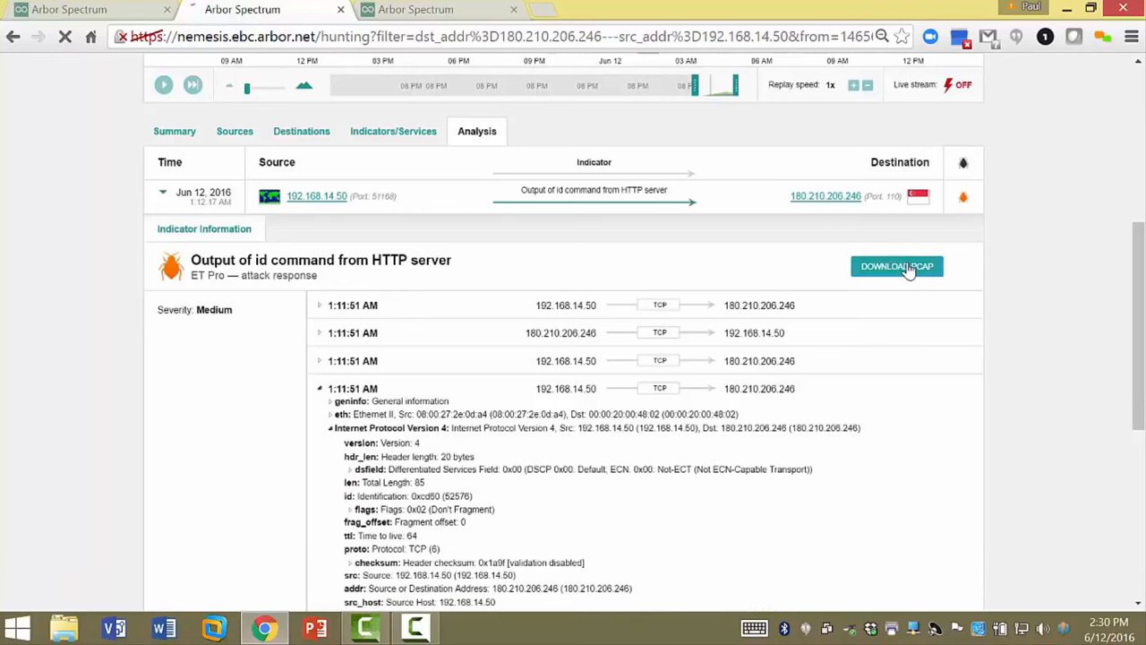
{"action": "left_click", "coordinate": [895, 266]}
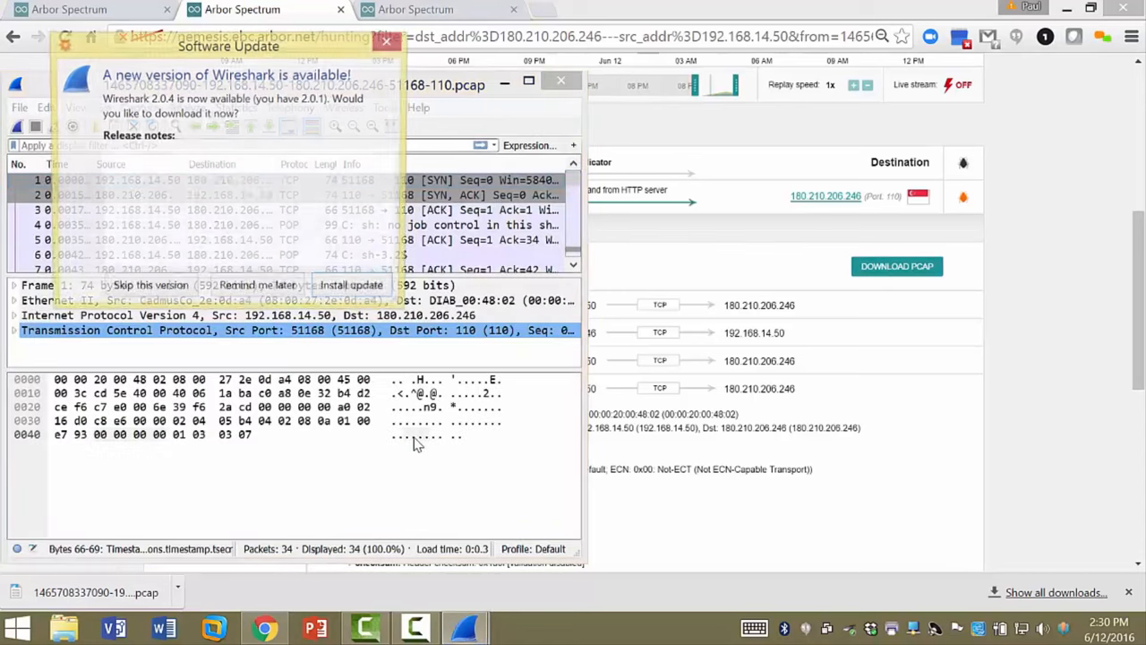
{"action": "left_click", "coordinate": [387, 41]}
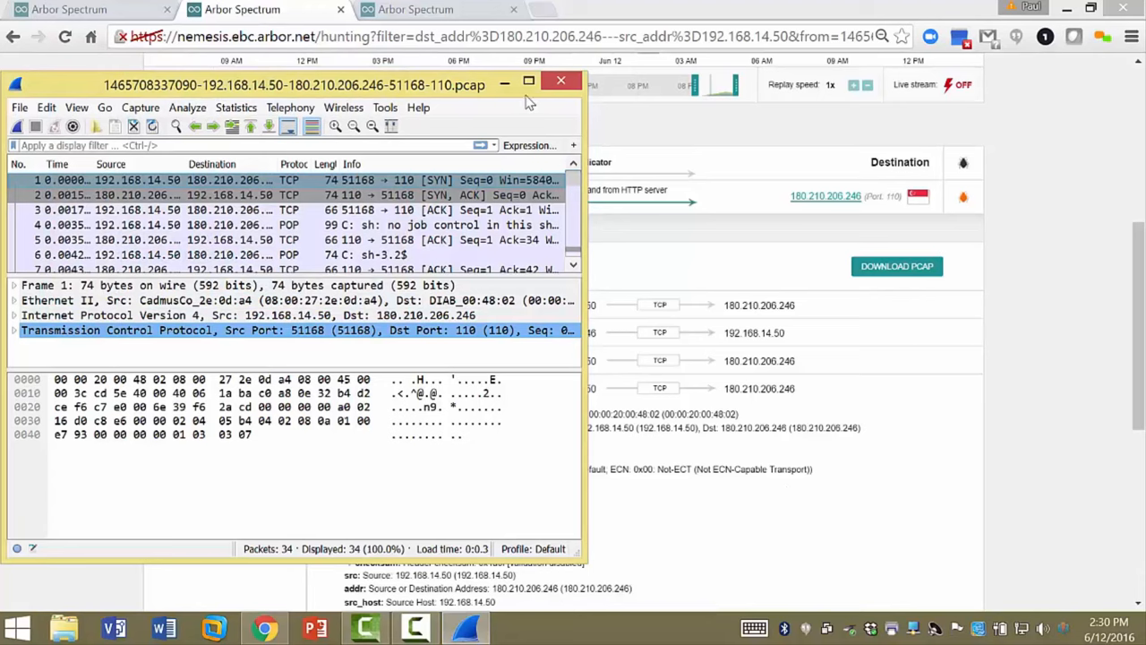
{"action": "left_click", "coordinate": [563, 81]}
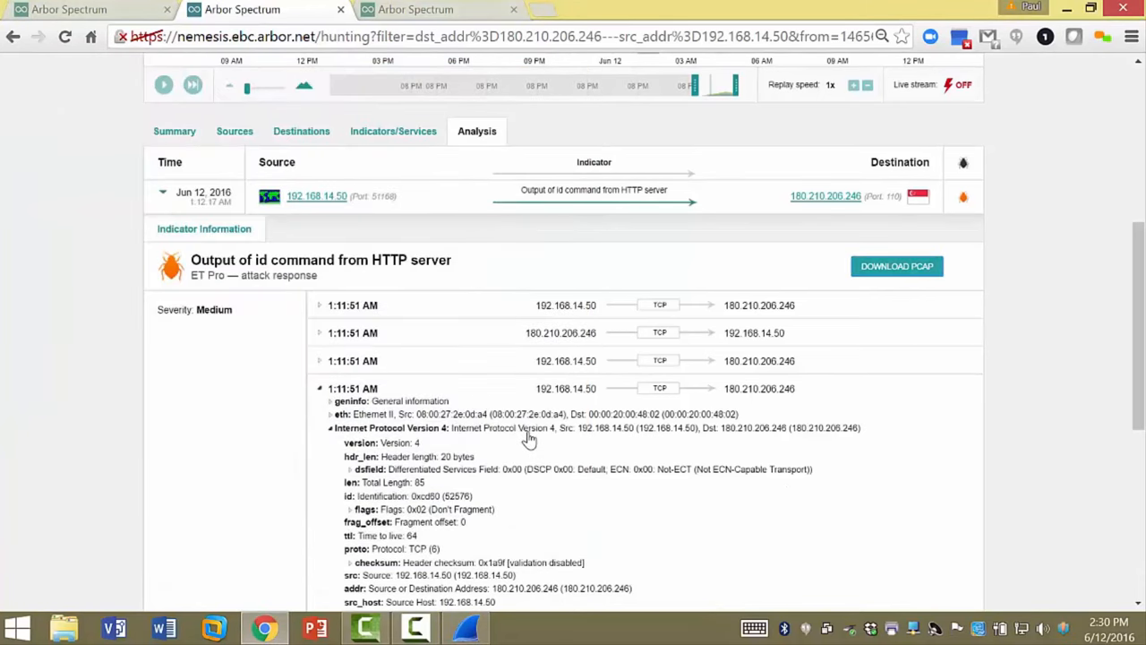
{"action": "mouse_move", "coordinate": [777, 376]}
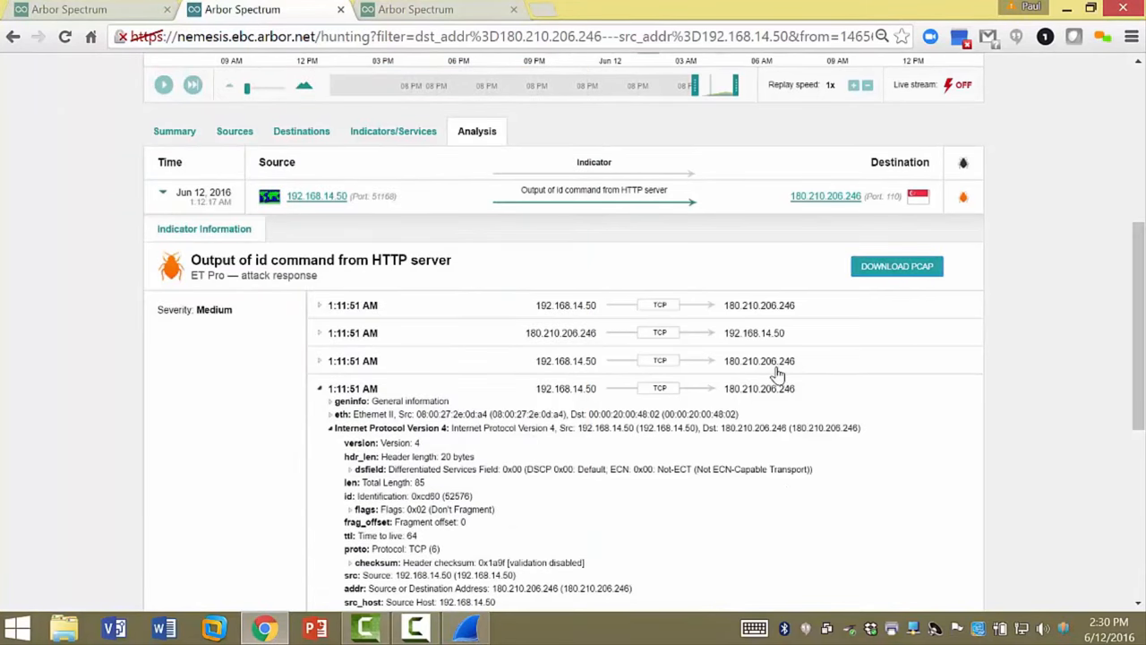
{"action": "mouse_move", "coordinate": [804, 487]}
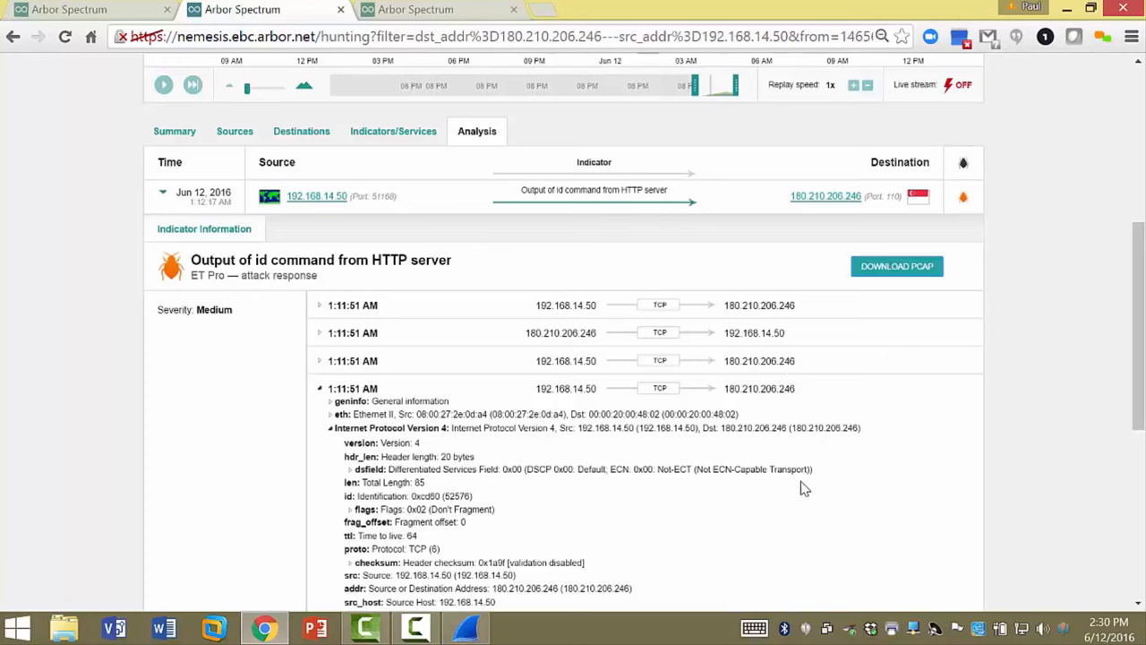
{"action": "mouse_move", "coordinate": [385, 329]}
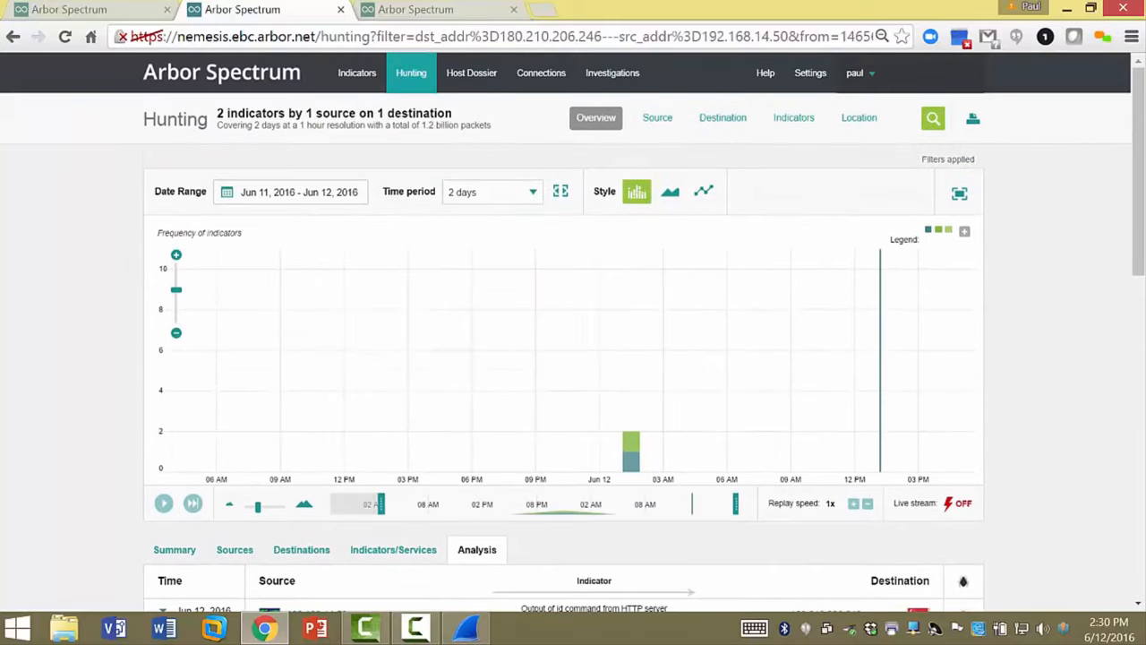
- Scroll the Hunting page toward the source 192.168.14.50 entry
{"action": "scroll", "scroll_direction": "down", "scroll_amount": 3}
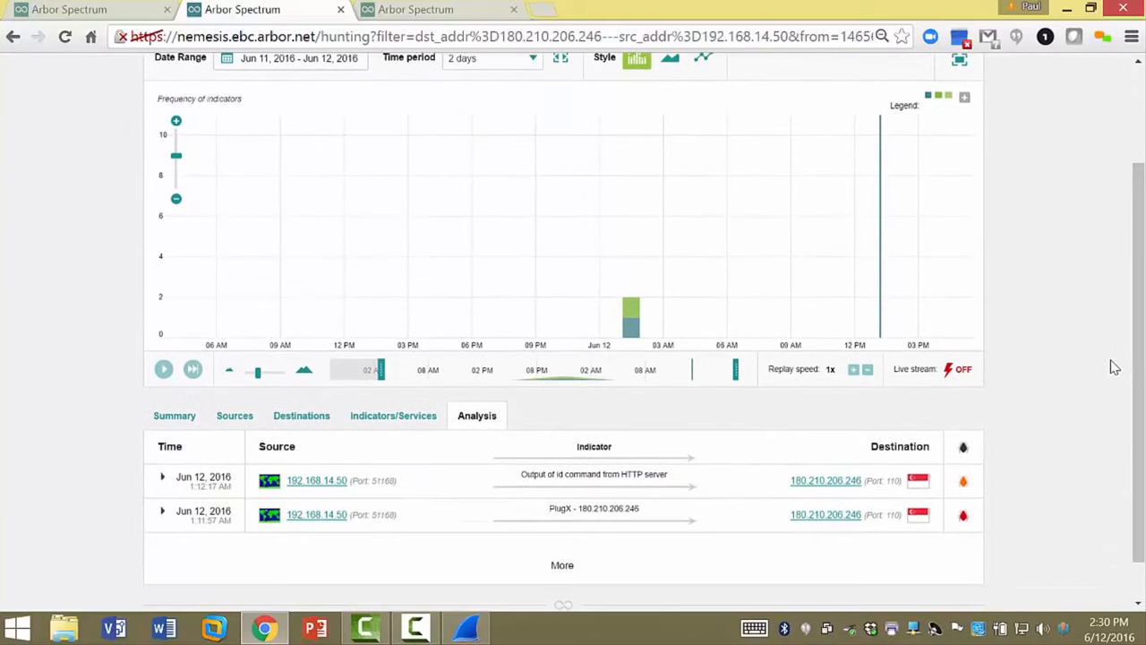
{"action": "mouse_move", "coordinate": [856, 500]}
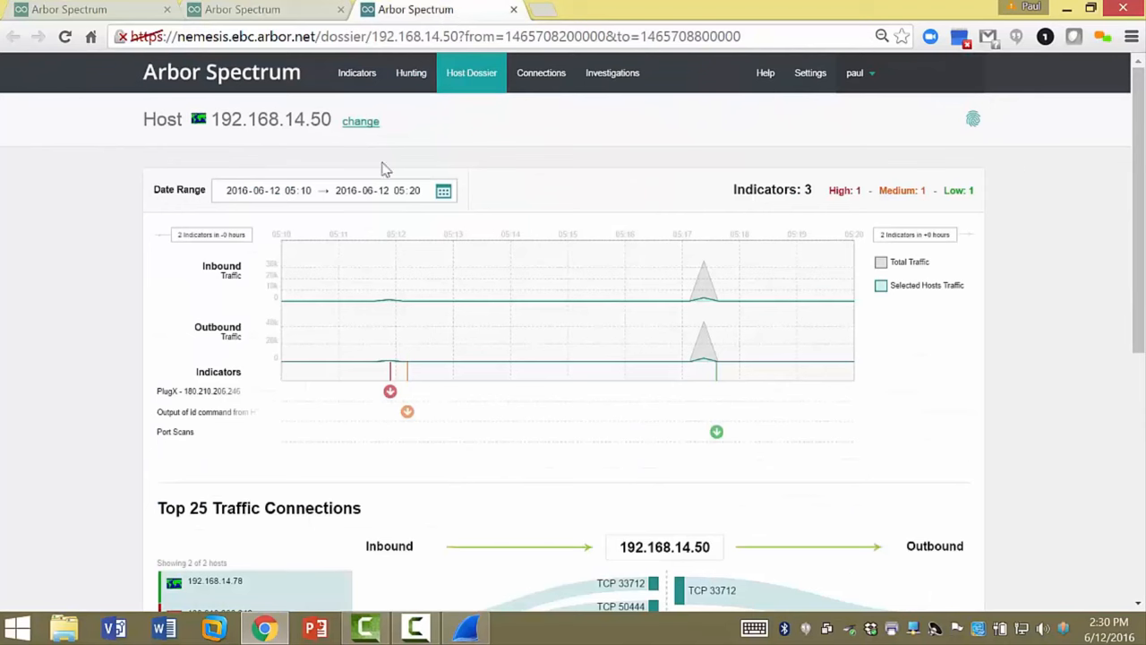
- Set the dossier date range to the 28 DAYS preset ending June 12, 2016, revealing seven indicators
{"action": "left_click", "coordinate": [444, 190]}
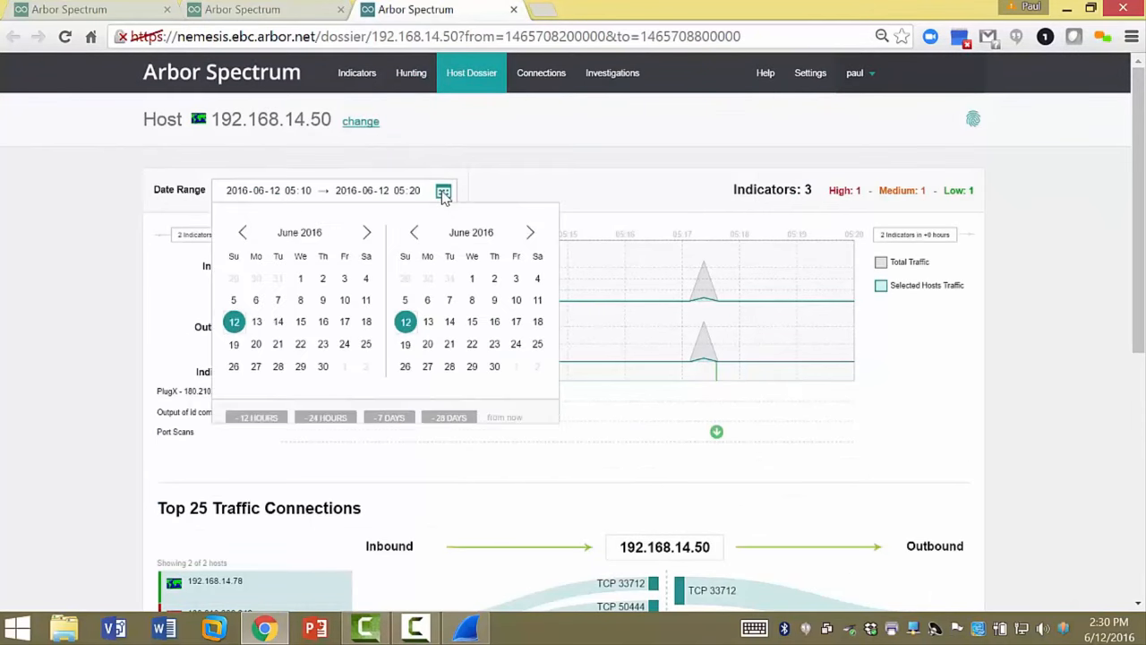
{"action": "left_click", "coordinate": [448, 417]}
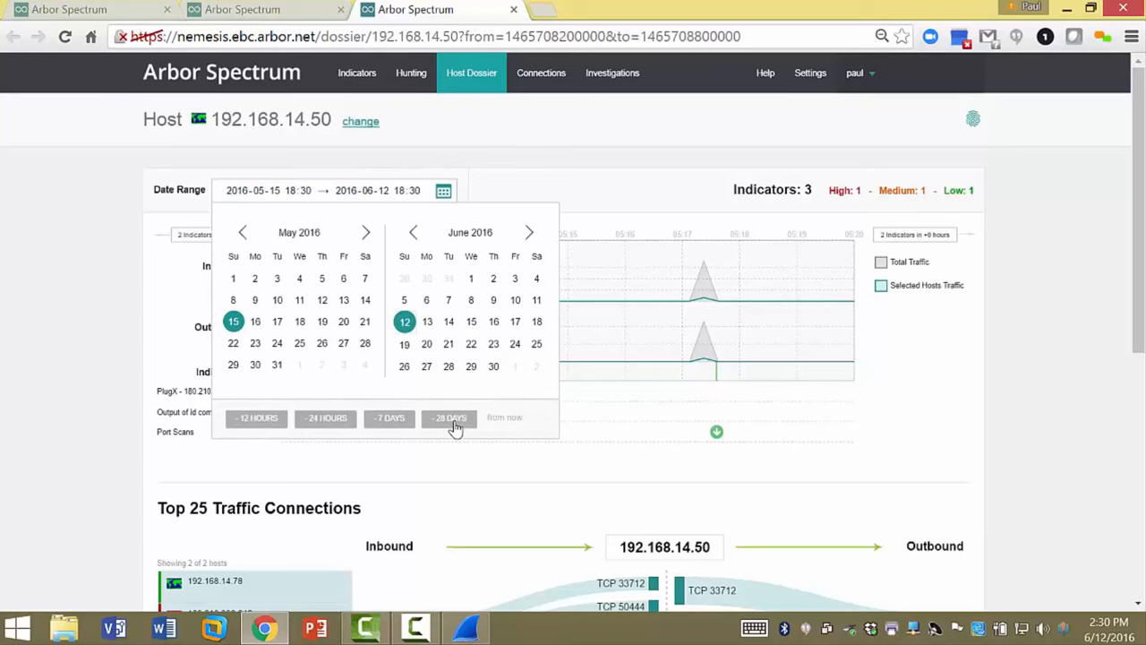
{"action": "left_click", "coordinate": [448, 417]}
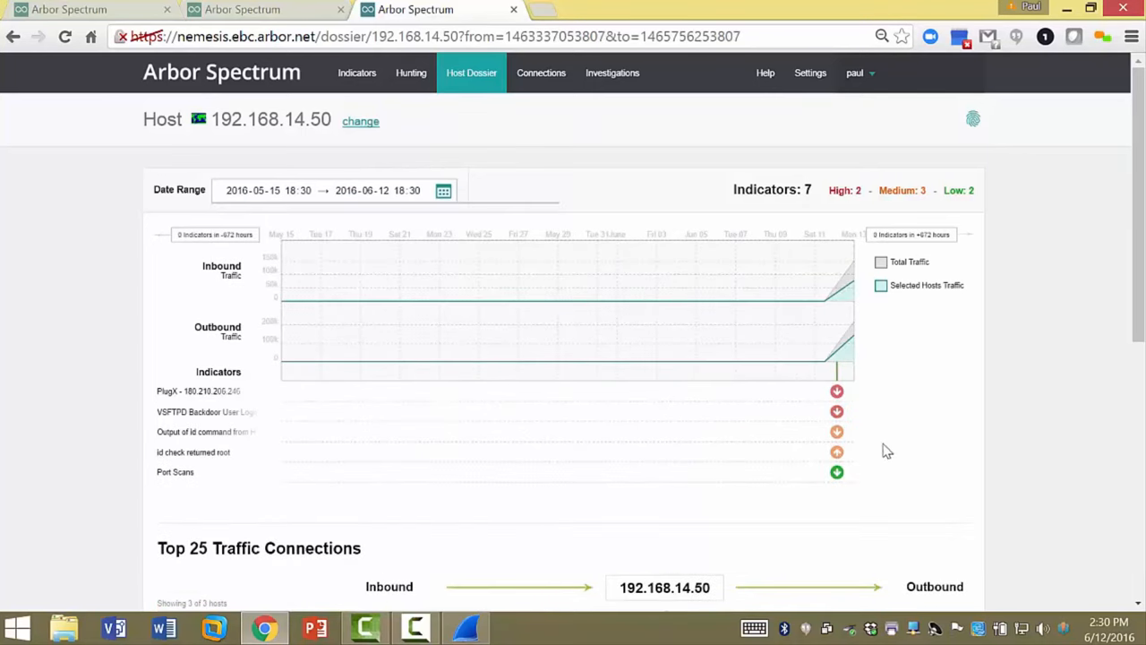
{"action": "mouse_move", "coordinate": [484, 480]}
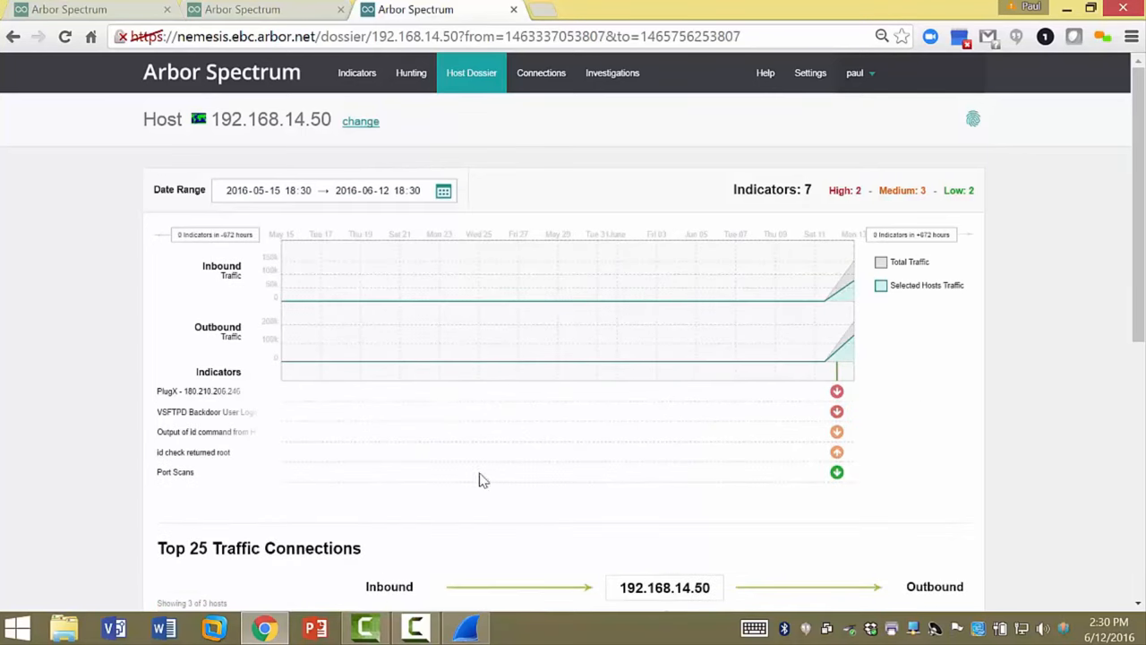
{"action": "mouse_move", "coordinate": [792, 509]}
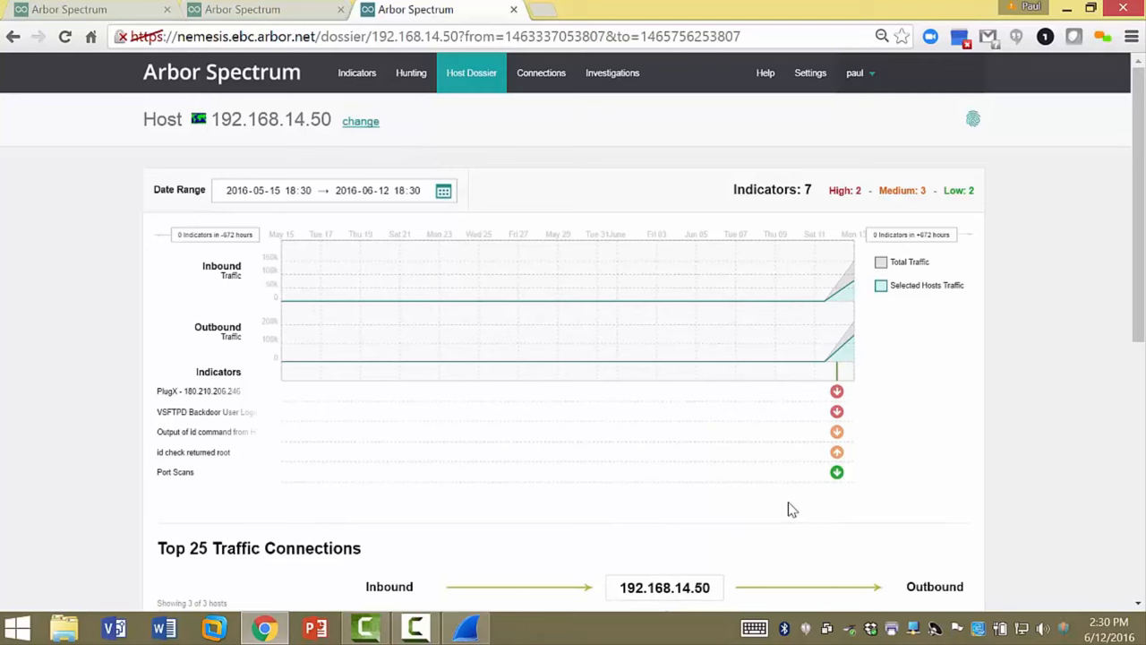
{"action": "mouse_move", "coordinate": [294, 125]}
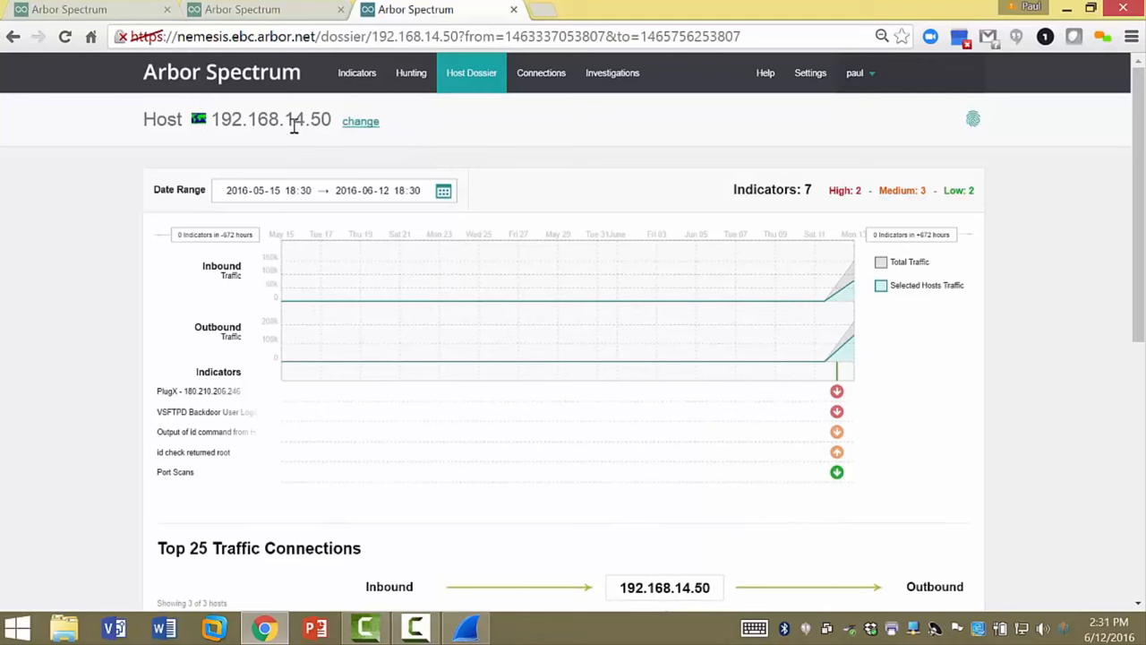
{"action": "mouse_move", "coordinate": [360, 121]}
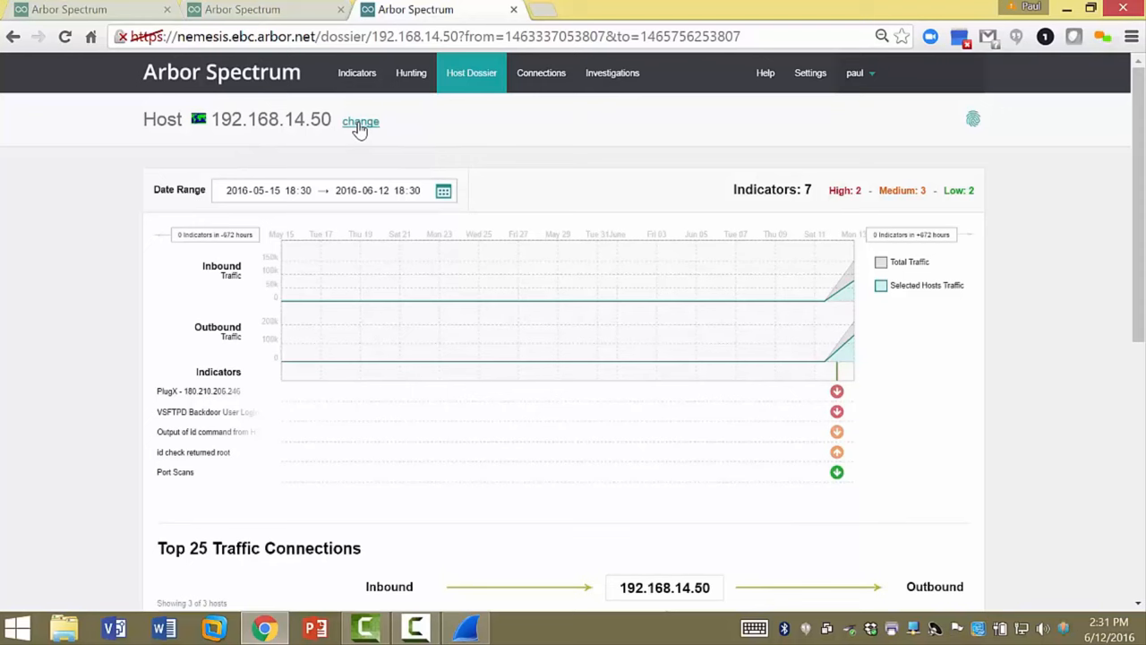
{"action": "mouse_move", "coordinate": [358, 133]}
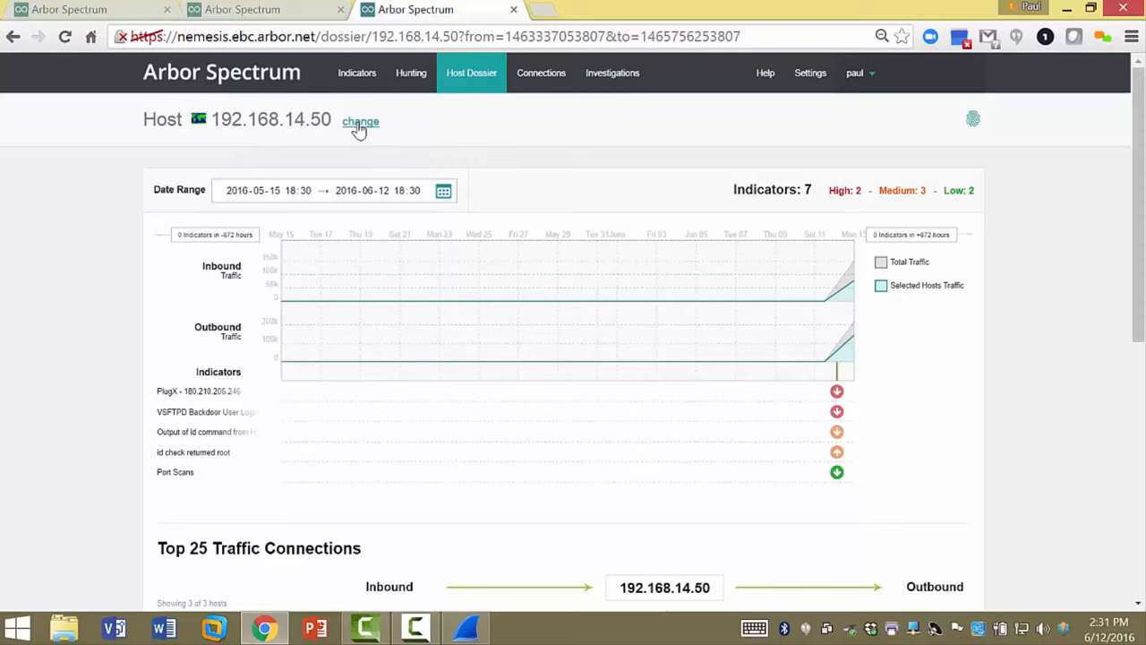
{"action": "mouse_move", "coordinate": [365, 133]}
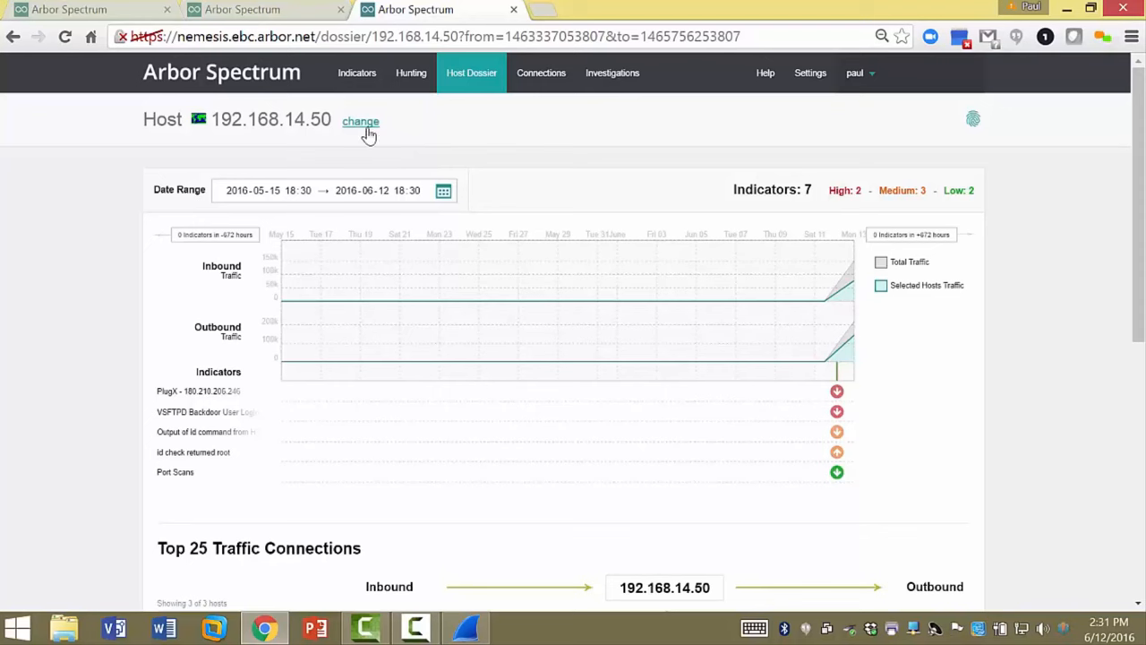
{"action": "scroll", "scroll_direction": "down", "scroll_amount": 3}
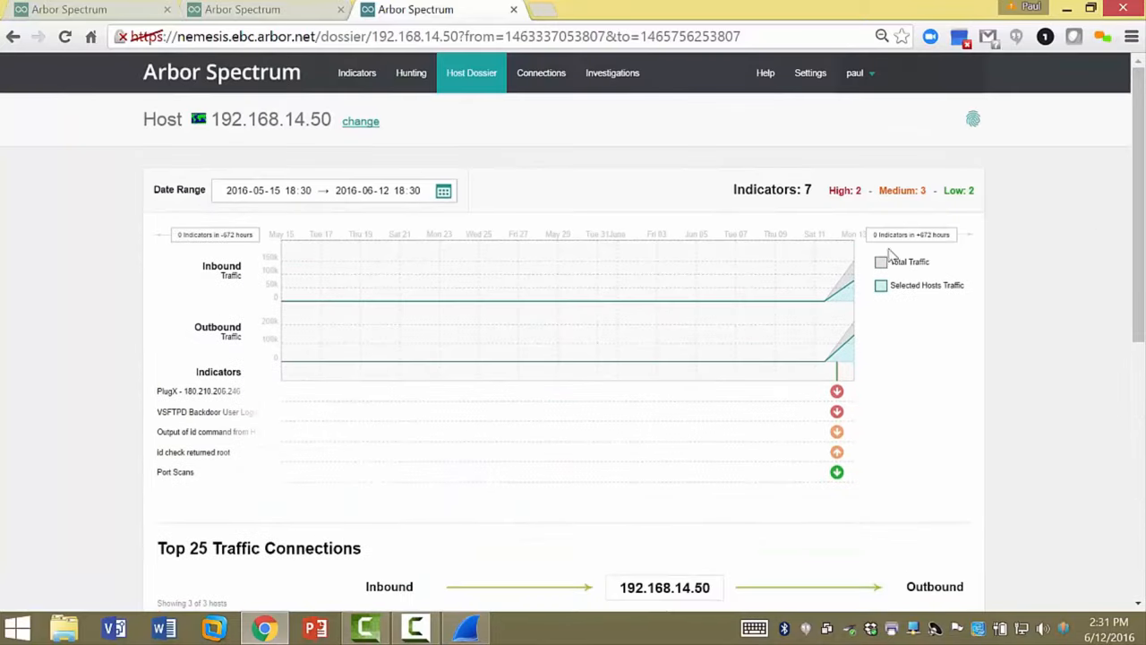
{"action": "mouse_move", "coordinate": [498, 335]}
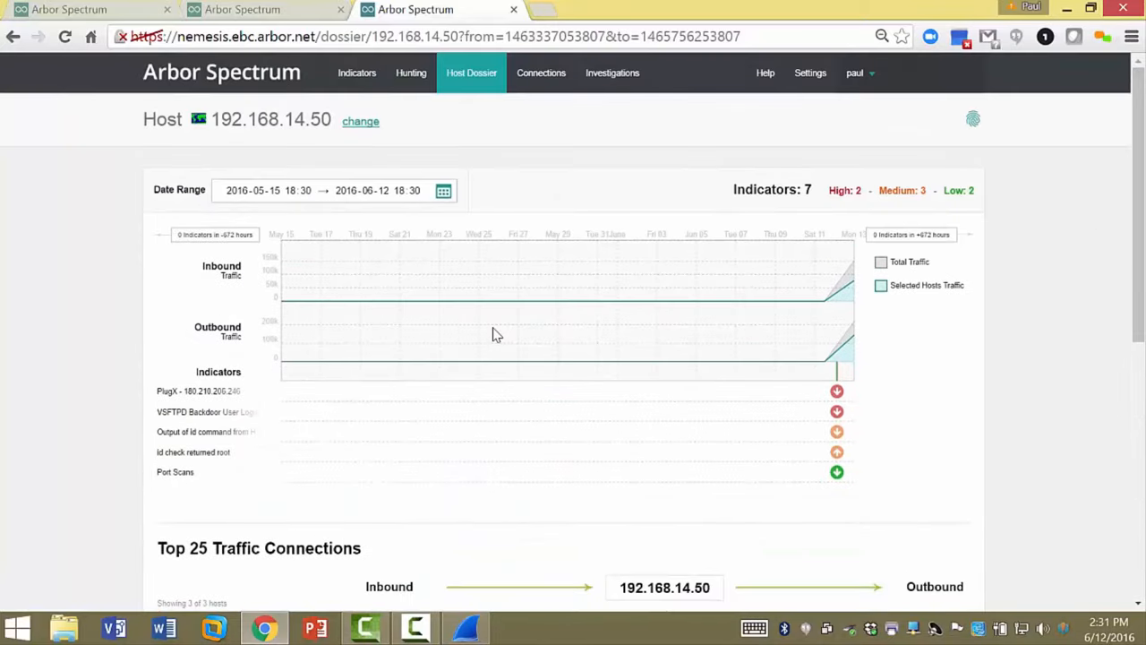
{"action": "mouse_move", "coordinate": [519, 362]}
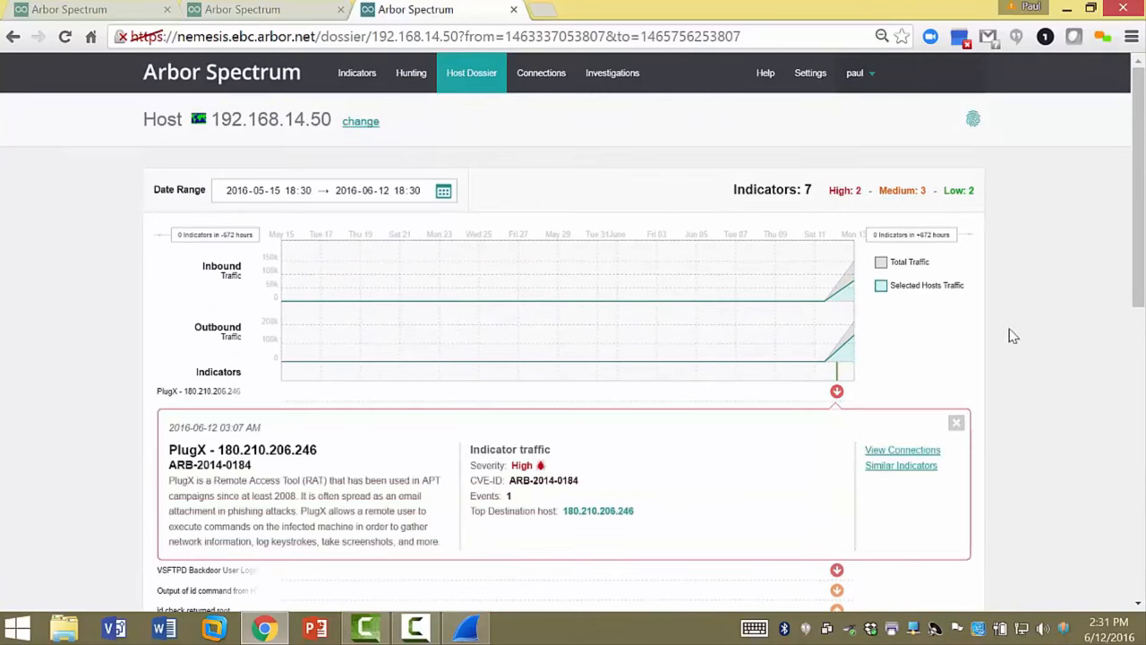
- Expand the detail cards for the VSFTPD Backdoor User Login and id check returned root indicators
{"action": "scroll", "scroll_direction": "down", "scroll_amount": 3}
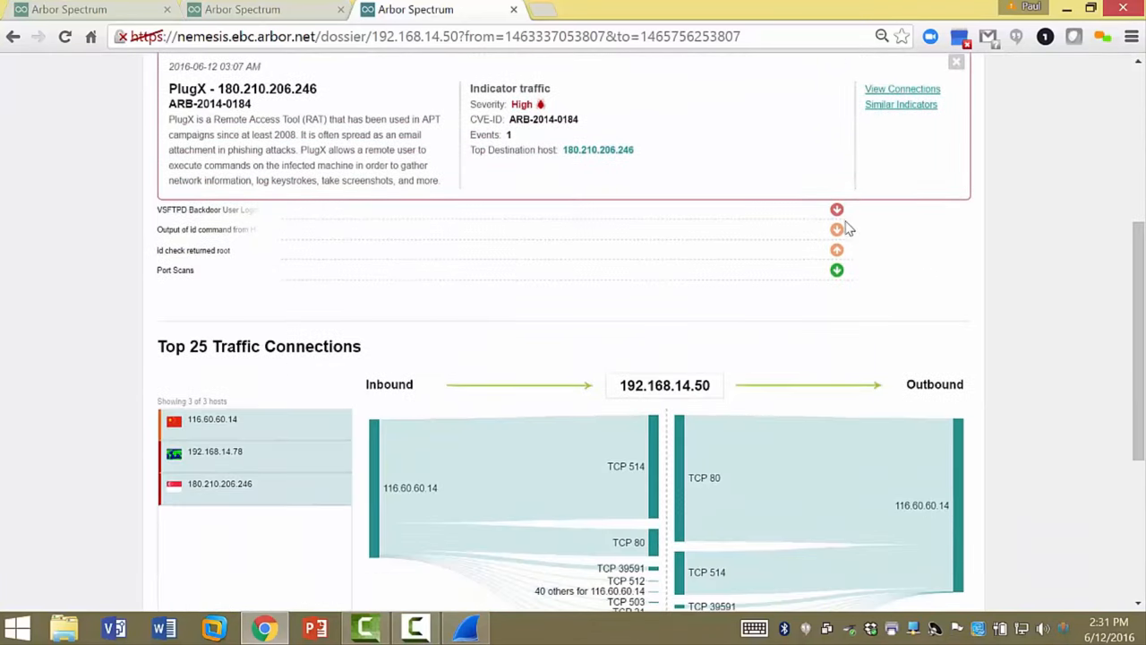
{"action": "left_click", "coordinate": [836, 209]}
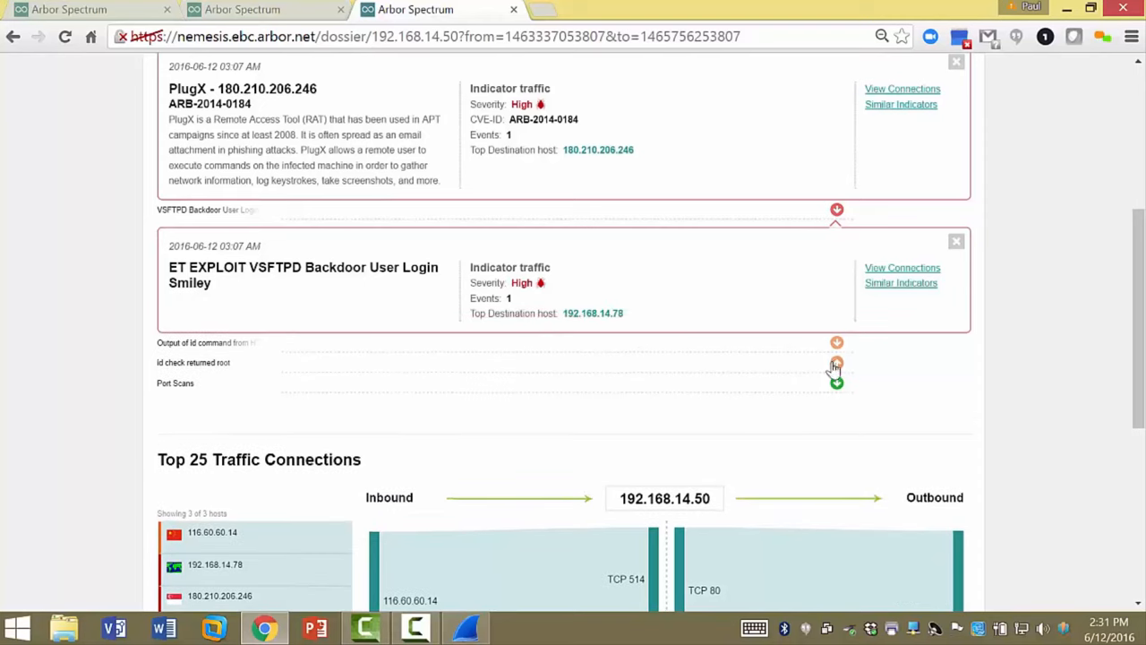
{"action": "left_click", "coordinate": [837, 362]}
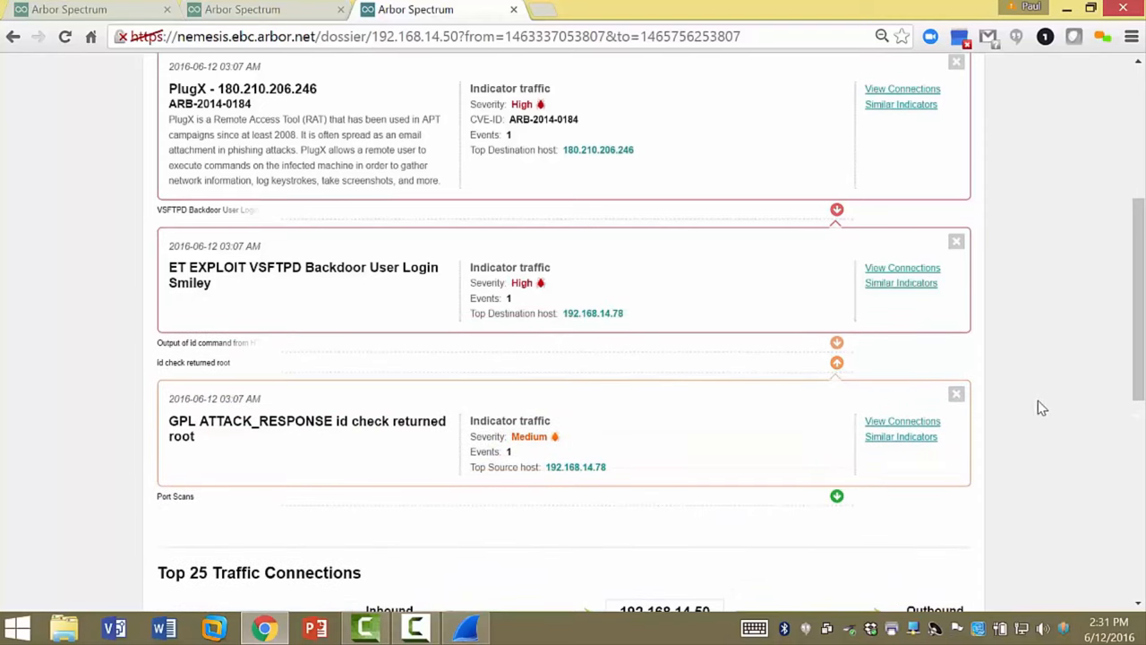
{"action": "mouse_move", "coordinate": [571, 448]}
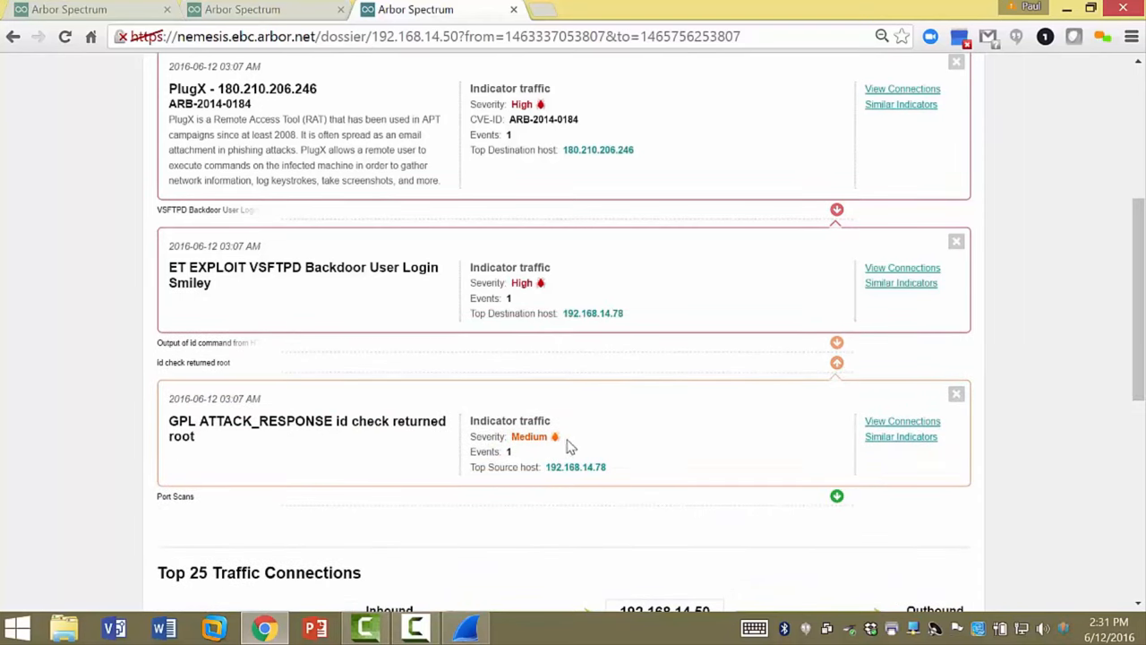
{"action": "mouse_move", "coordinate": [305, 151]}
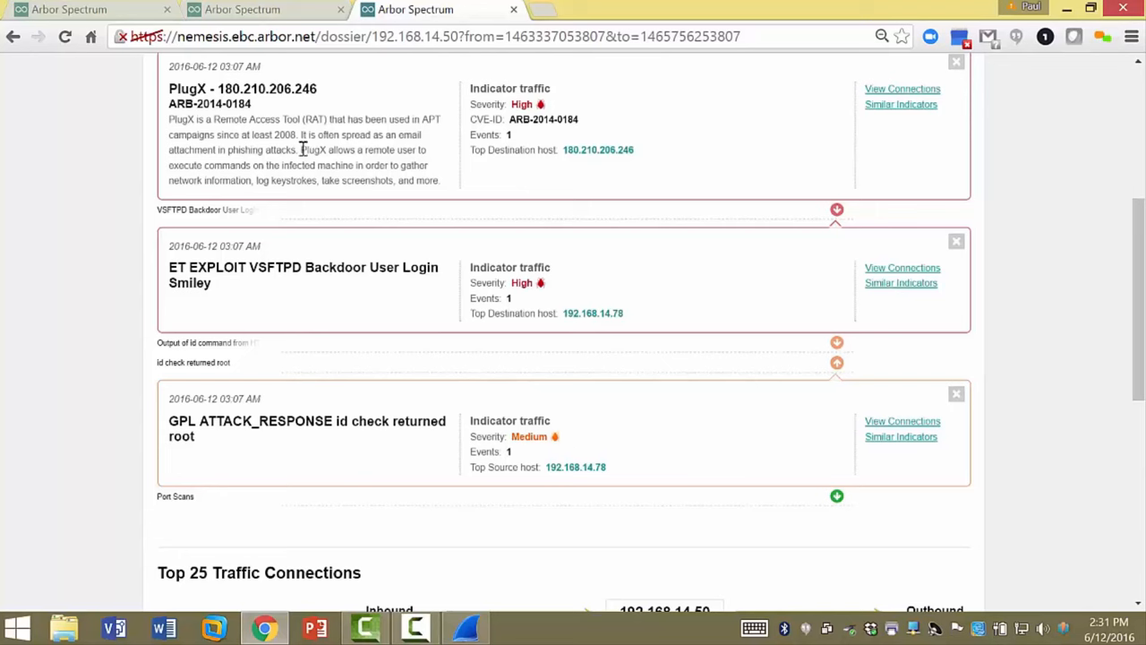
{"action": "mouse_move", "coordinate": [326, 296]}
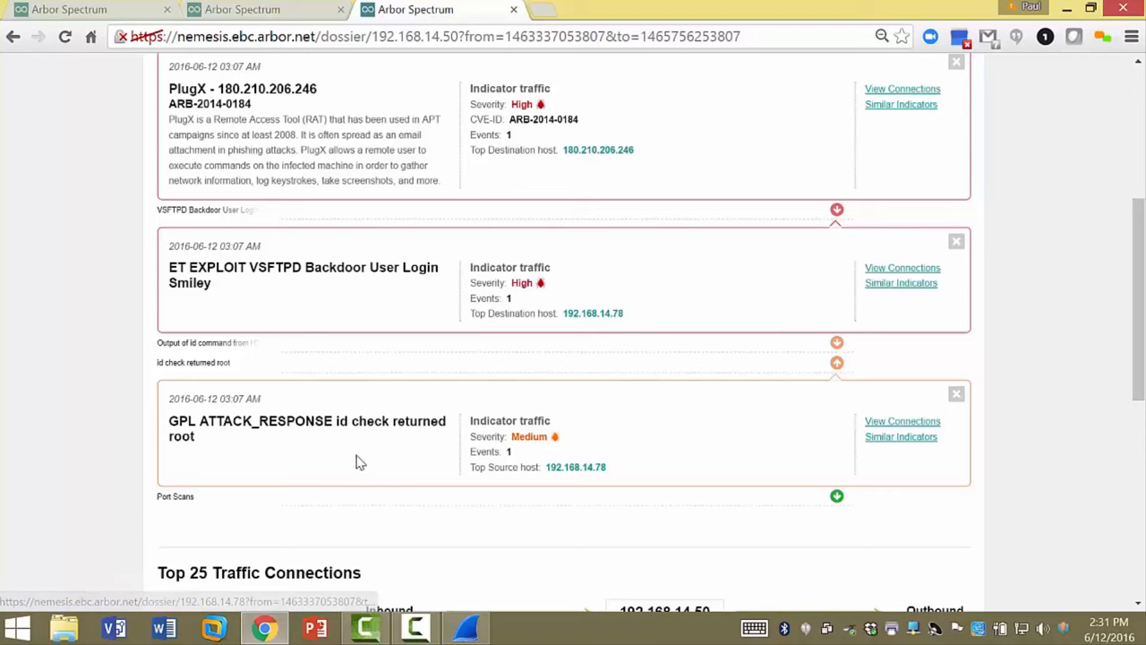
{"action": "mouse_move", "coordinate": [371, 284]}
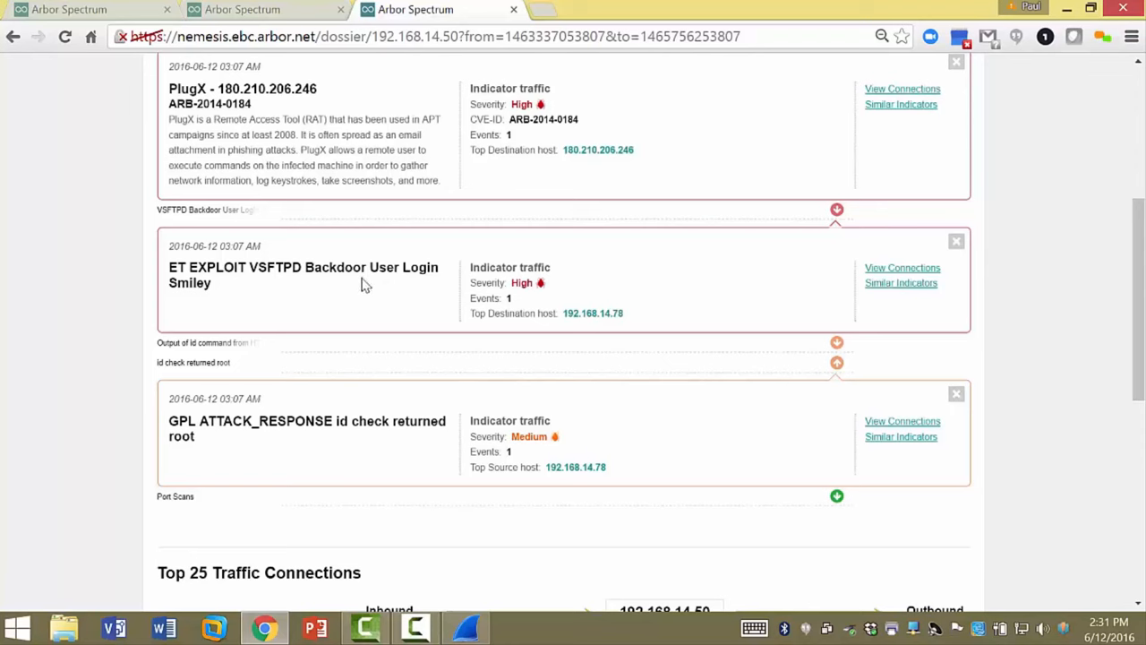
{"action": "mouse_move", "coordinate": [1078, 408]}
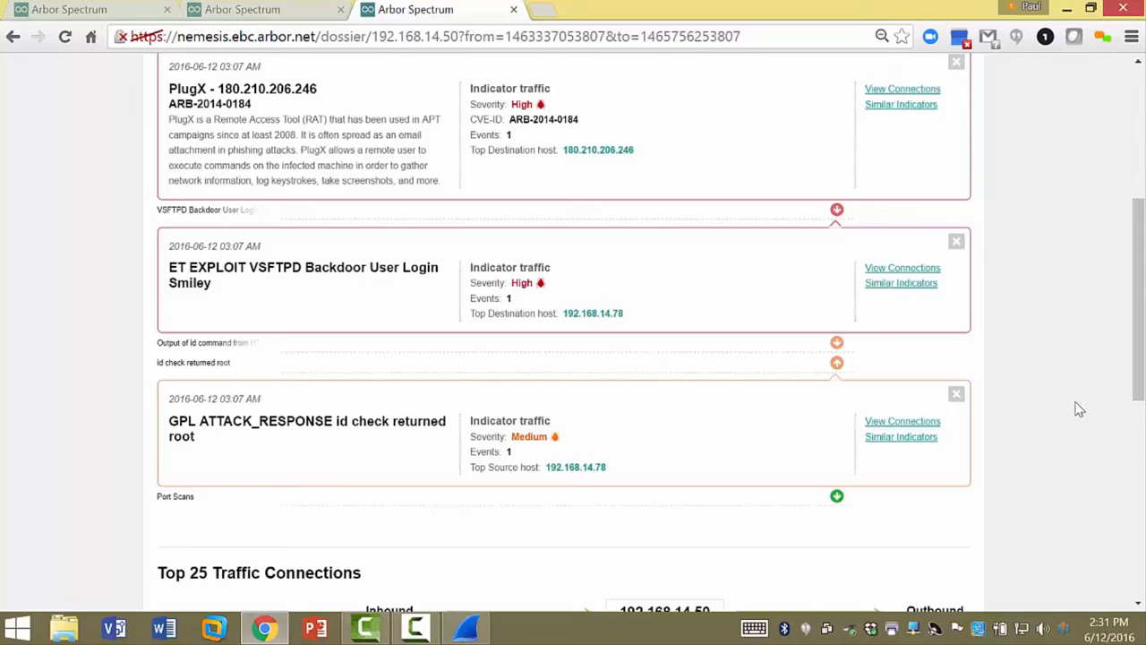
- Select the 192.168.14.78 outbound bar in Top 25 Traffic Connections and change focus to that host
{"action": "scroll", "scroll_direction": "down", "scroll_amount": 3}
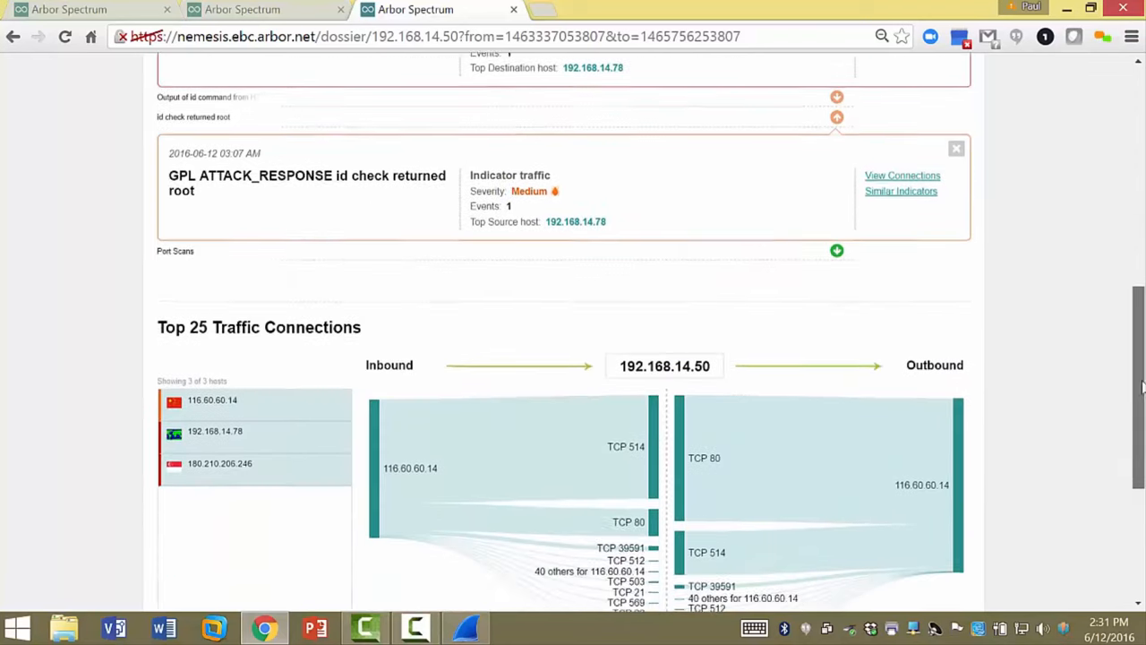
{"action": "scroll", "scroll_direction": "down", "scroll_amount": 3}
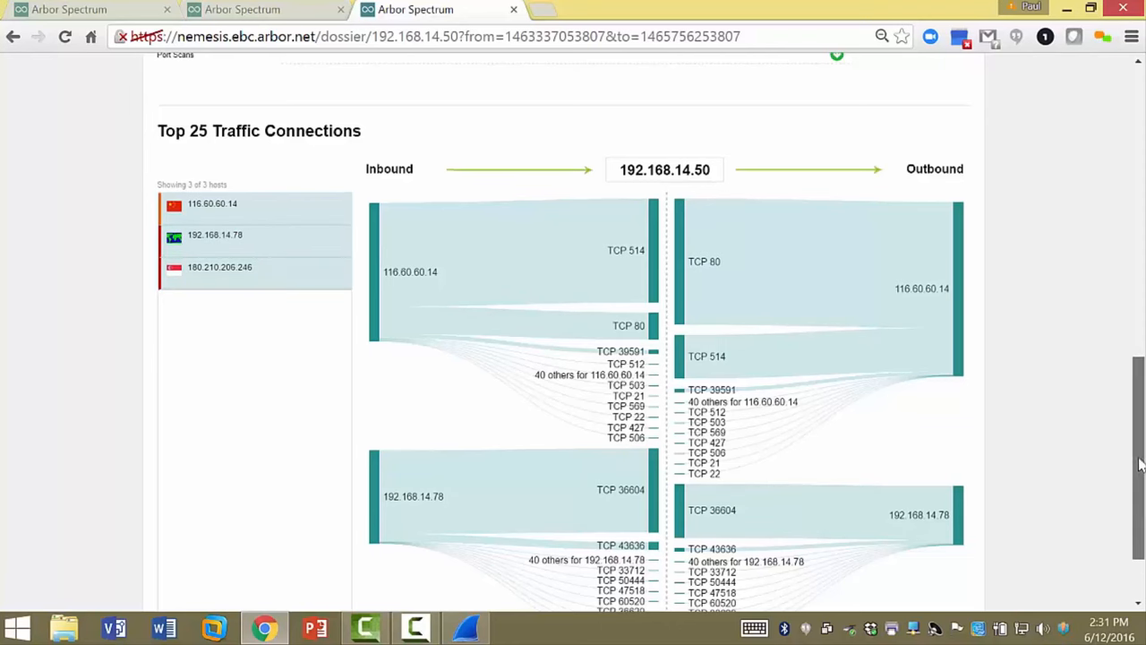
{"action": "scroll", "scroll_direction": "down", "scroll_amount": 3}
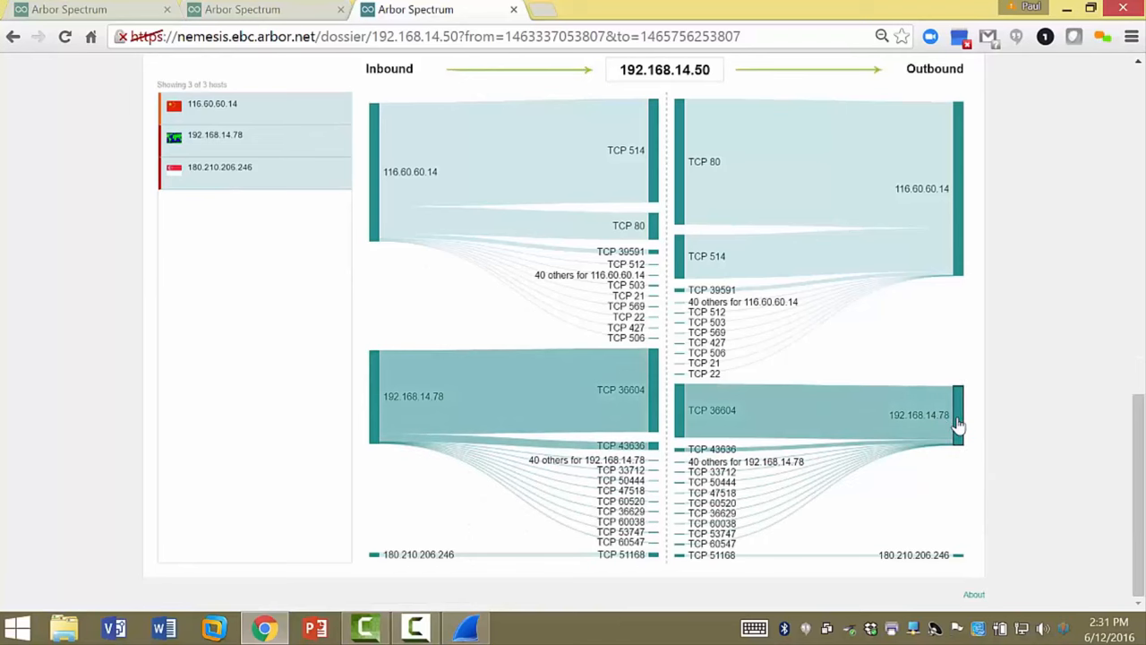
{"action": "left_click", "coordinate": [959, 416]}
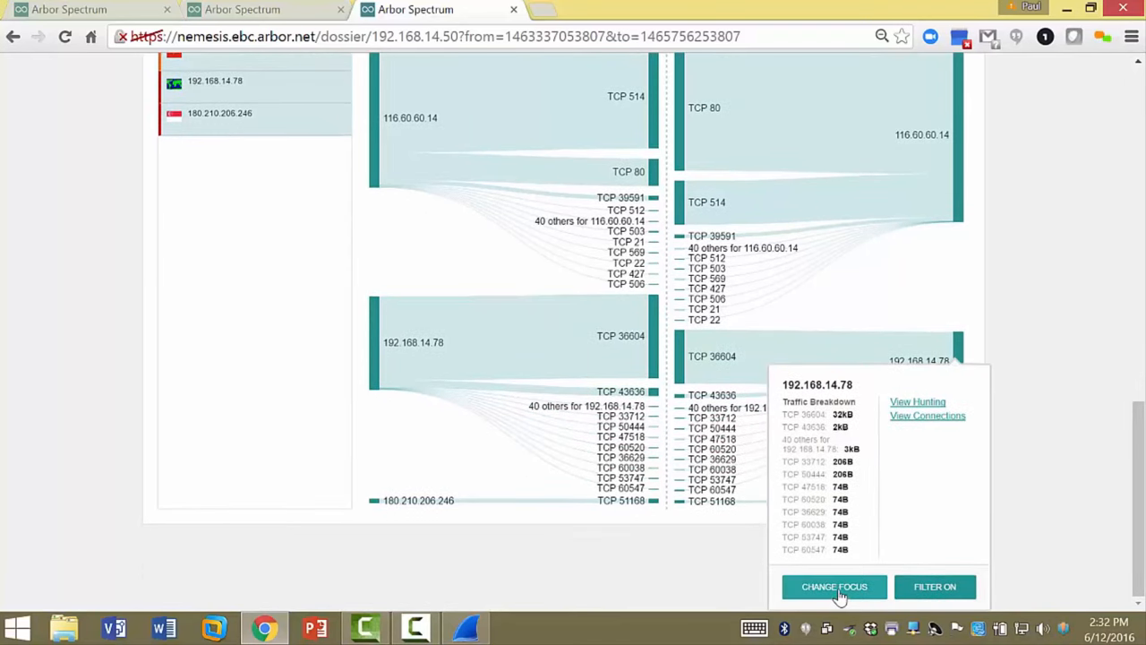
{"action": "left_click", "coordinate": [835, 587]}
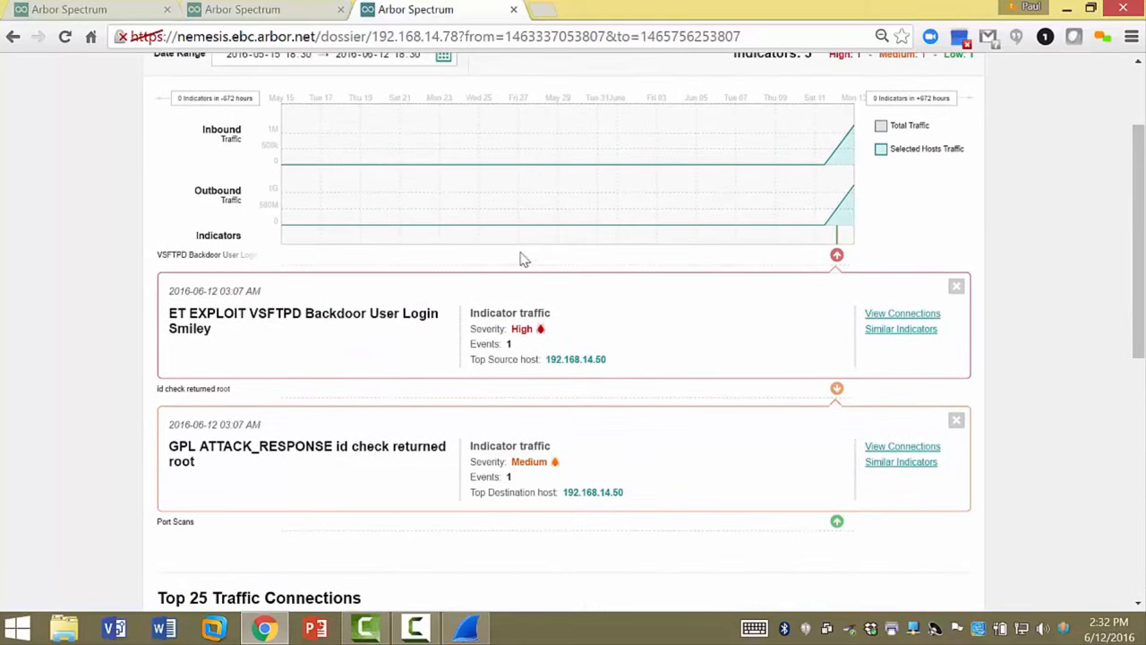
{"action": "mouse_move", "coordinate": [397, 331]}
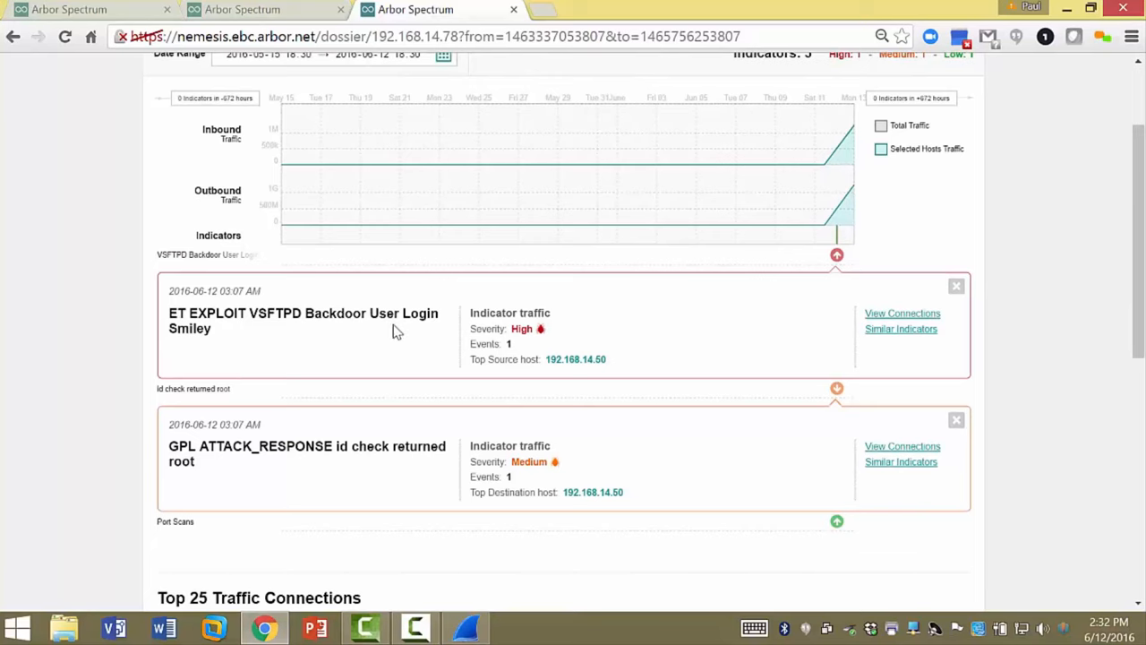
{"action": "scroll", "scroll_direction": "down", "scroll_amount": 3}
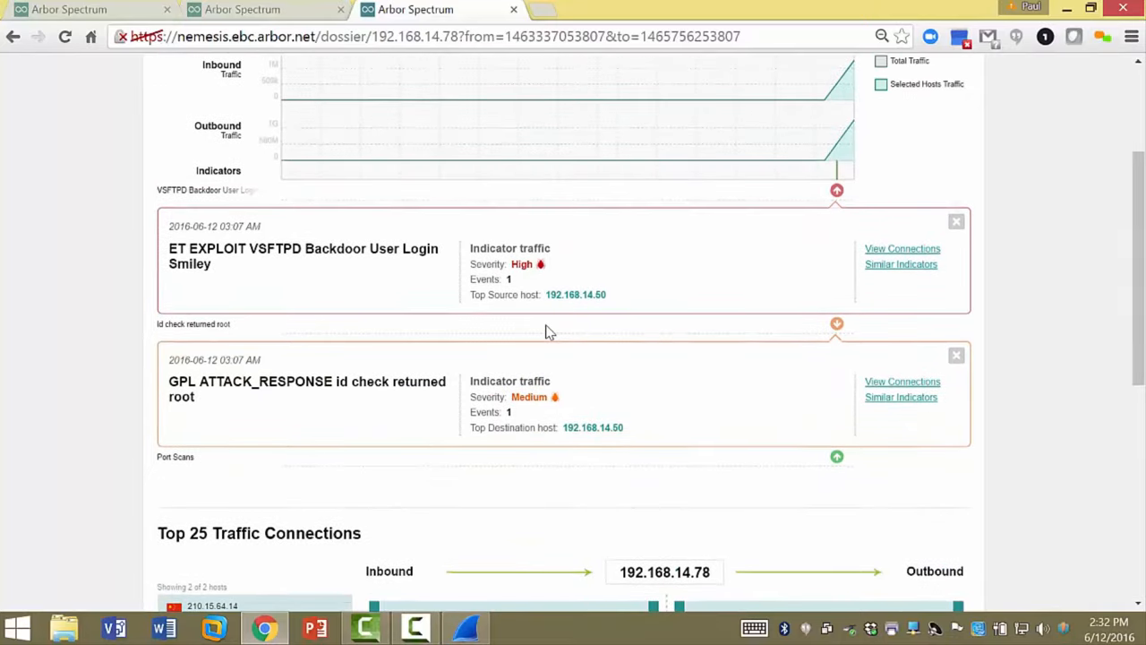
{"action": "scroll", "scroll_direction": "up", "scroll_amount": 3}
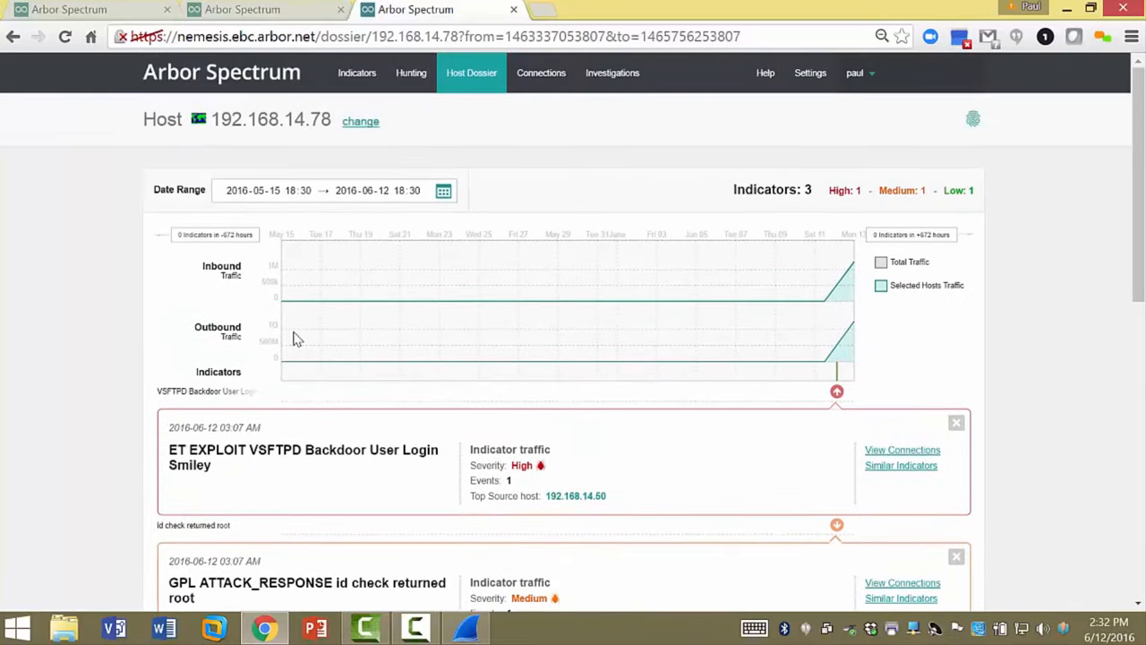
{"action": "mouse_move", "coordinate": [380, 398]}
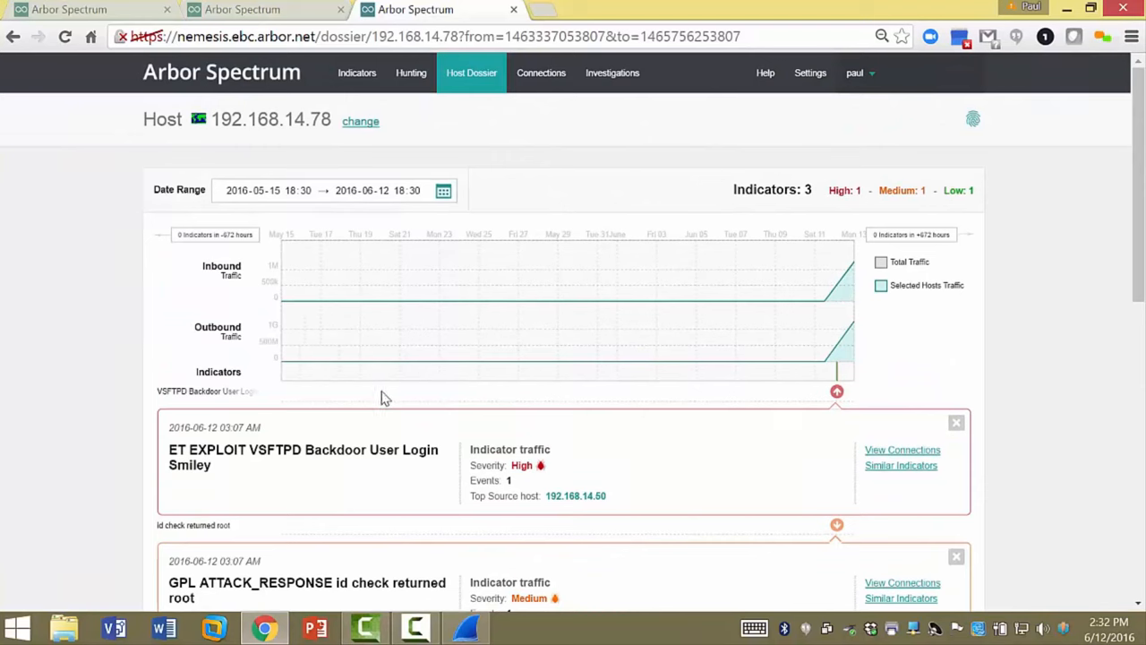
{"action": "mouse_move", "coordinate": [372, 390]}
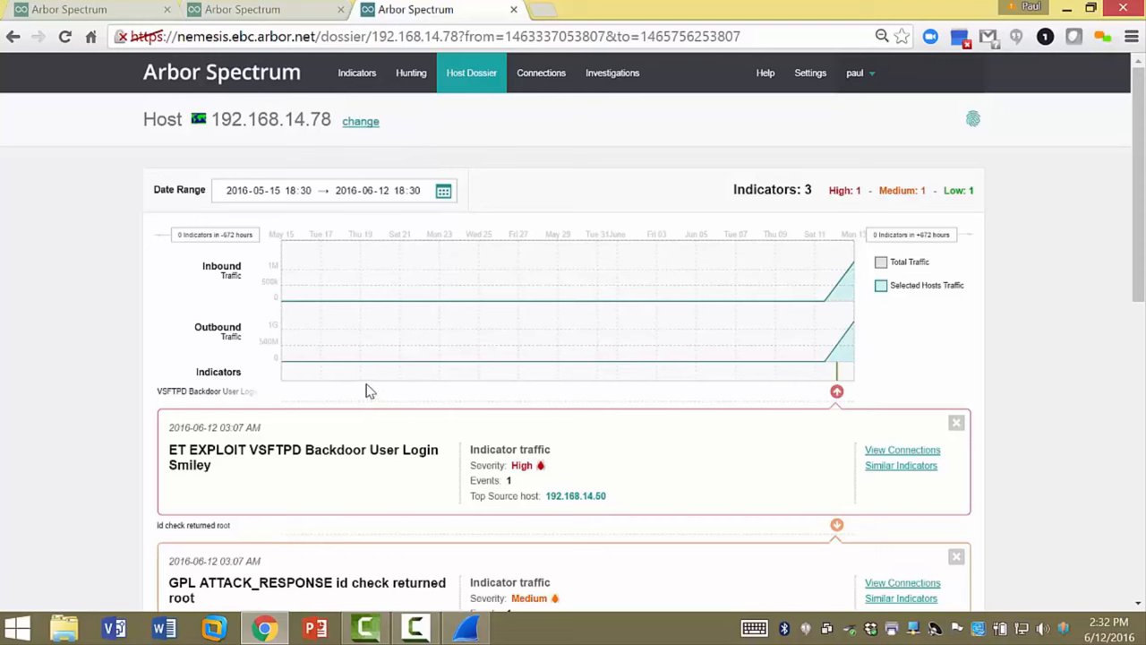
{"action": "mouse_move", "coordinate": [356, 384]}
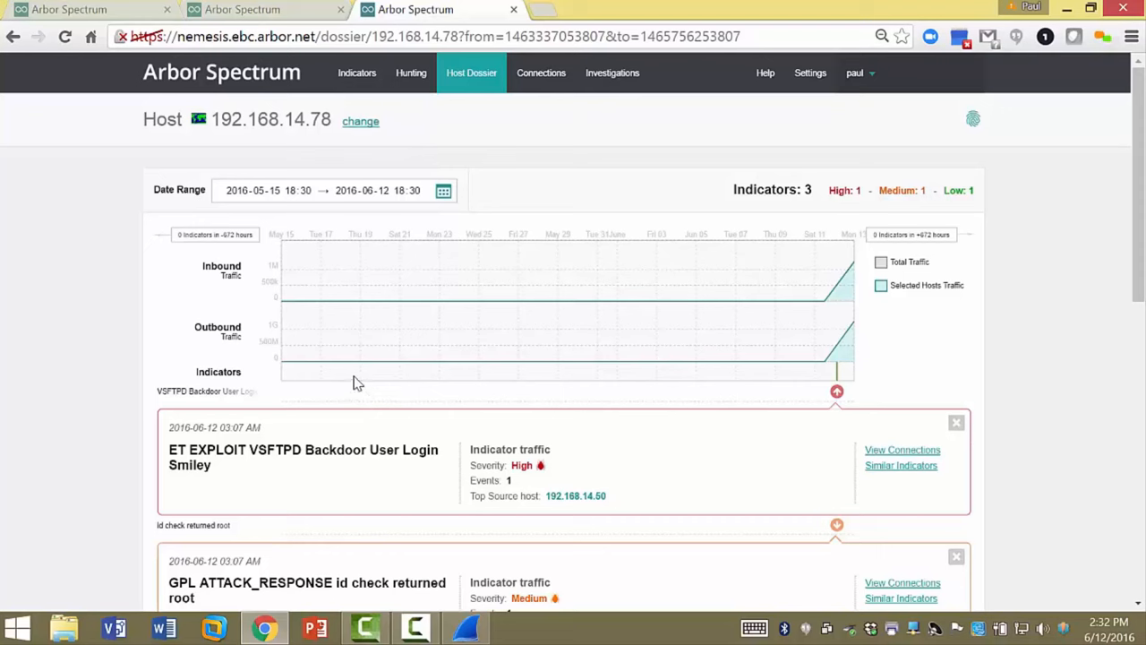
{"action": "mouse_move", "coordinate": [201, 386]}
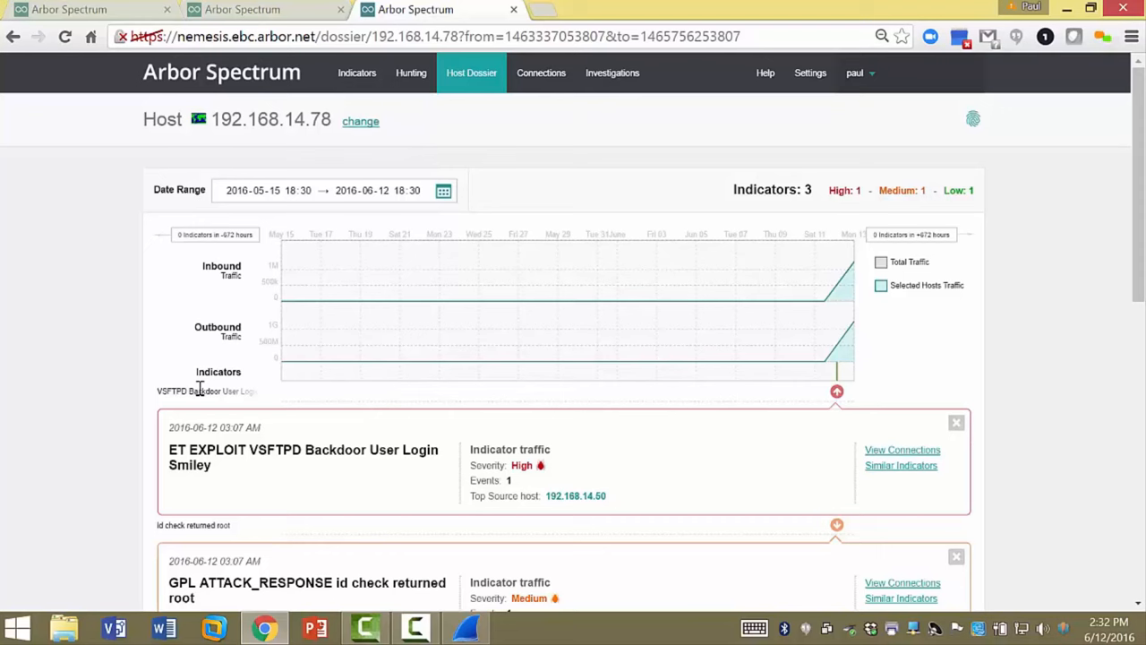
{"action": "mouse_move", "coordinate": [376, 491]}
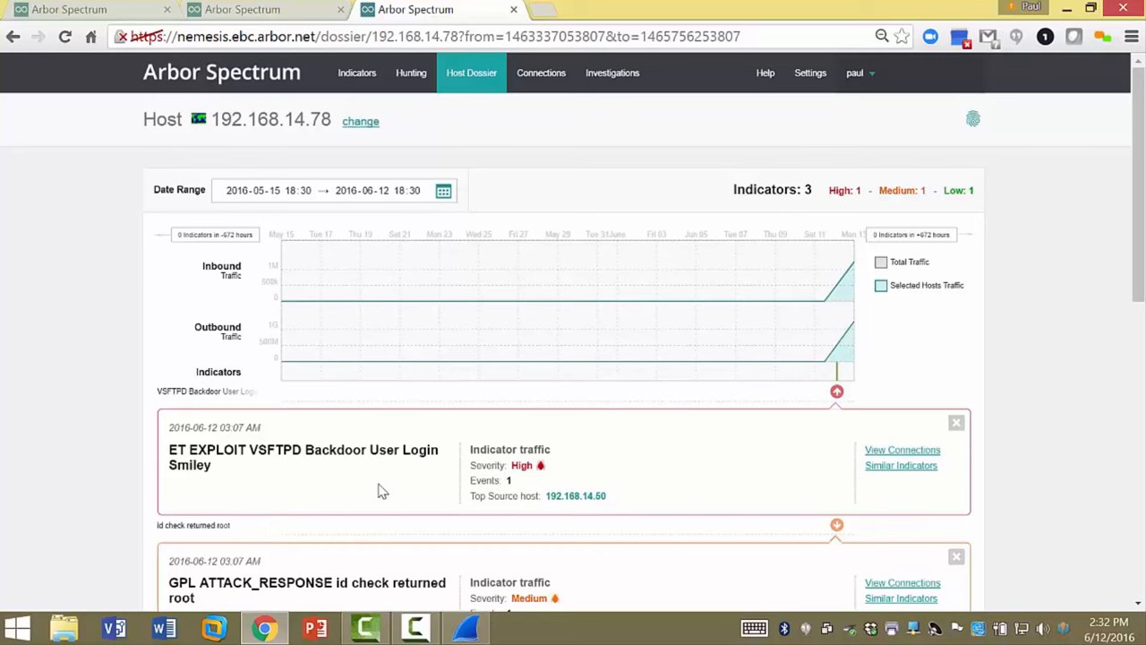
{"action": "mouse_move", "coordinate": [1139, 260]}
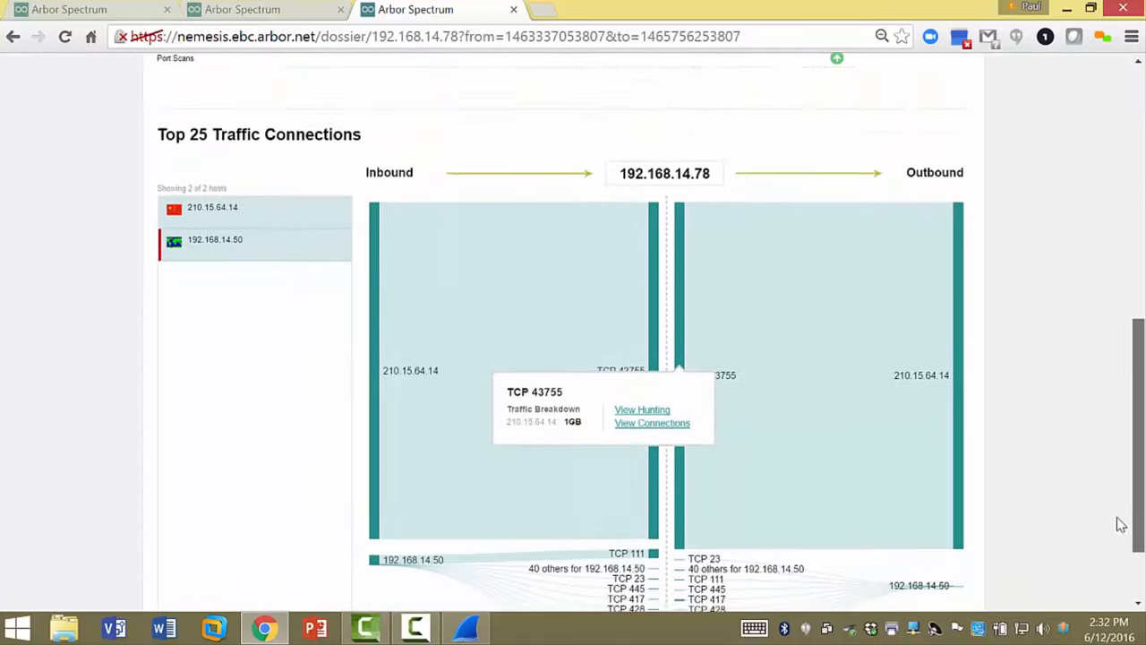
- Open View Connections for the 210.15.64.14 outbound node in a new tab
{"action": "scroll", "scroll_direction": "down", "scroll_amount": 3}
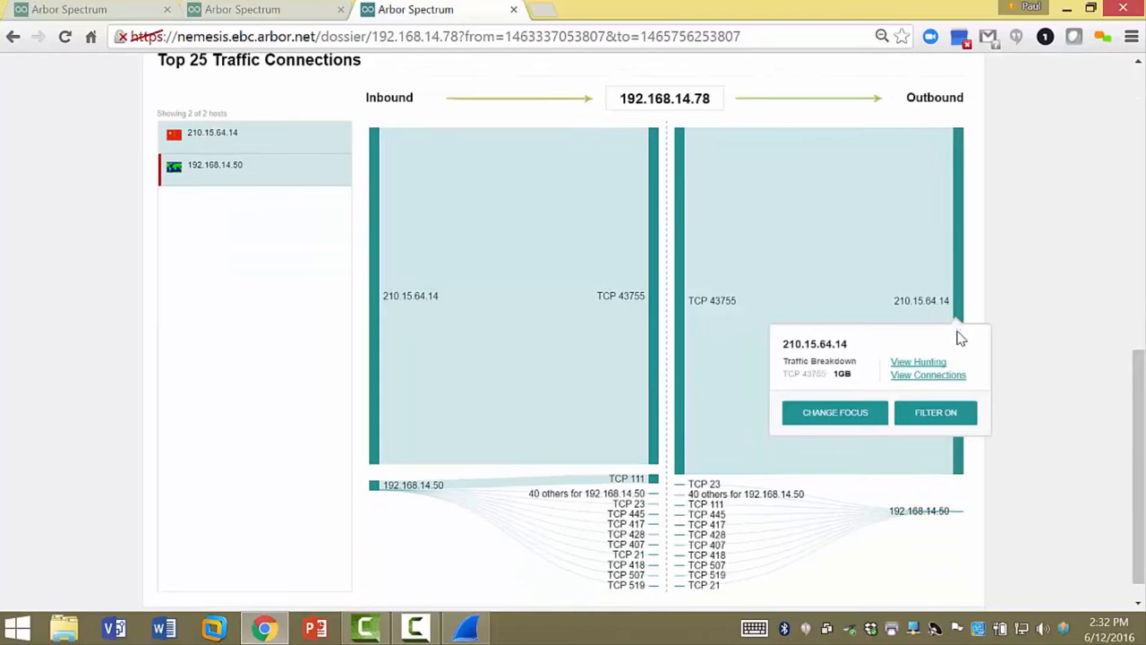
{"action": "right_click", "coordinate": [927, 374]}
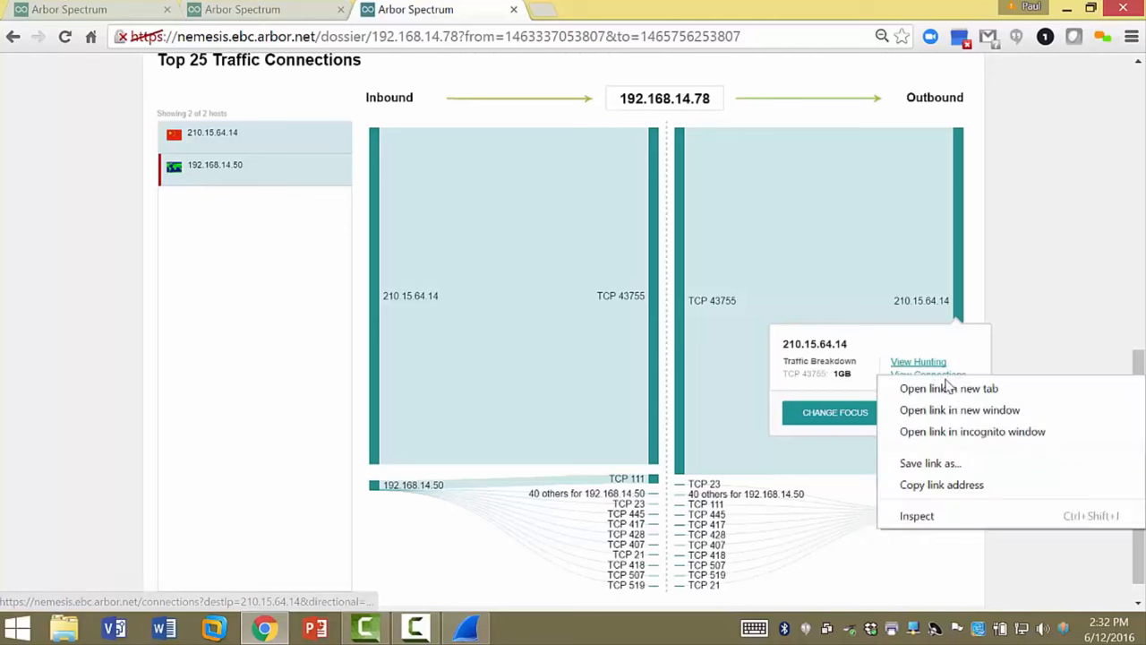
{"action": "left_click", "coordinate": [949, 387]}
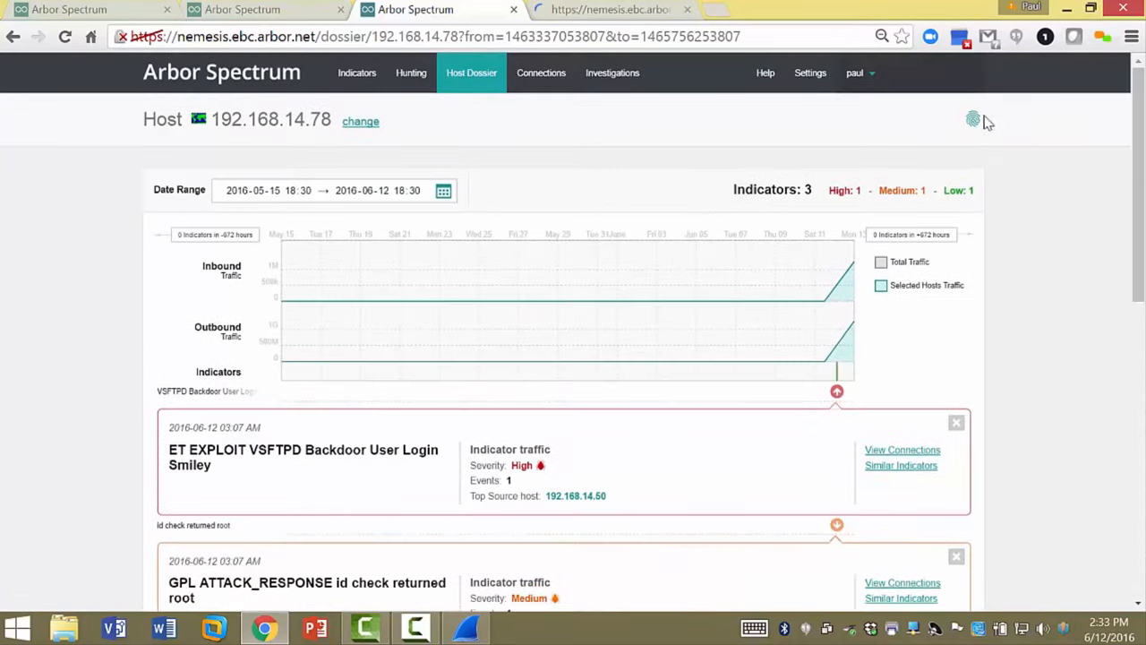
- Record host 192.168.14.78 from its dossier as a clue in the Malware-Rat investigation
{"action": "left_click", "coordinate": [975, 118]}
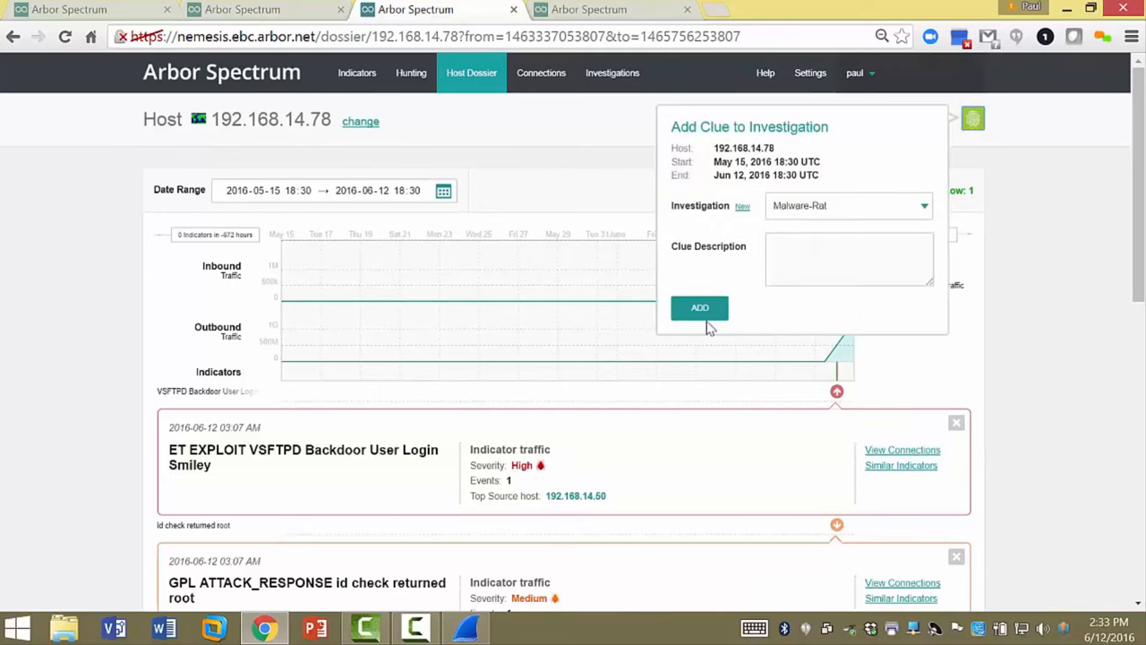
{"action": "left_click", "coordinate": [698, 308]}
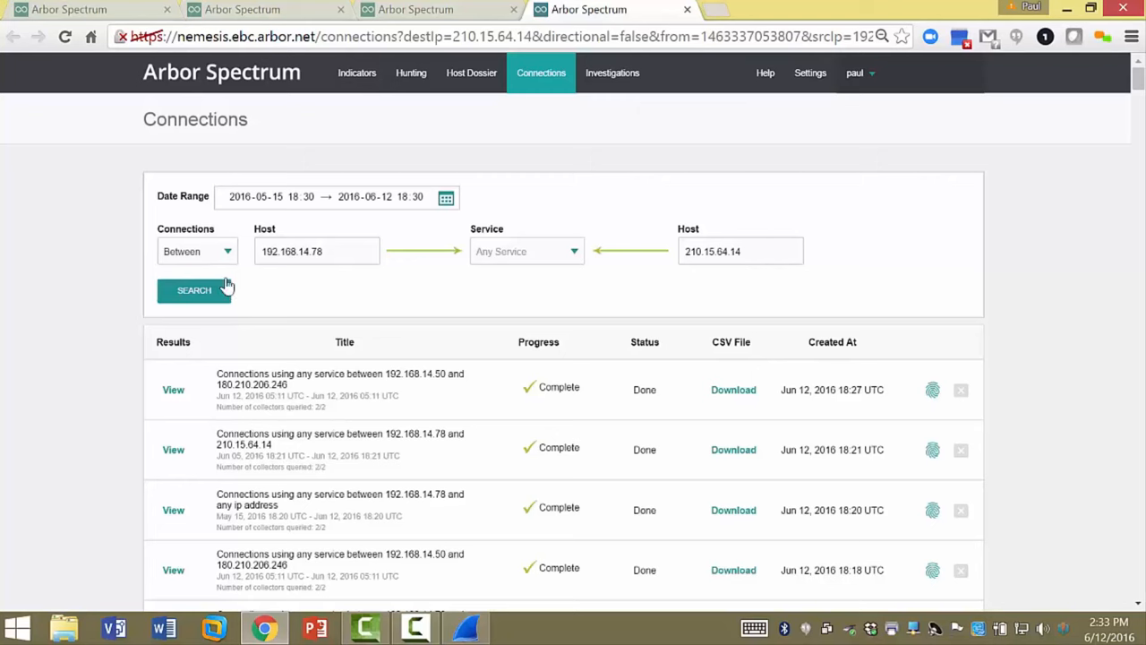
{"action": "mouse_move", "coordinate": [799, 308]}
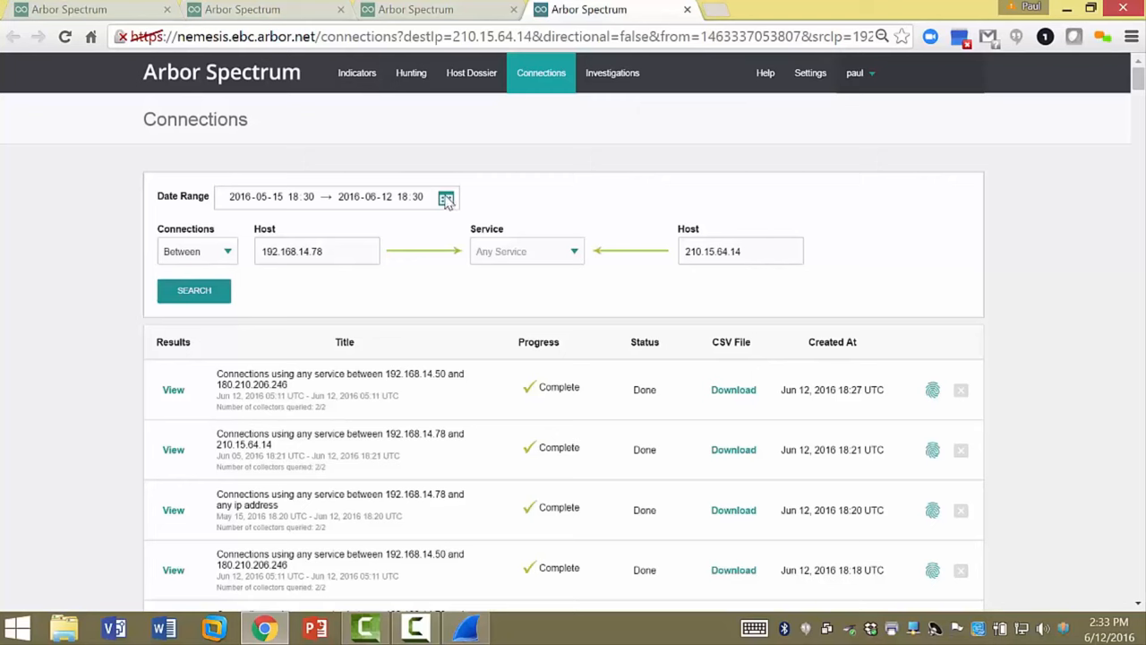
- Run the connections search between hosts 192.168.14.78 and 210.15.64.14
{"action": "left_click", "coordinate": [444, 195]}
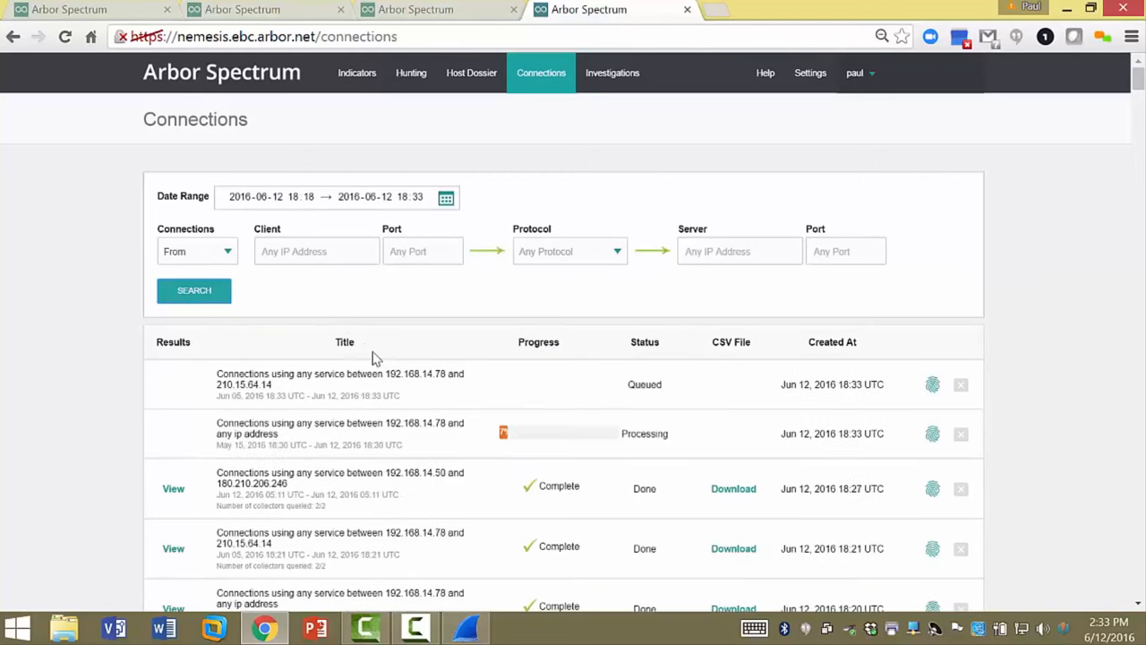
{"action": "mouse_move", "coordinate": [482, 493]}
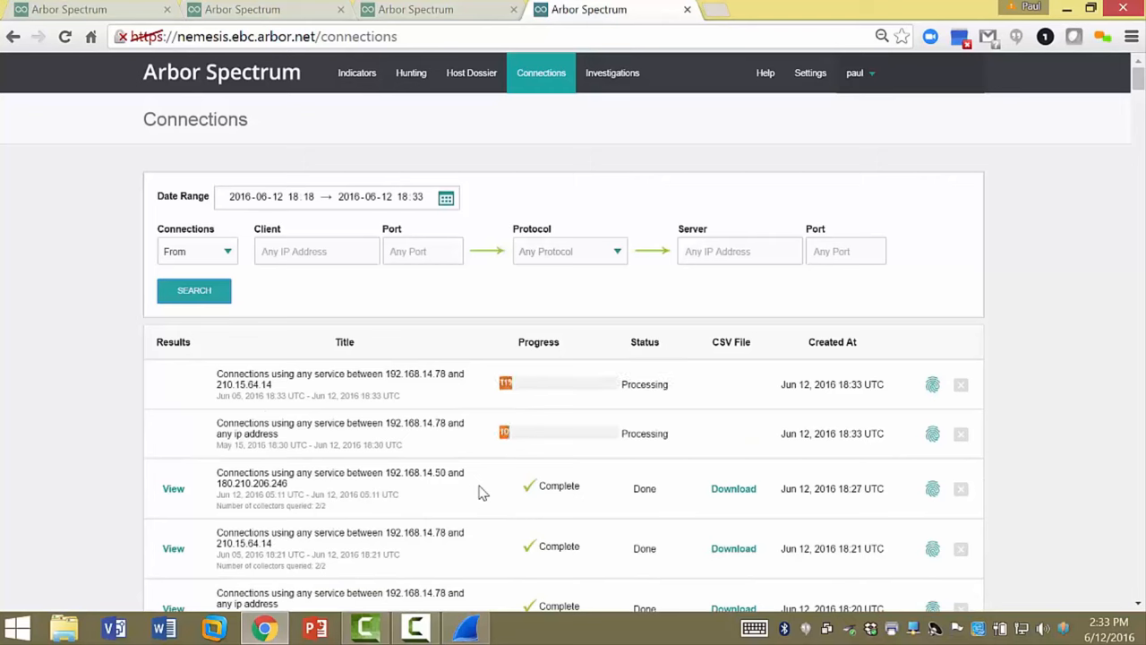
{"action": "mouse_move", "coordinate": [480, 458]}
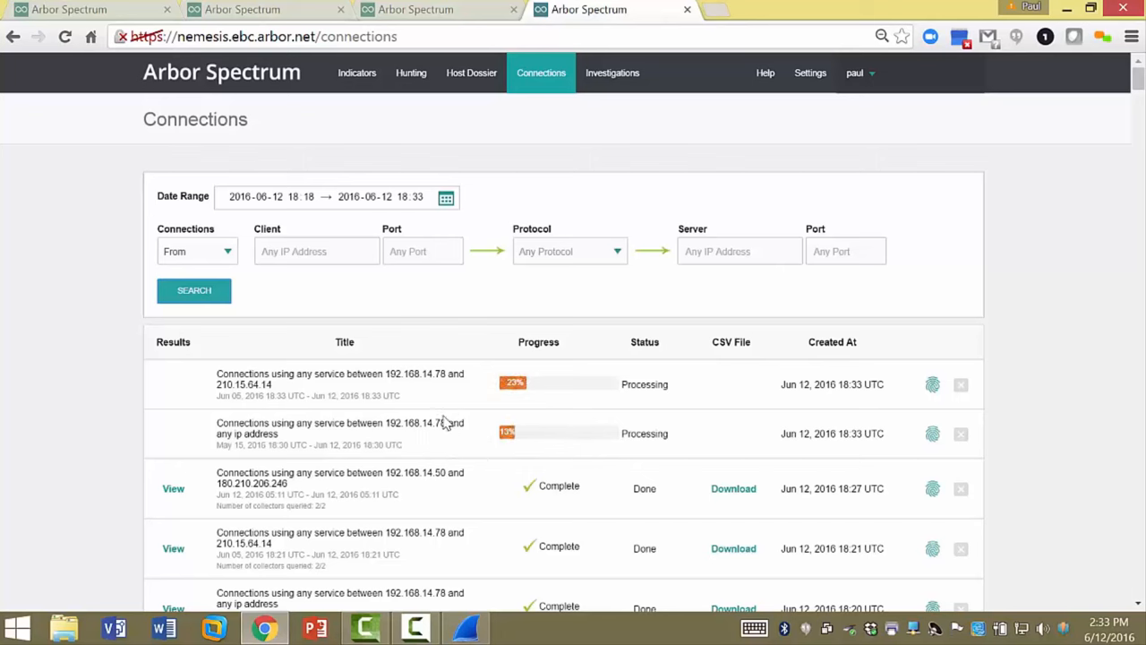
{"action": "mouse_move", "coordinate": [452, 441]}
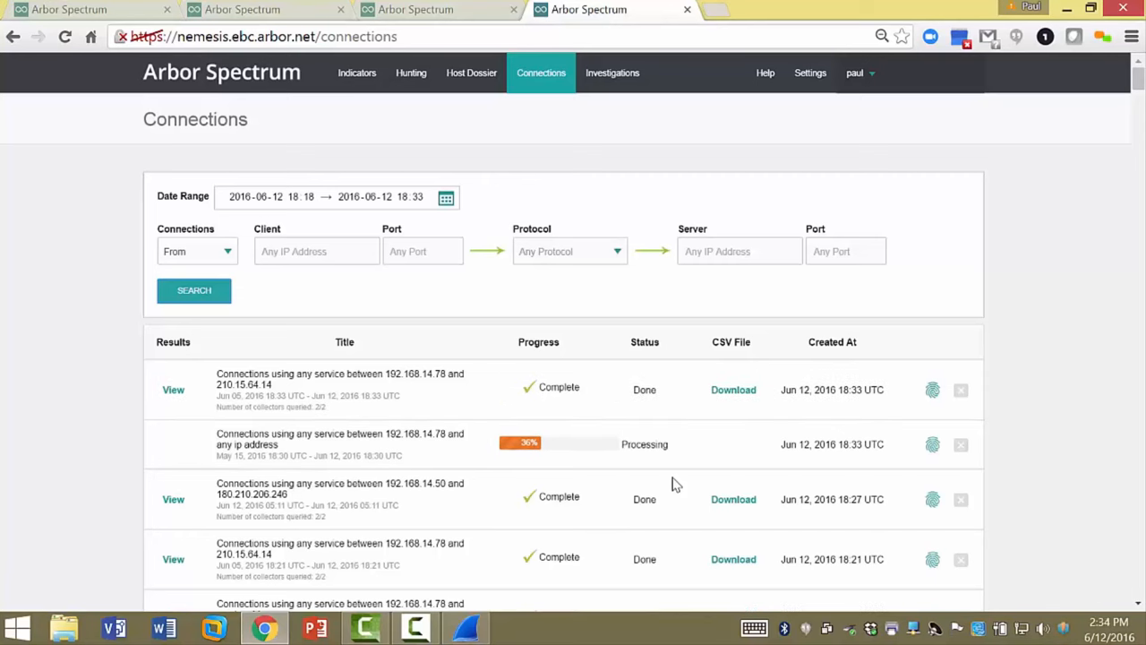
{"action": "mouse_move", "coordinate": [176, 390]}
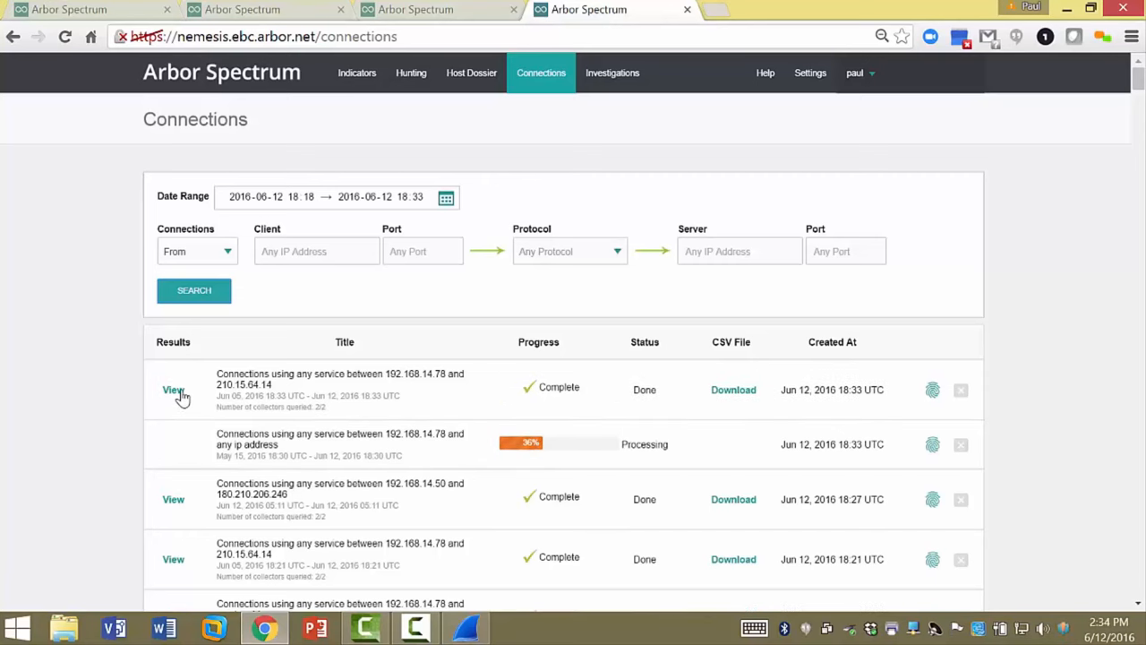
- View the completed search's two FTP connections and the Jun 12 5:32:02 UTC connection details
{"action": "left_click", "coordinate": [172, 391]}
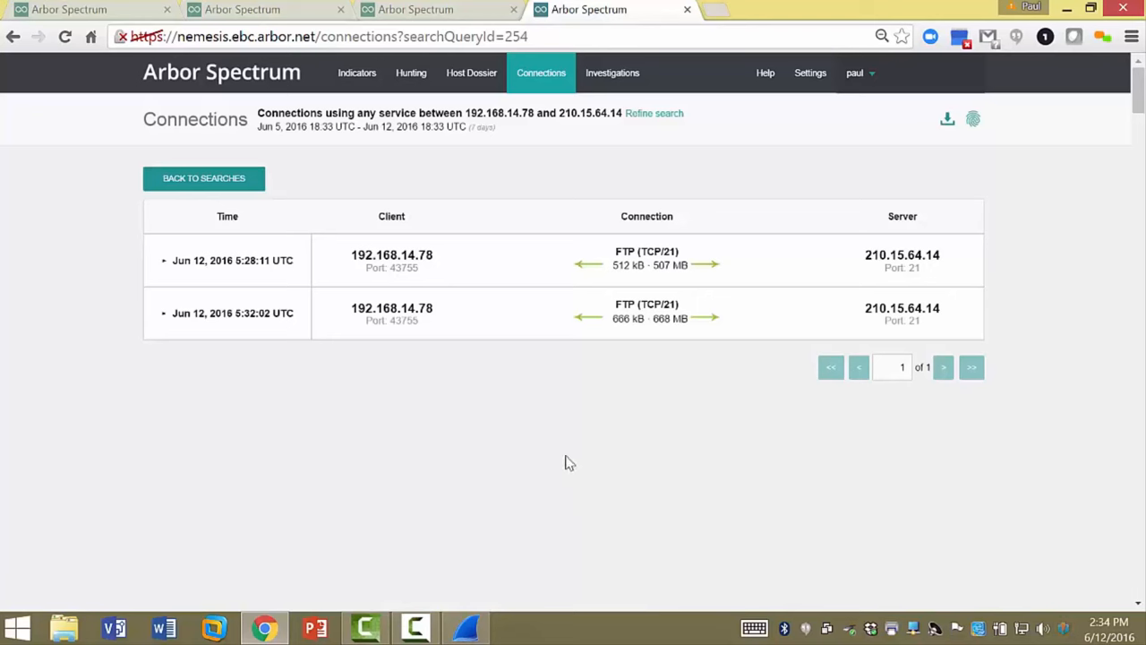
{"action": "mouse_move", "coordinate": [261, 277]}
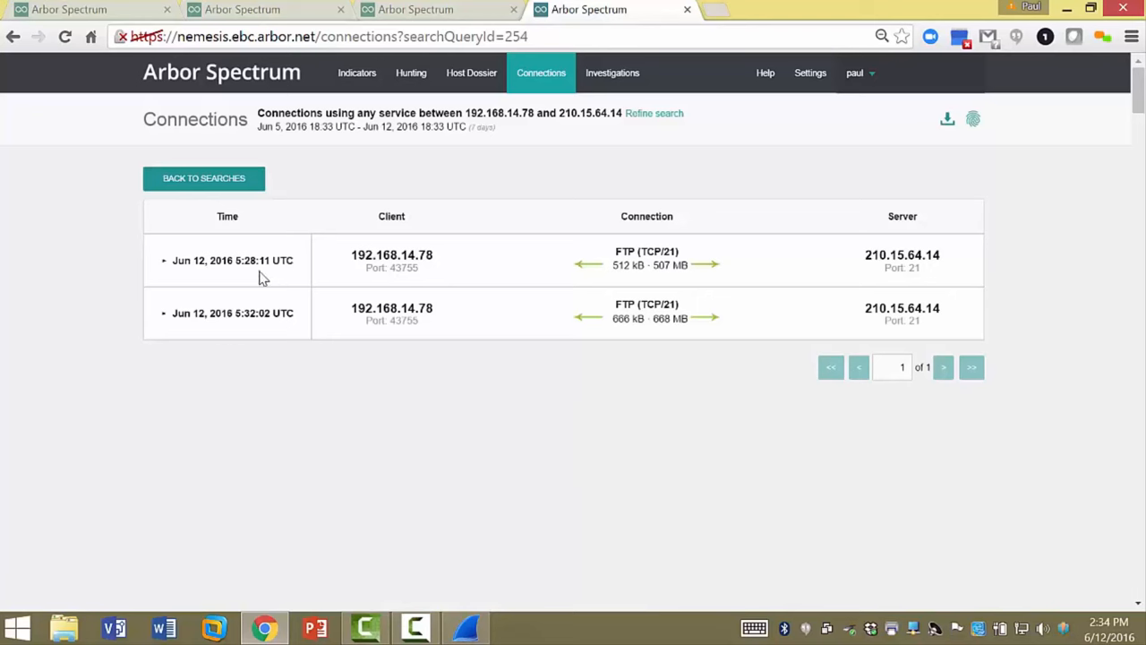
{"action": "mouse_move", "coordinate": [687, 290]}
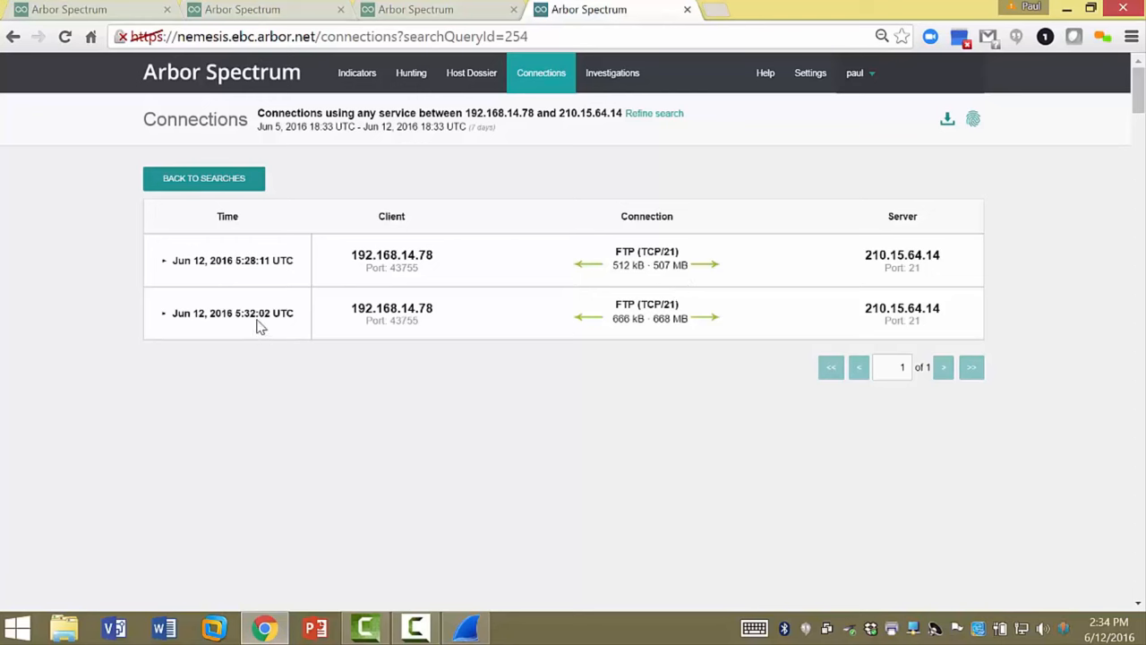
{"action": "mouse_move", "coordinate": [679, 338]}
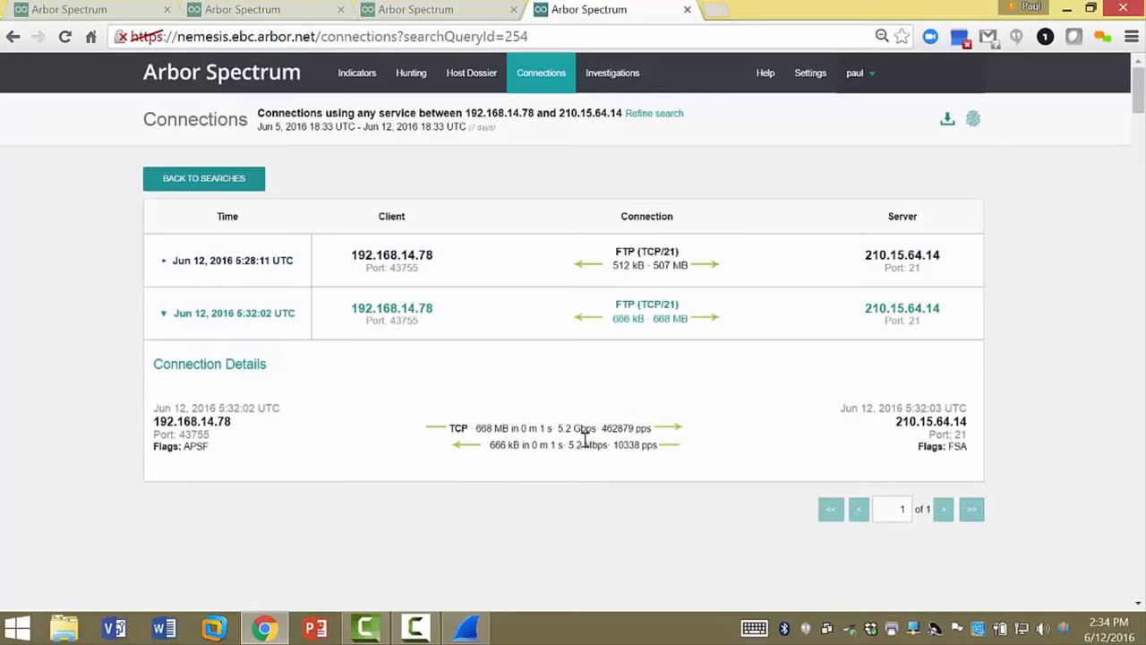
{"action": "mouse_move", "coordinate": [985, 428]}
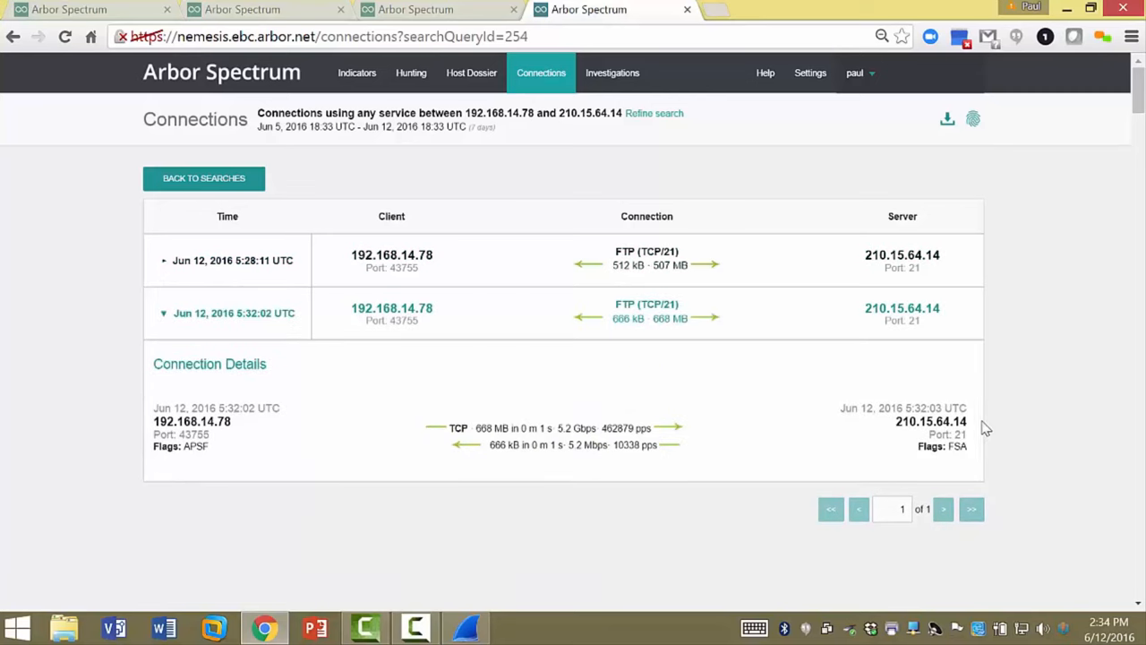
{"action": "mouse_move", "coordinate": [654, 462]}
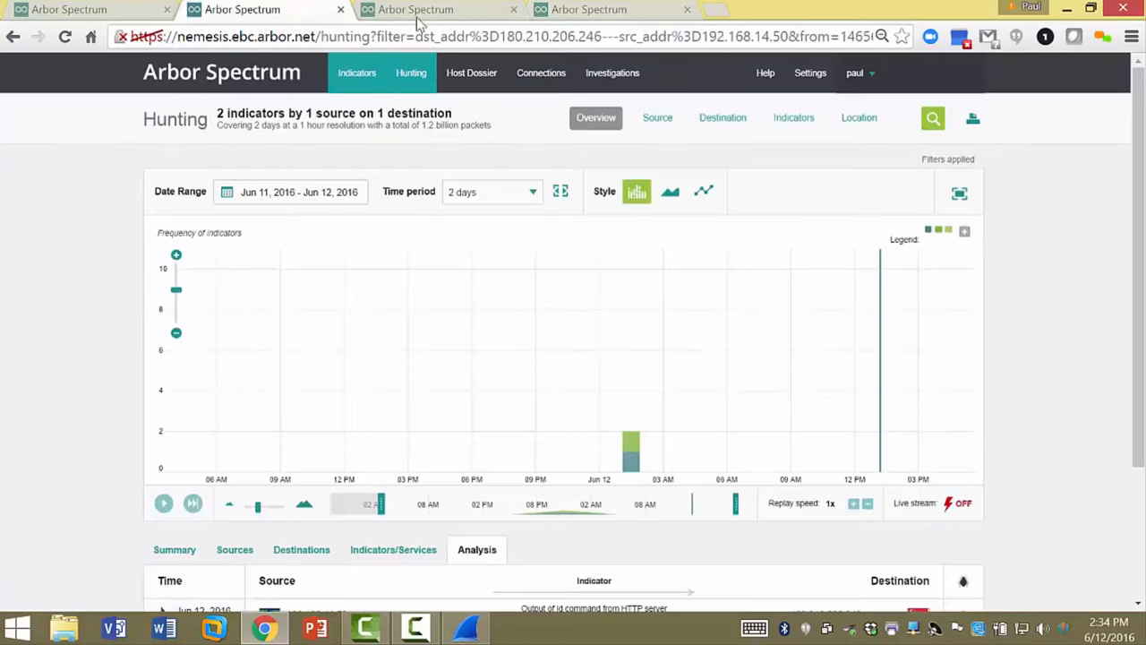
{"action": "left_click", "coordinate": [590, 10]}
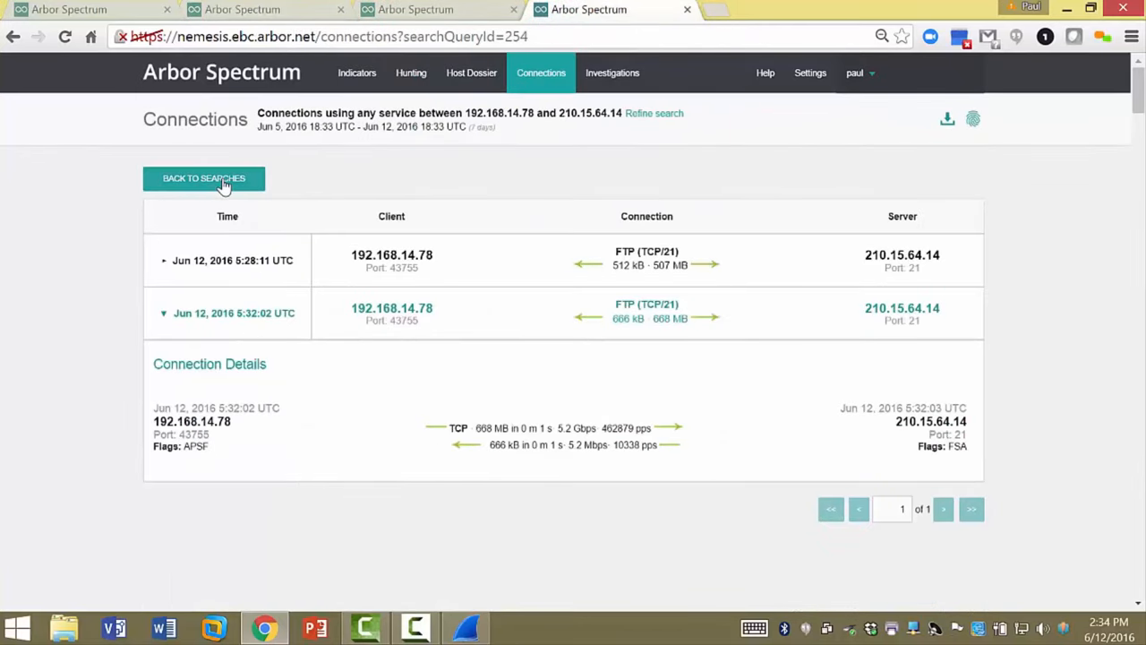
- Save the 192.168.14.78 connection search as a Malware-Rat clue and download its results as CSV
{"action": "left_click", "coordinate": [204, 179]}
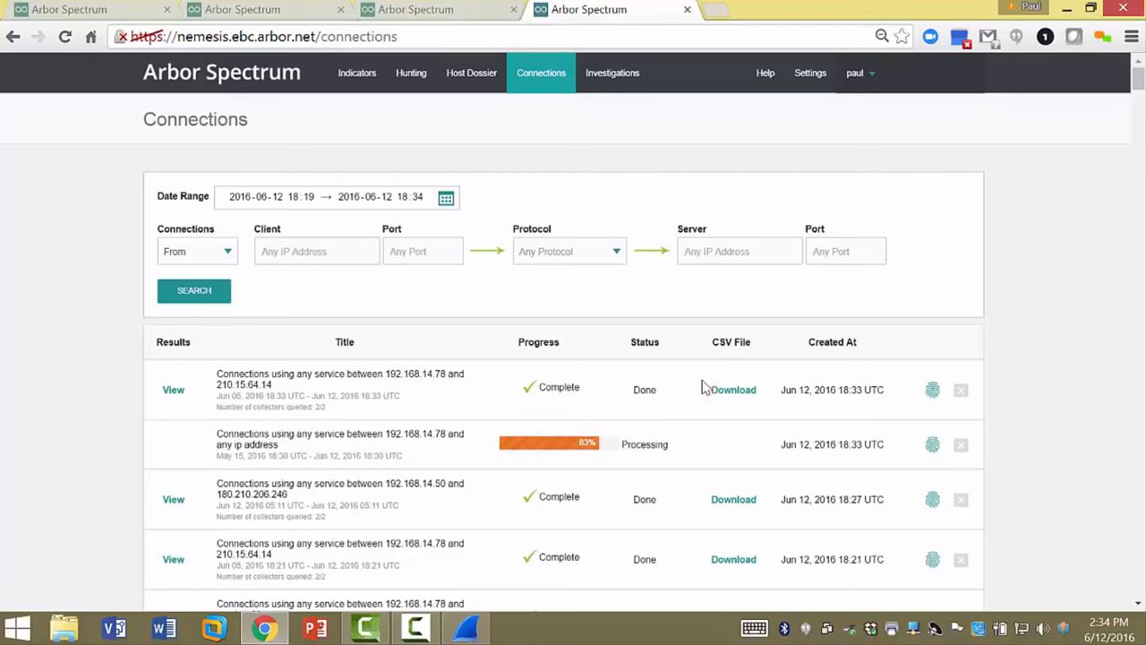
{"action": "left_click", "coordinate": [931, 388]}
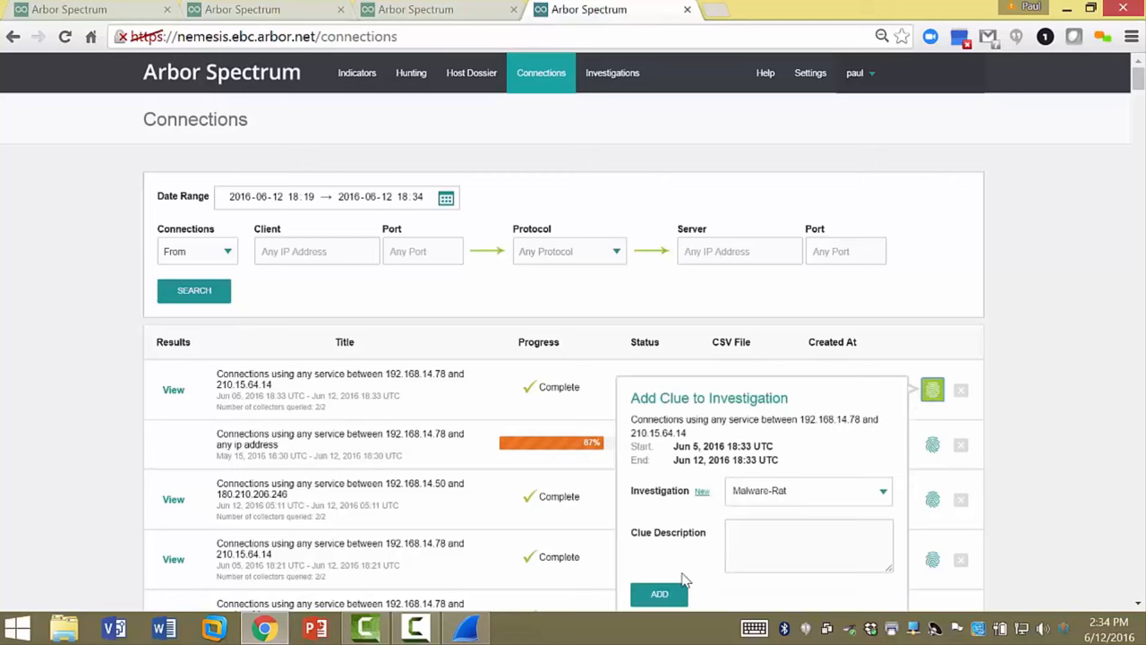
{"action": "left_click", "coordinate": [659, 593]}
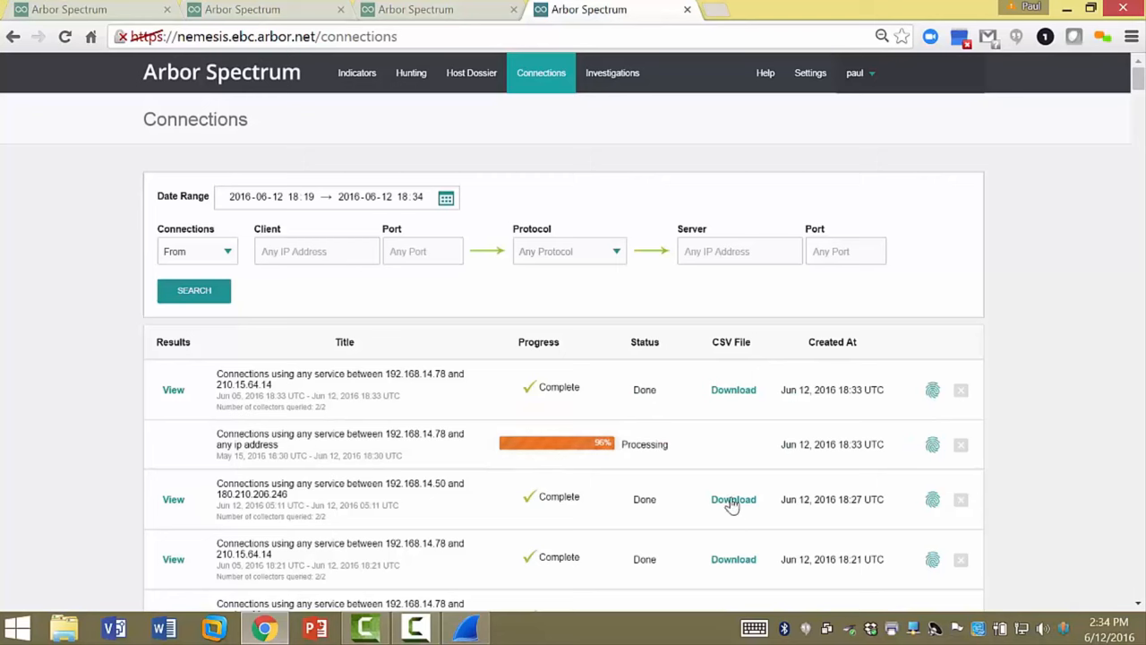
{"action": "mouse_move", "coordinate": [677, 485]}
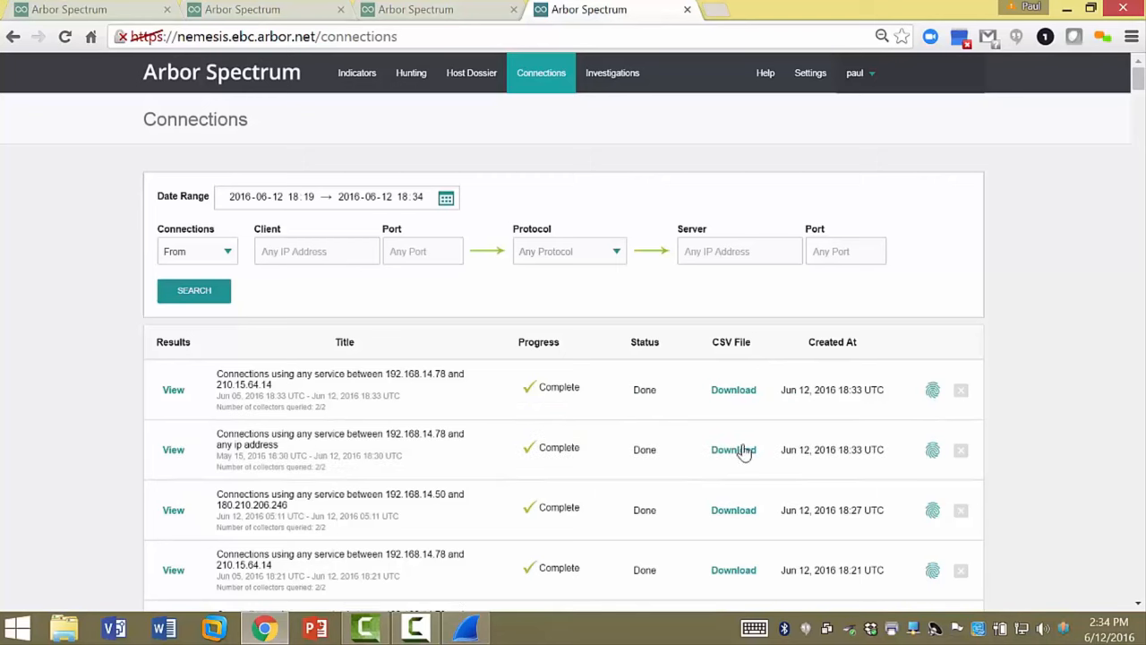
{"action": "left_click", "coordinate": [734, 450]}
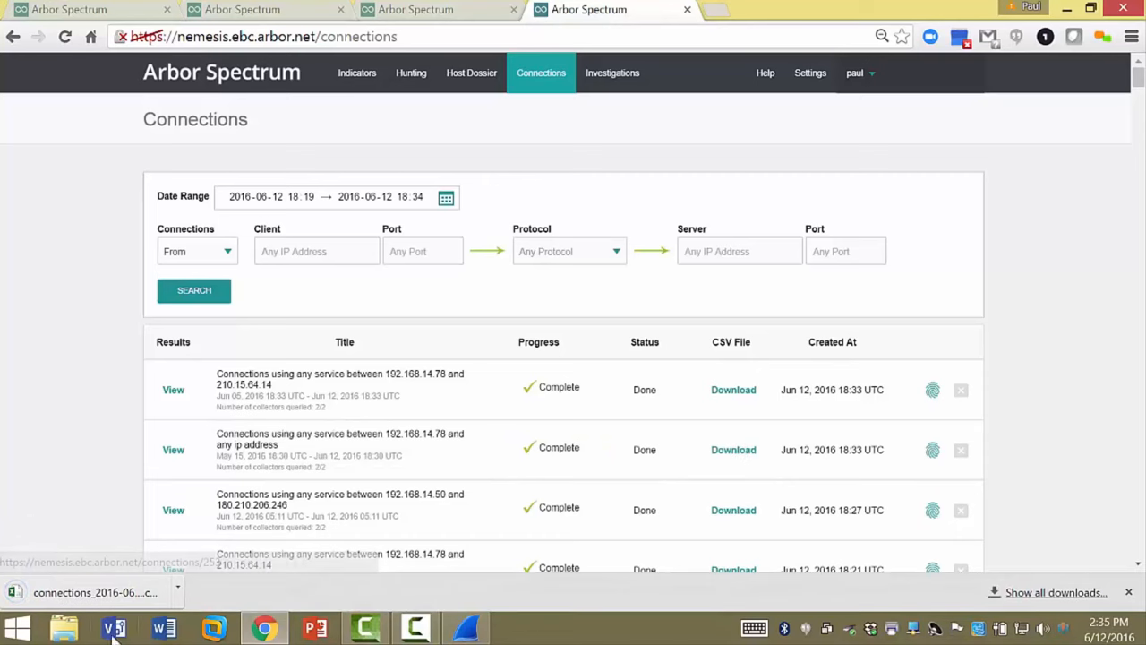
- Review the downloaded connections CSV in Excel with a widened column, then close the workbook
{"action": "left_click", "coordinate": [96, 591]}
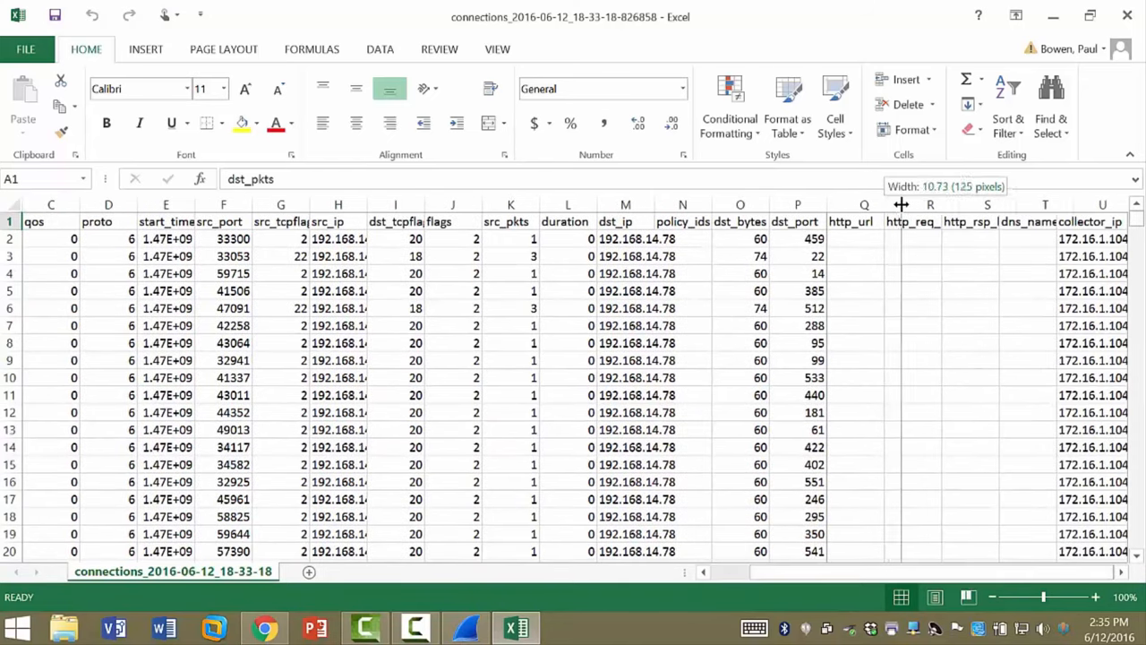
{"action": "left_click_drag", "start_coordinate": [903, 204], "coordinate": [1035, 205]}
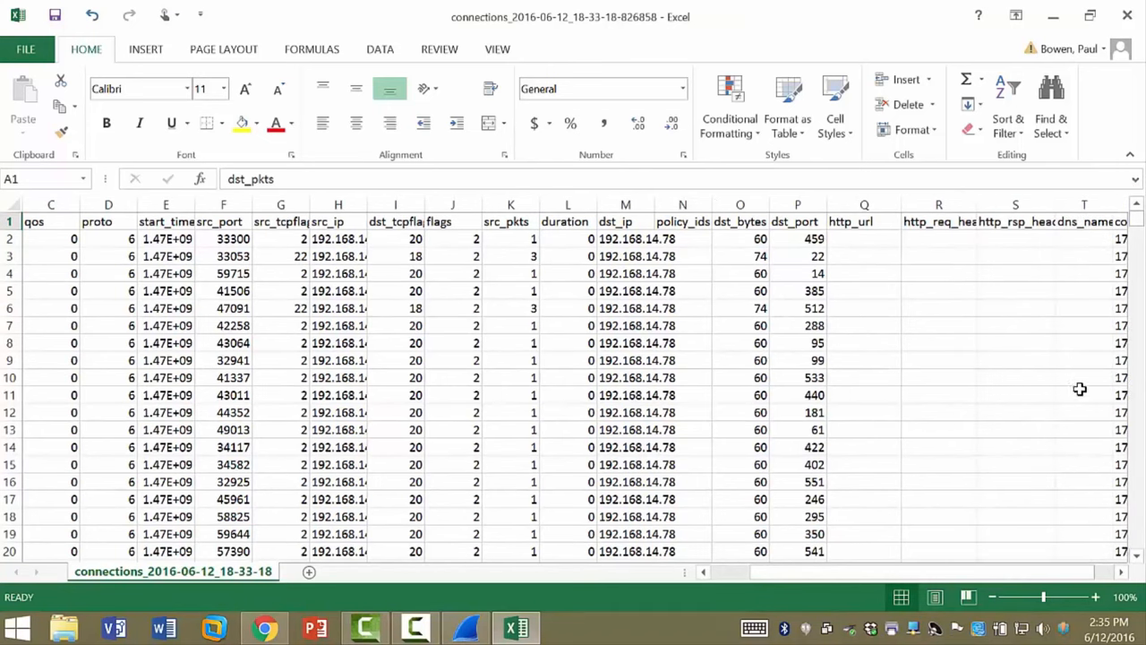
{"action": "scroll", "scroll_direction": "right", "scroll_amount": 3}
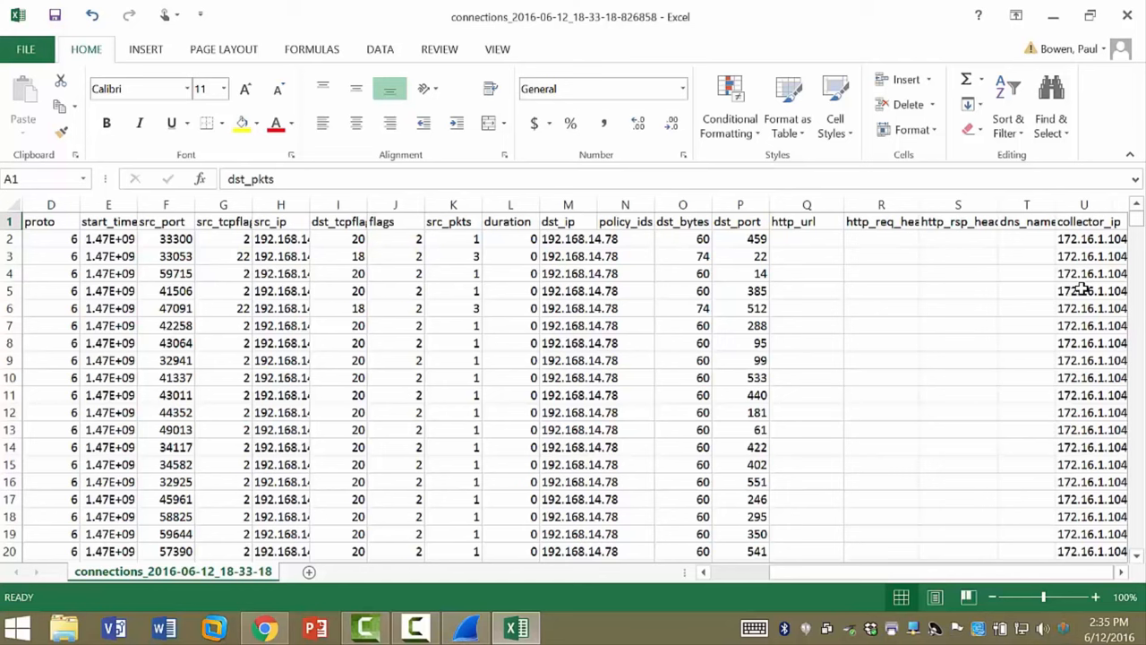
{"action": "mouse_move", "coordinate": [1010, 283]}
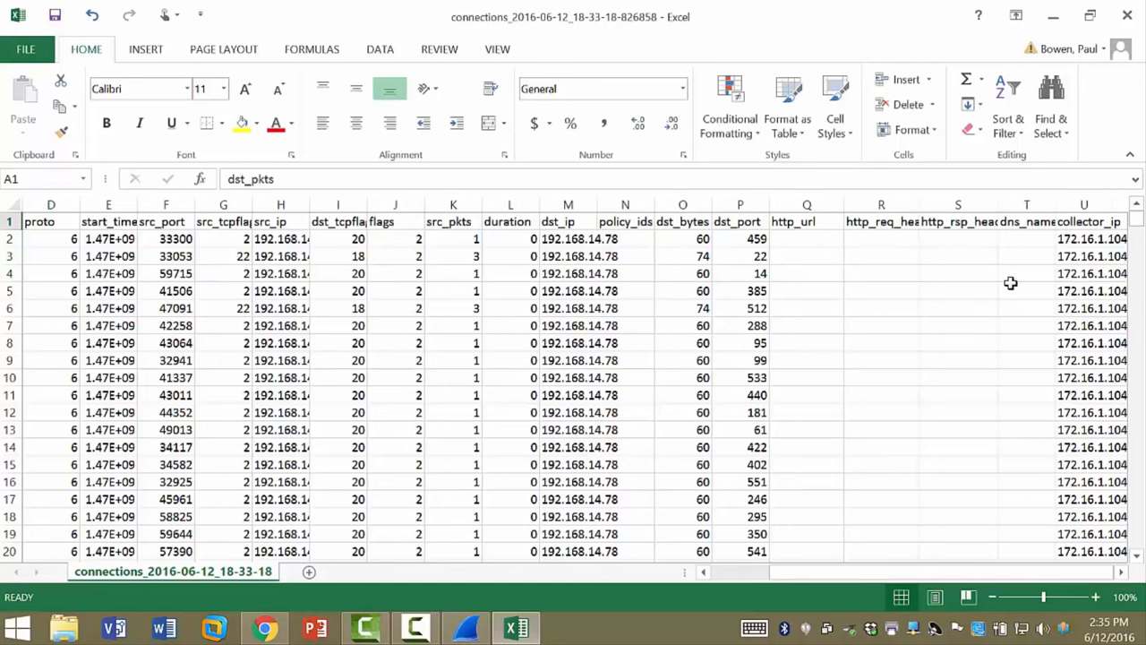
{"action": "mouse_move", "coordinate": [1120, 47]}
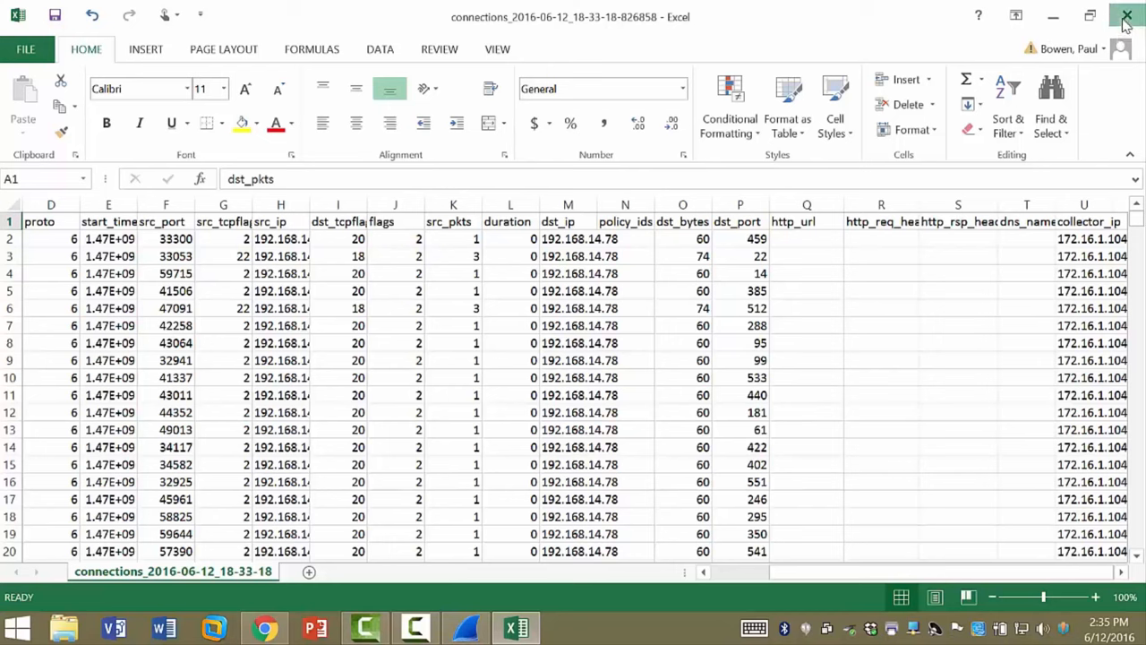
{"action": "left_click", "coordinate": [1127, 16]}
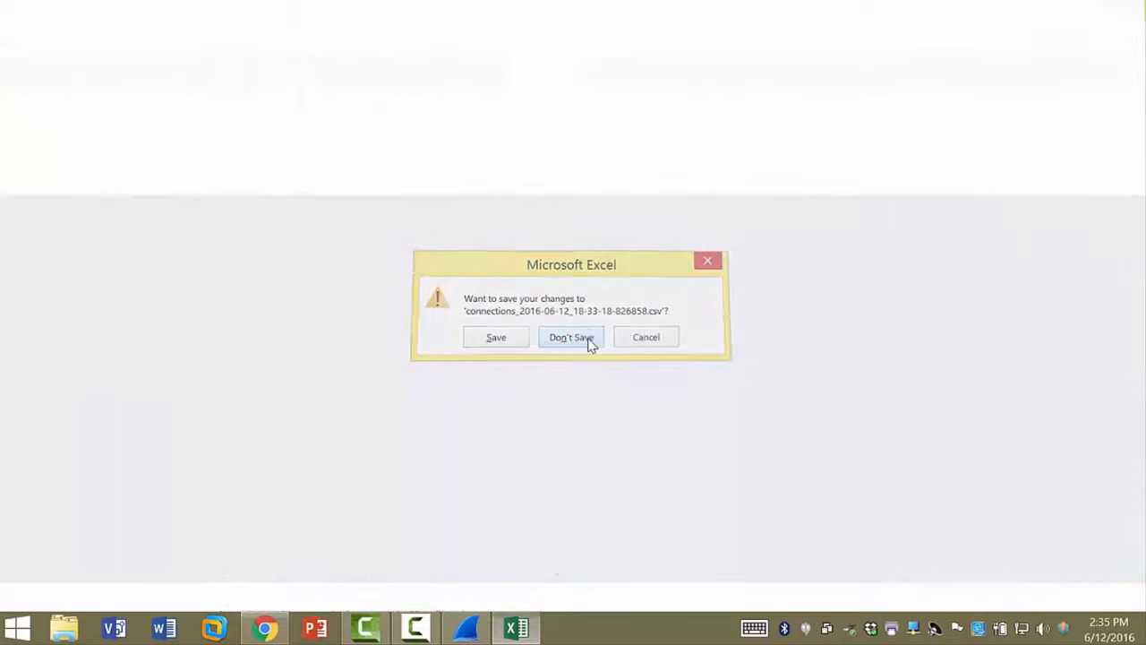
- Discard the CSV changes and go to the Arbor Spectrum Investigations list
{"action": "left_click", "coordinate": [571, 336]}
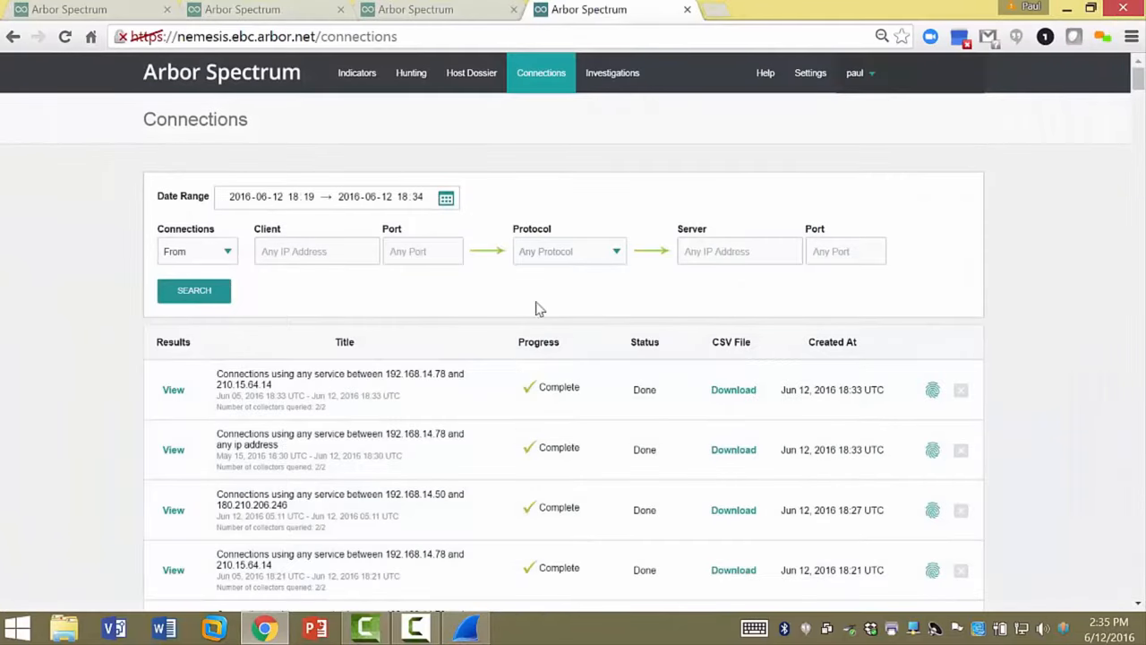
{"action": "mouse_move", "coordinate": [648, 118]}
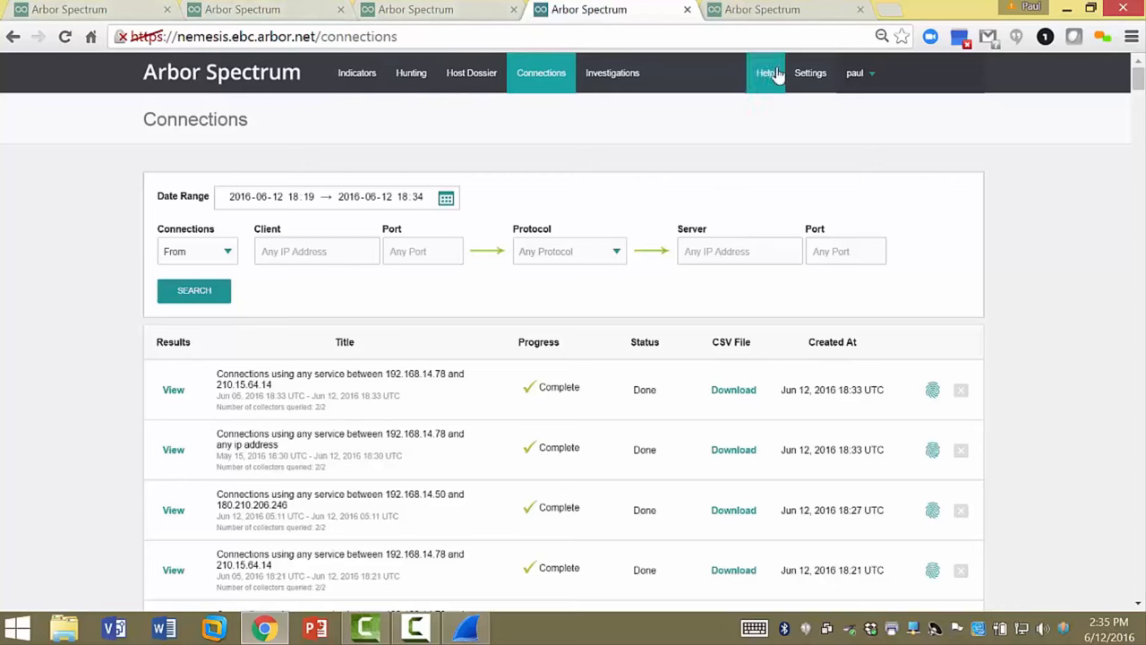
{"action": "left_click", "coordinate": [613, 72]}
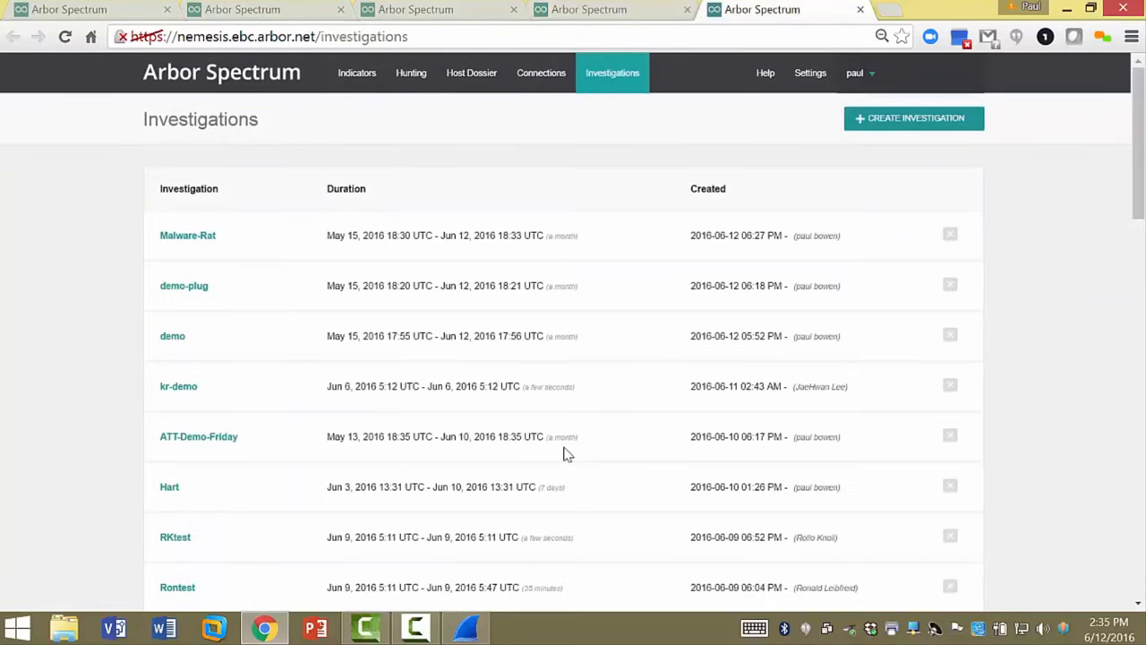
{"action": "mouse_move", "coordinate": [434, 385]}
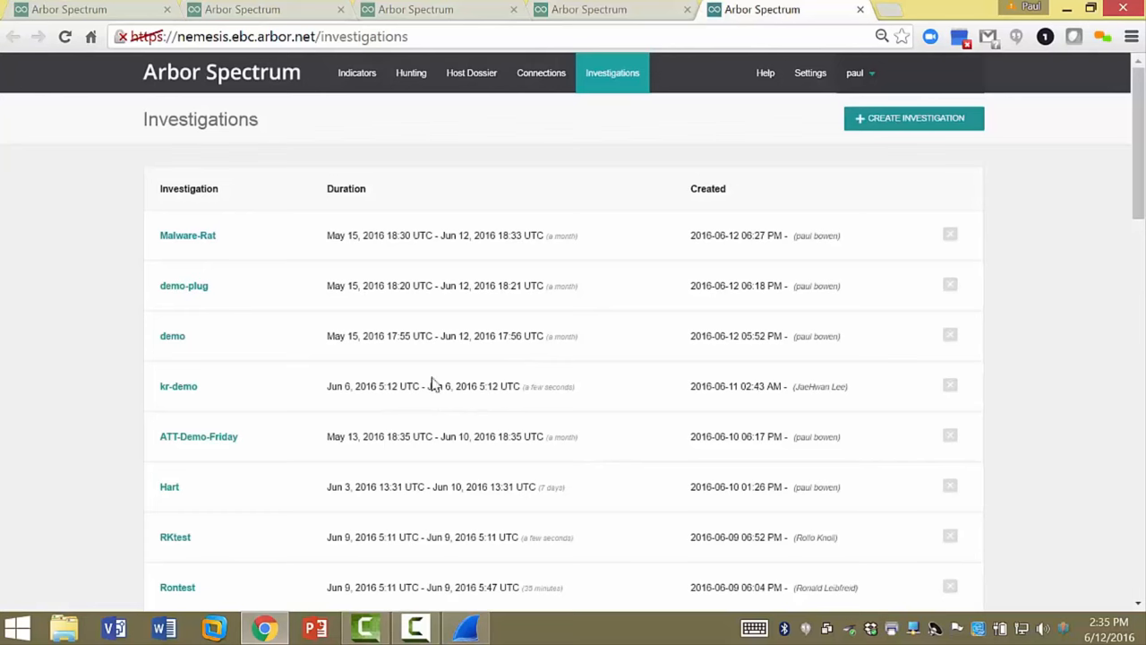
{"action": "mouse_move", "coordinate": [411, 401]}
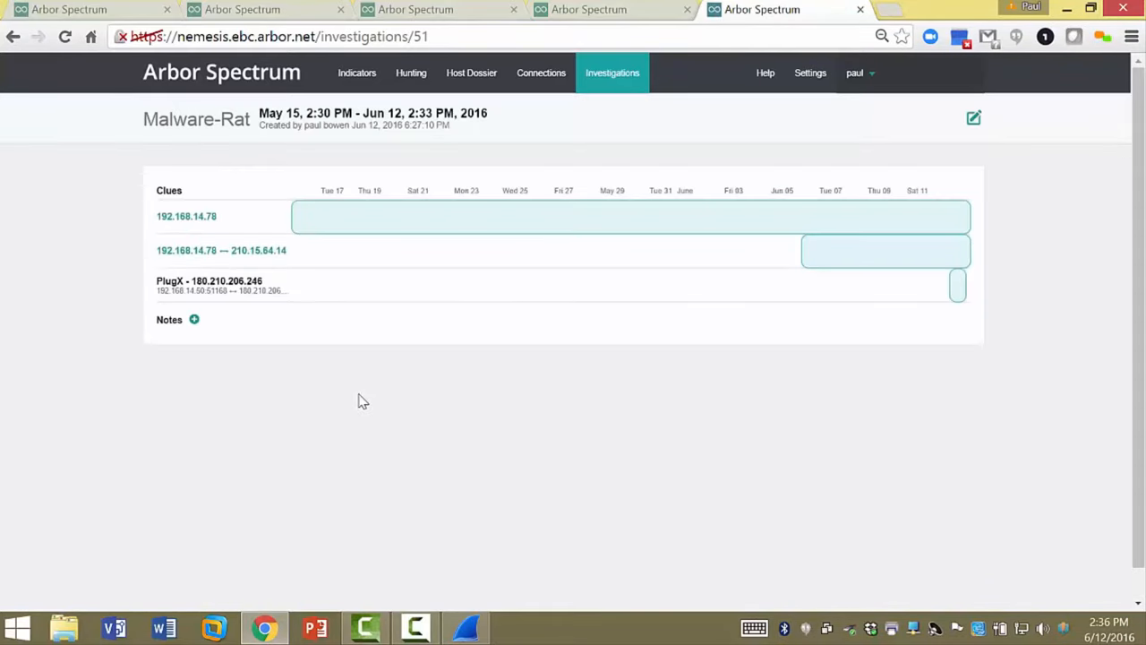
{"action": "left_click", "coordinate": [544, 218]}
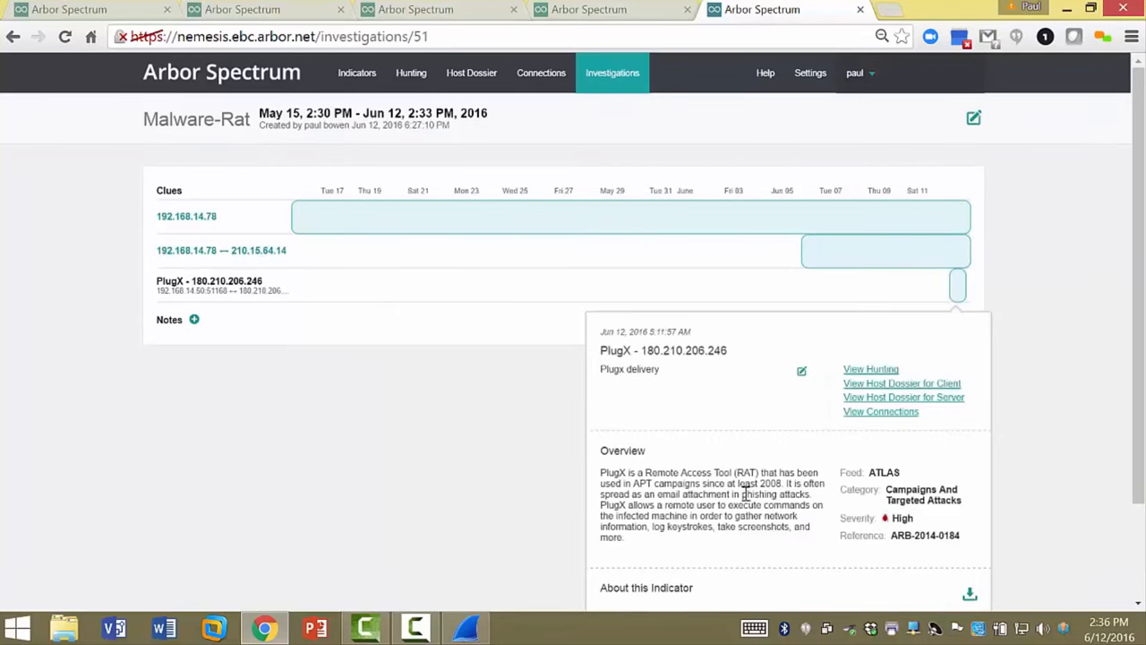
{"action": "mouse_move", "coordinate": [684, 385]}
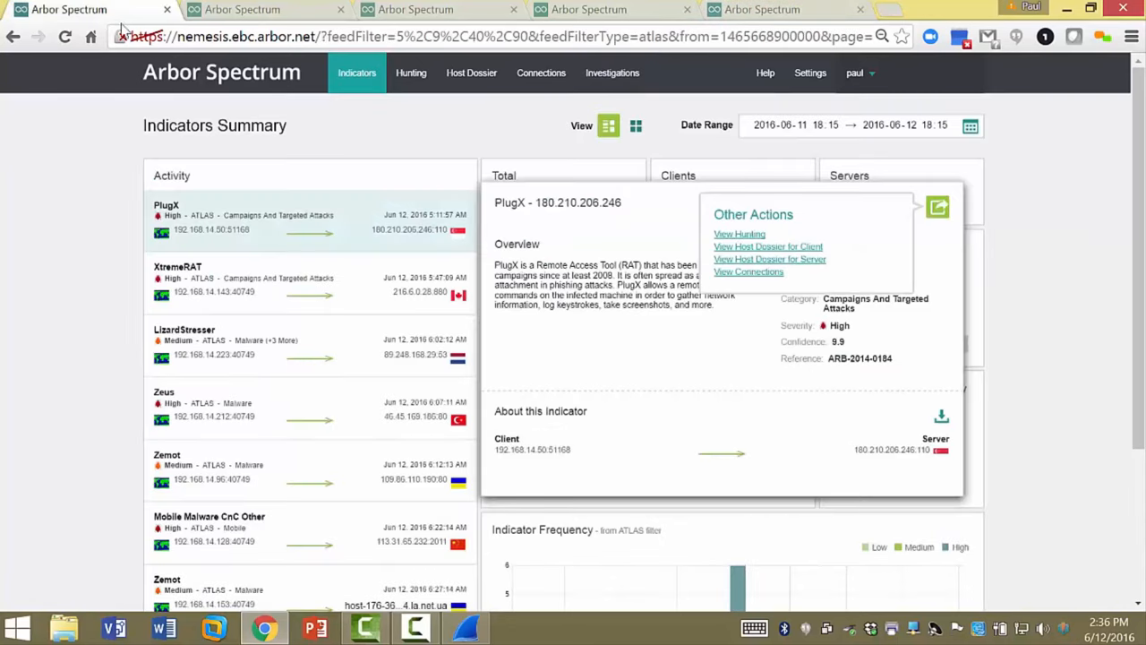
{"action": "mouse_move", "coordinate": [618, 357]}
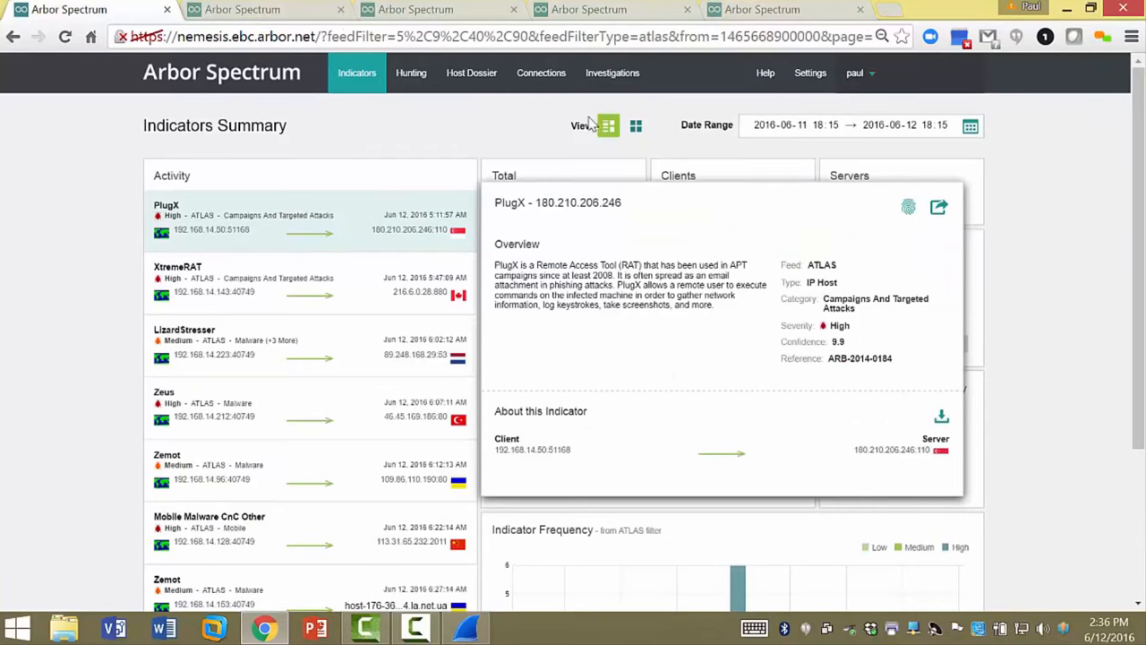
{"action": "left_click", "coordinate": [416, 9]}
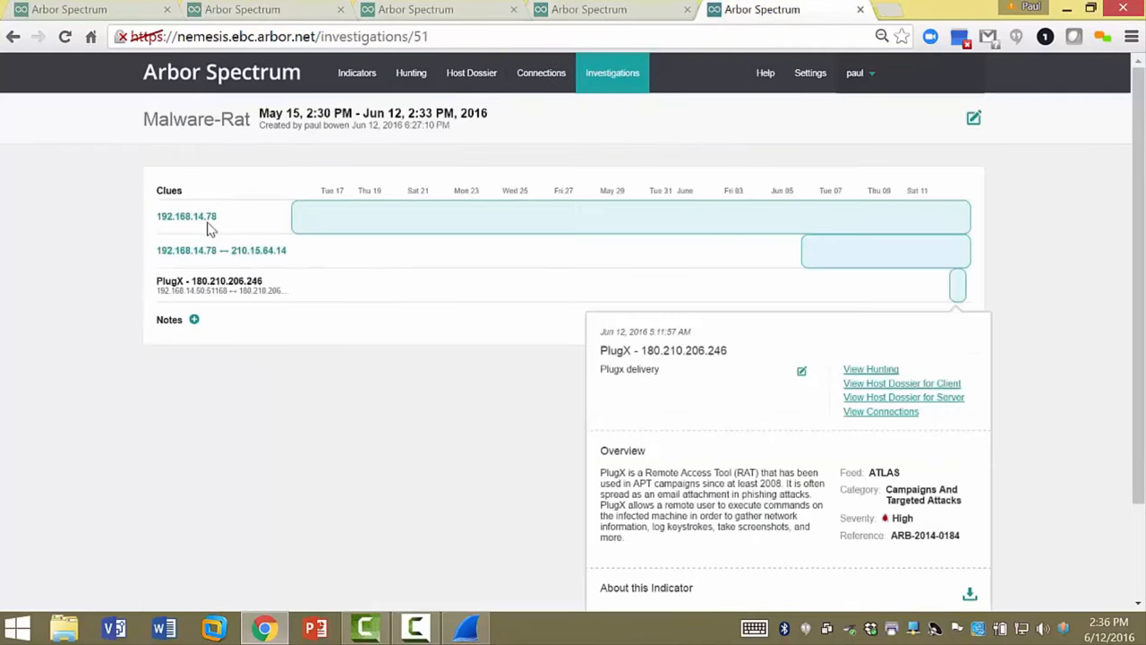
{"action": "mouse_move", "coordinate": [569, 297]}
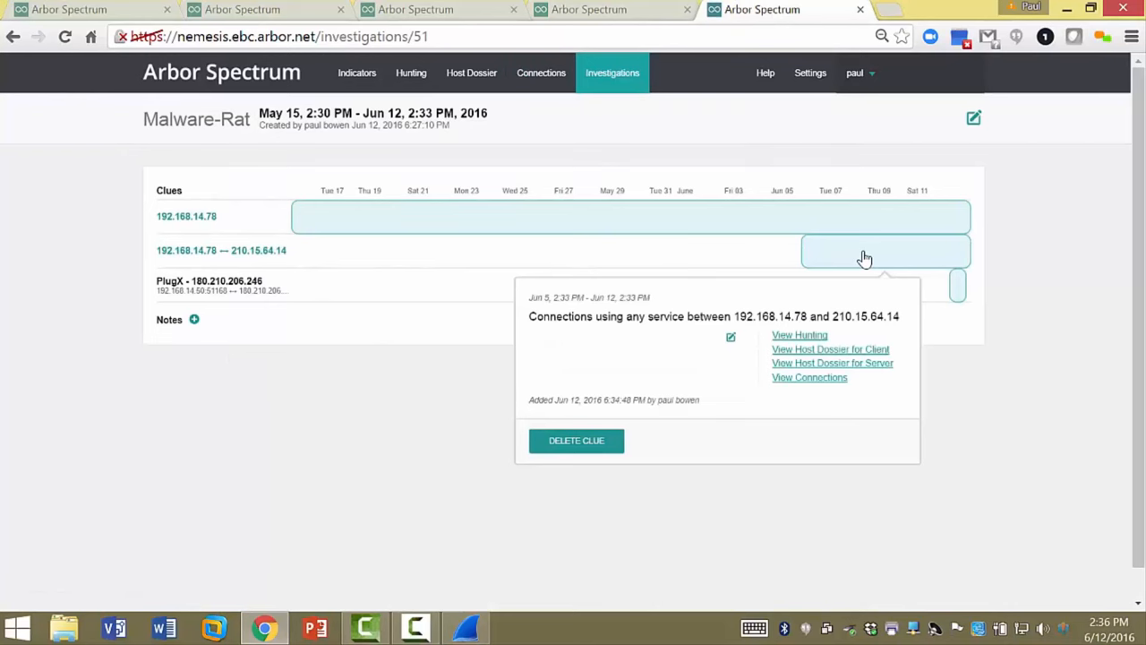
{"action": "mouse_move", "coordinate": [193, 321]}
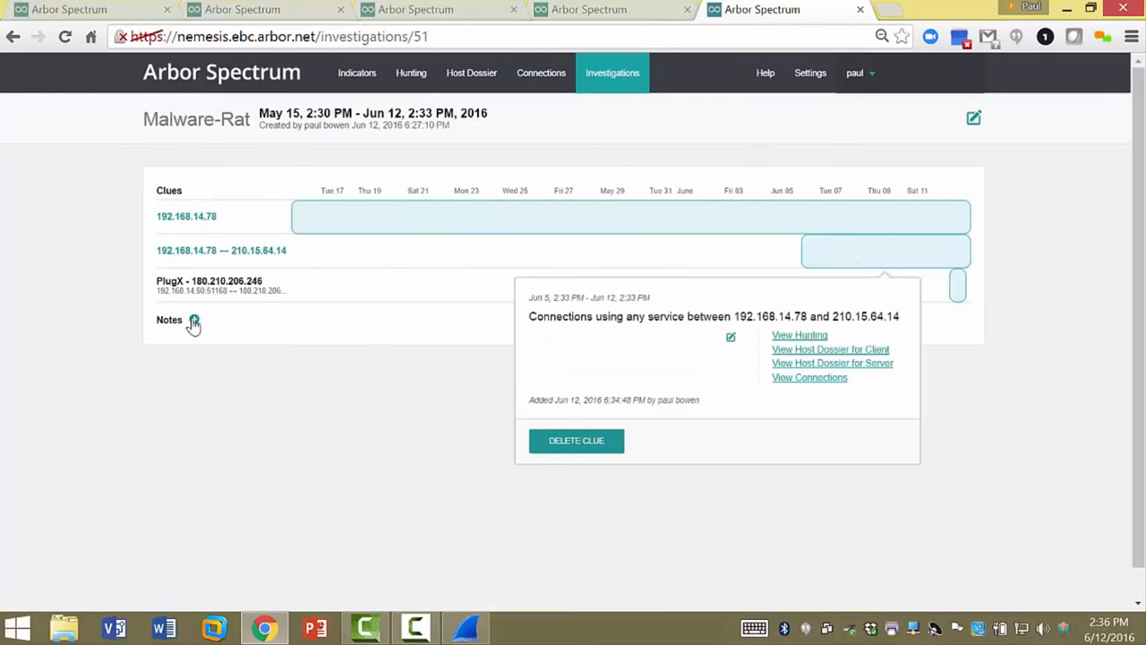
{"action": "mouse_move", "coordinate": [631, 363]}
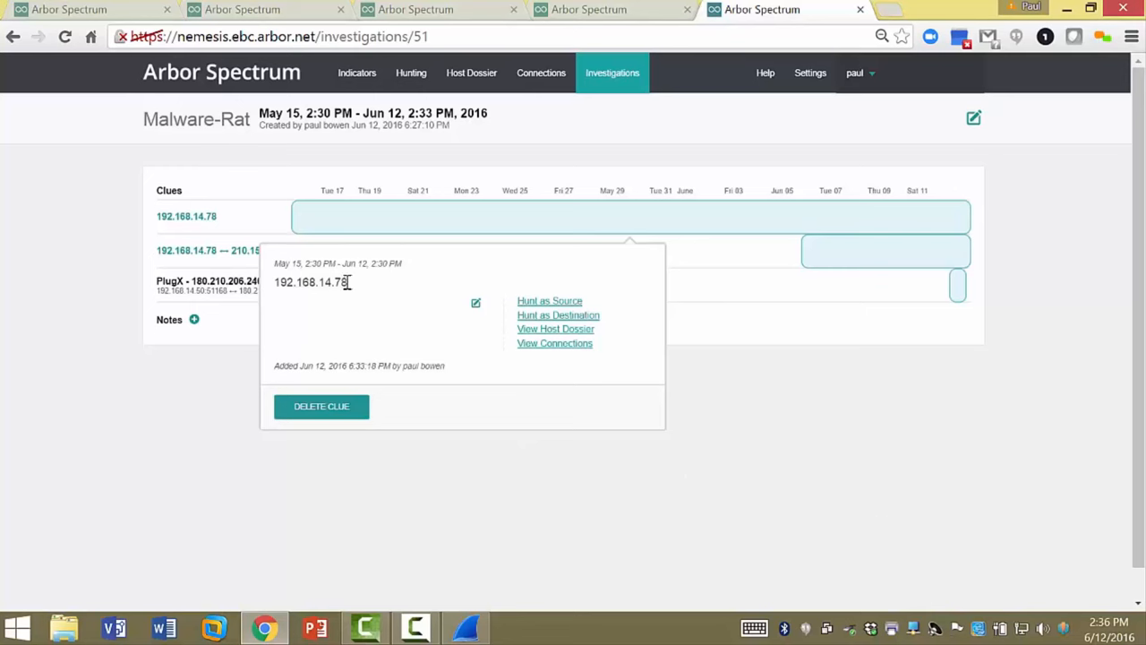
{"action": "left_click", "coordinate": [340, 398]}
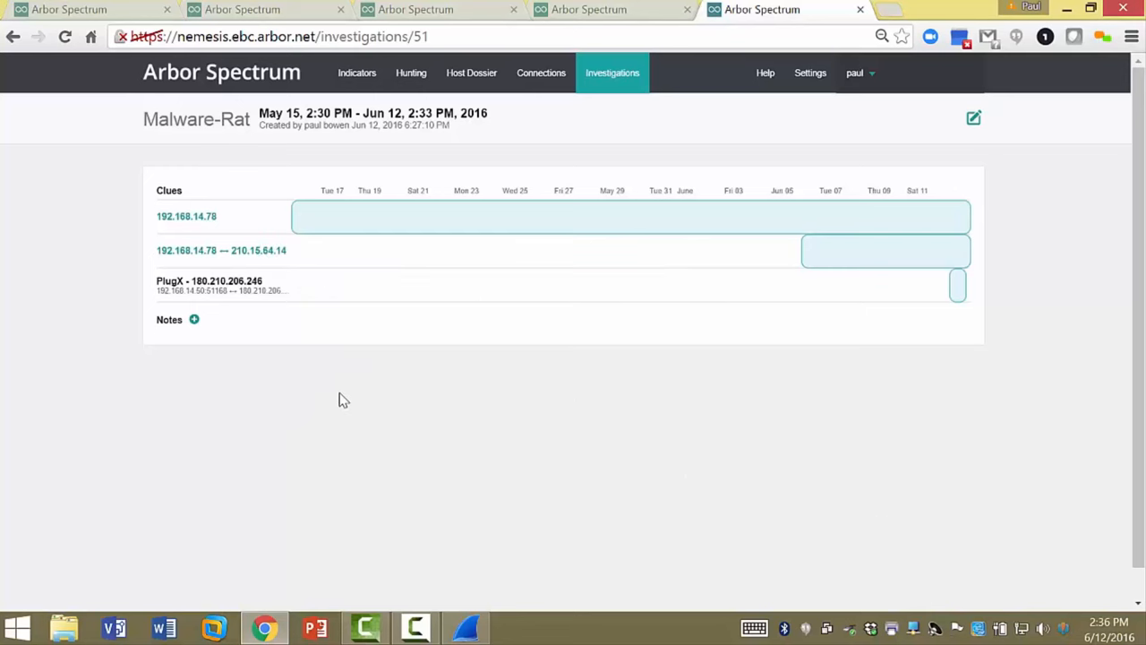
{"action": "mouse_move", "coordinate": [332, 401]}
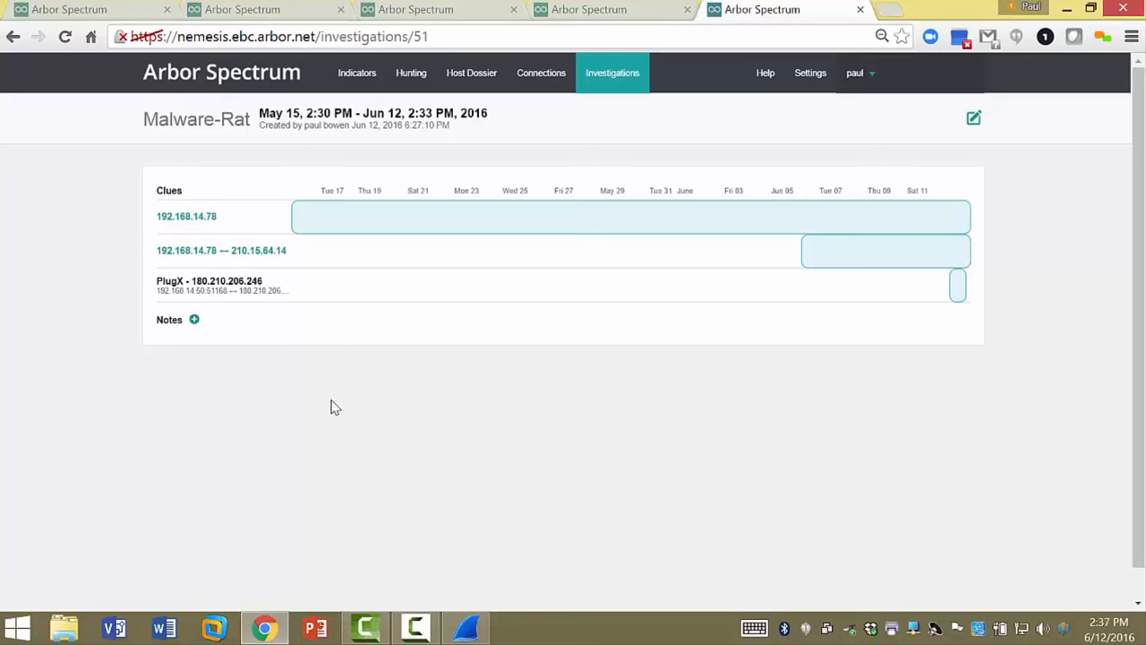
{"action": "mouse_move", "coordinate": [337, 405]}
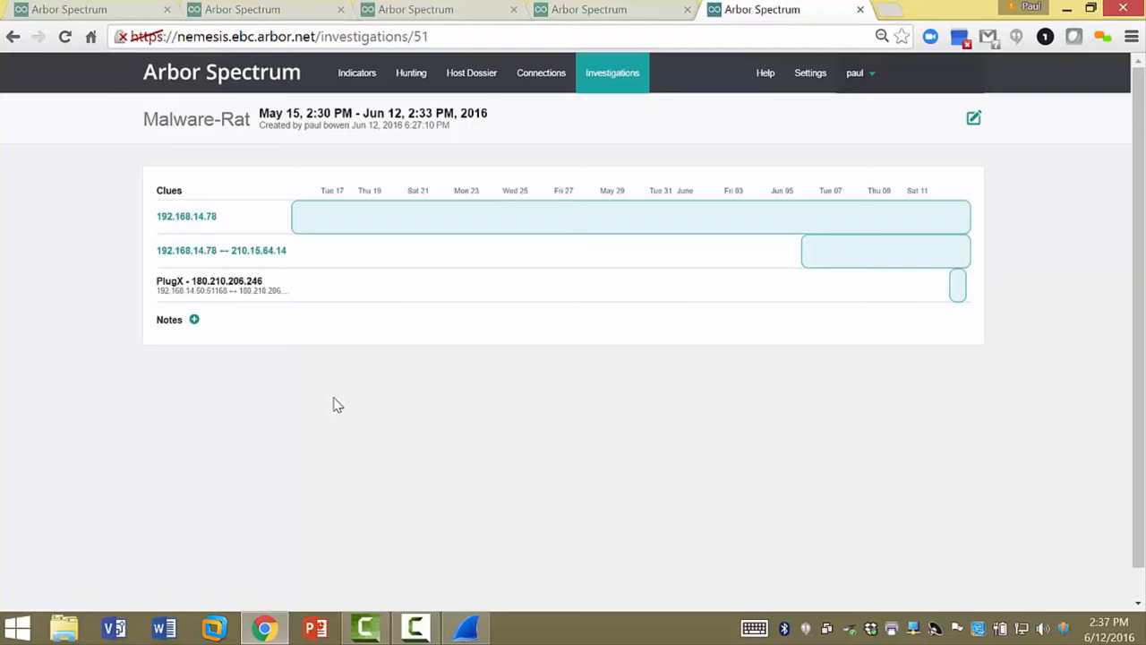
{"action": "mouse_move", "coordinate": [376, 530]}
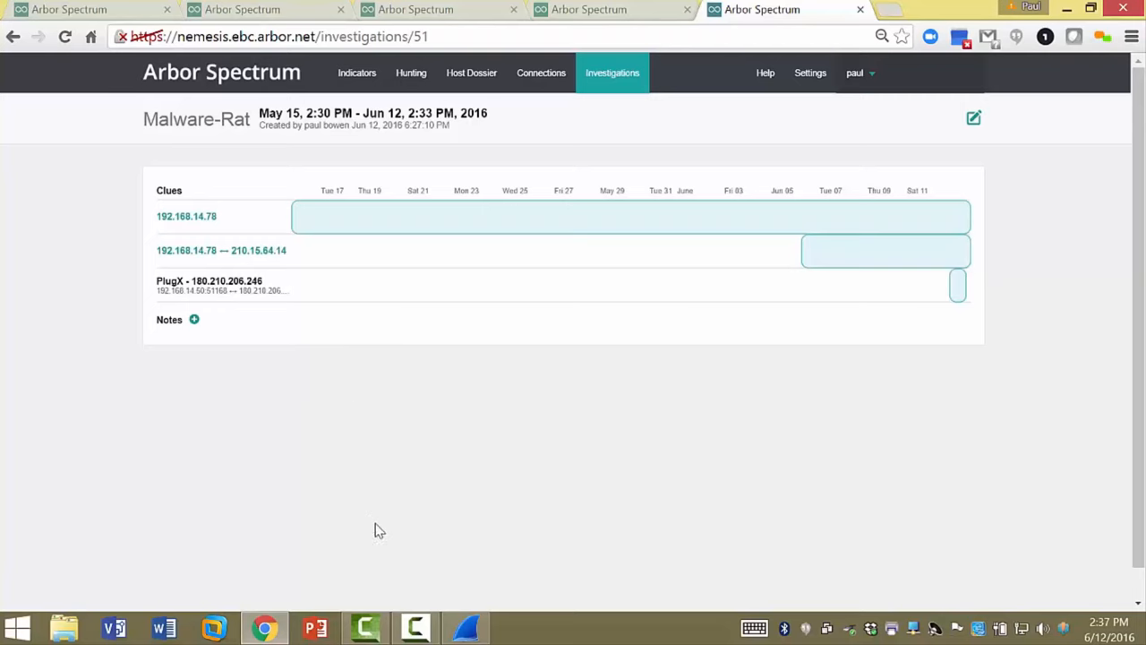